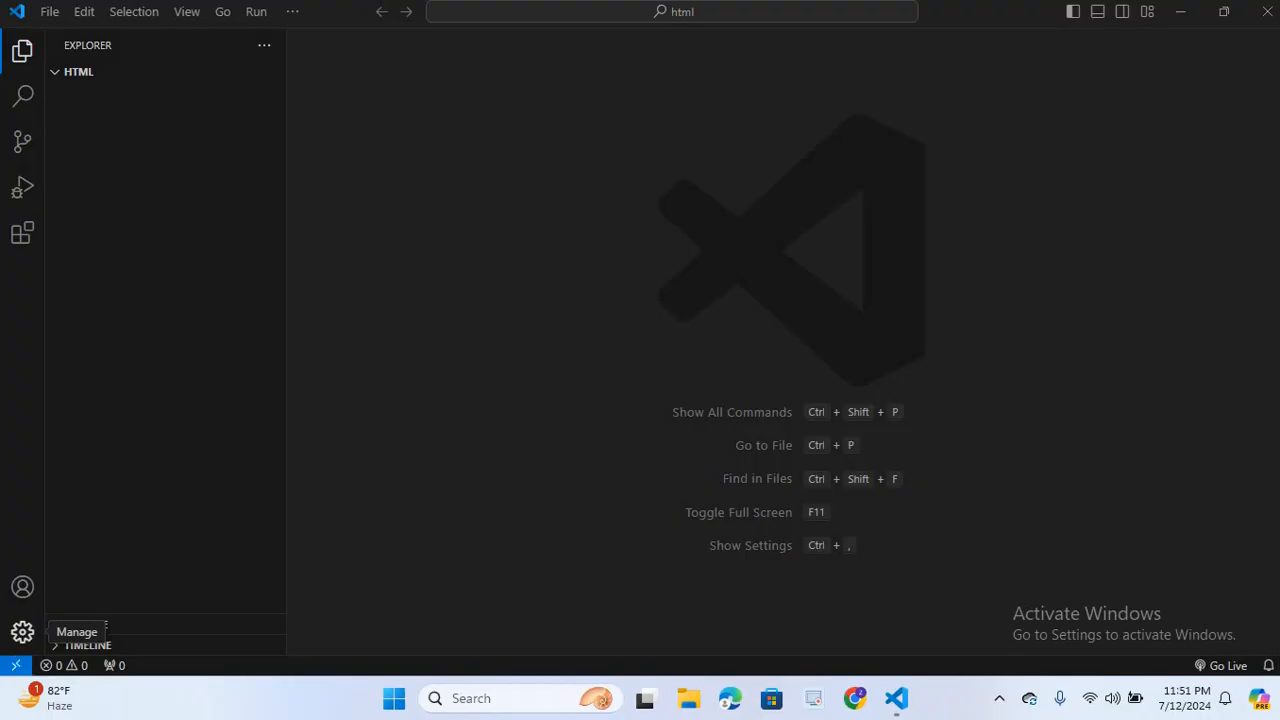
pyautogui.moveTo(22, 632)
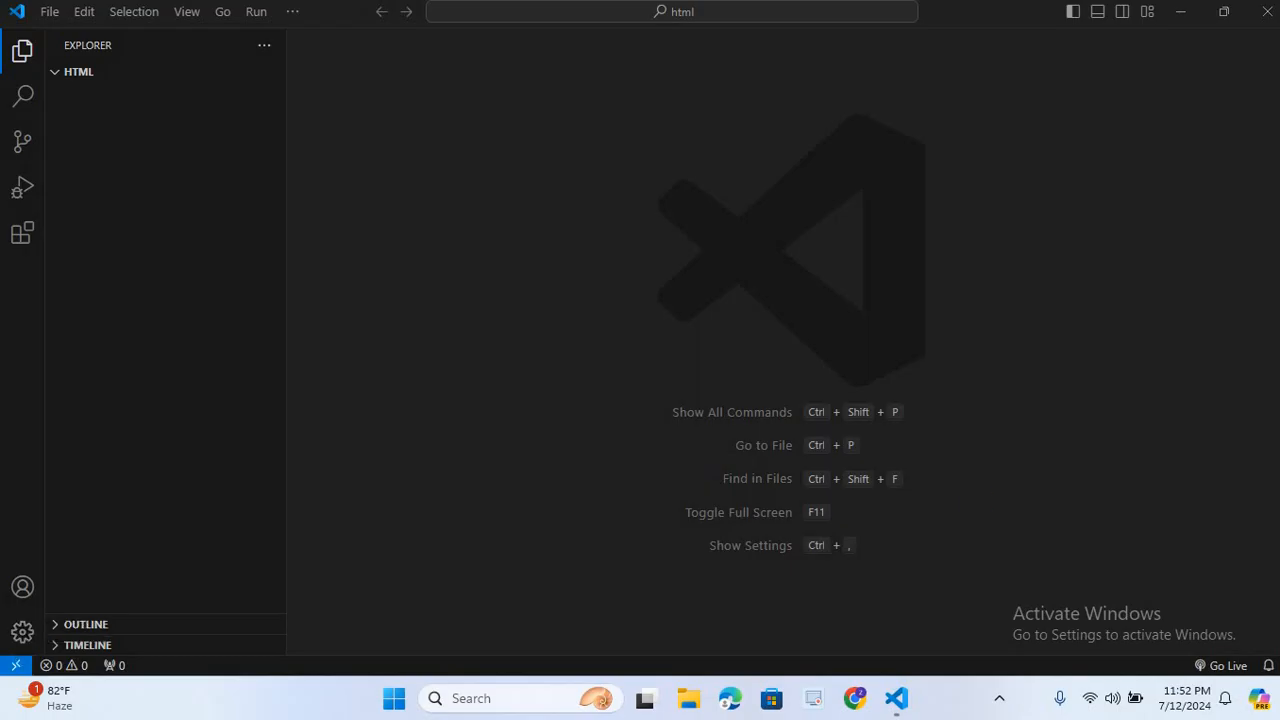
pyautogui.moveTo(974, 508)
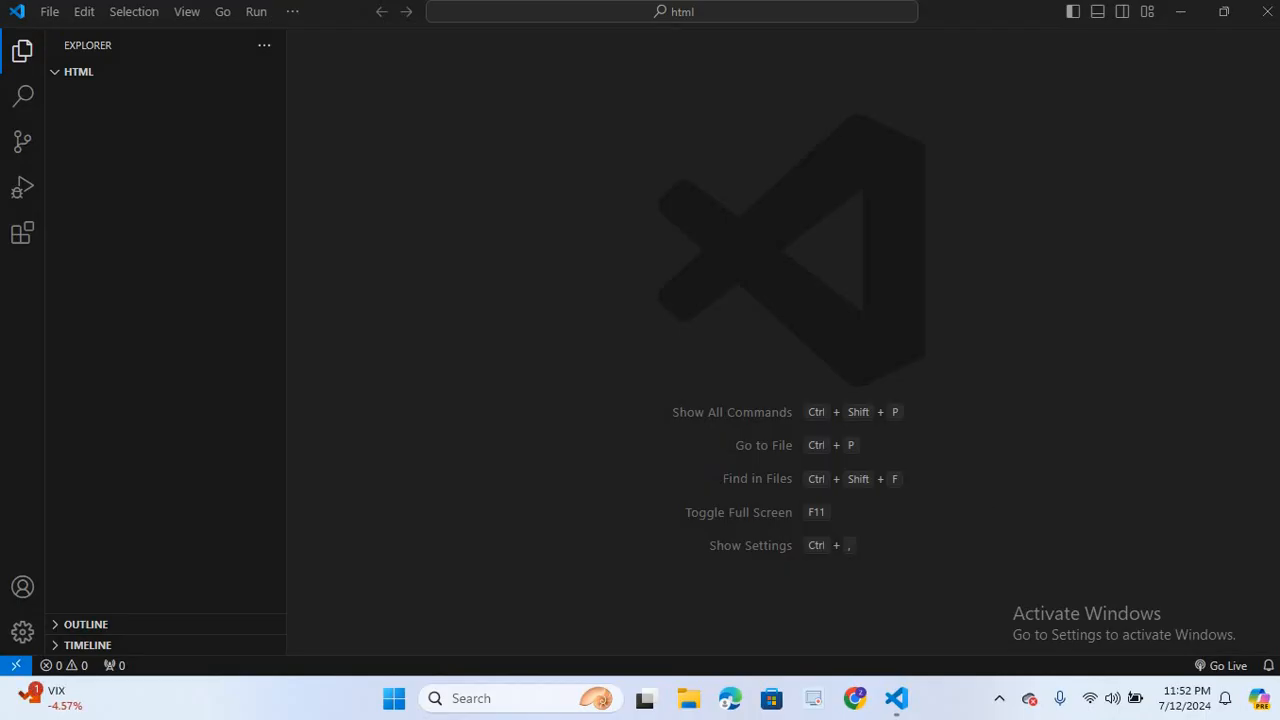
pyautogui.moveTo(204, 71)
pyautogui.write('in')
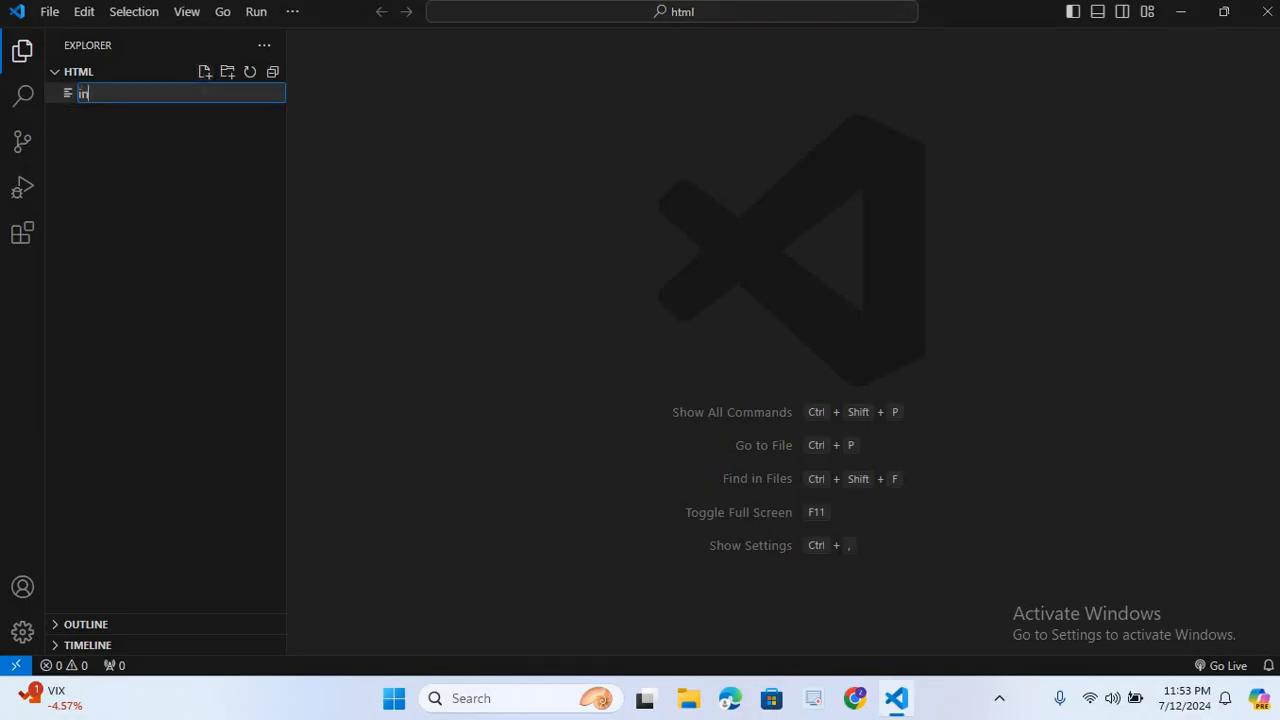
# Create index.html in the HTML folder and insert the HTML boilerplate.
pyautogui.write('dex')
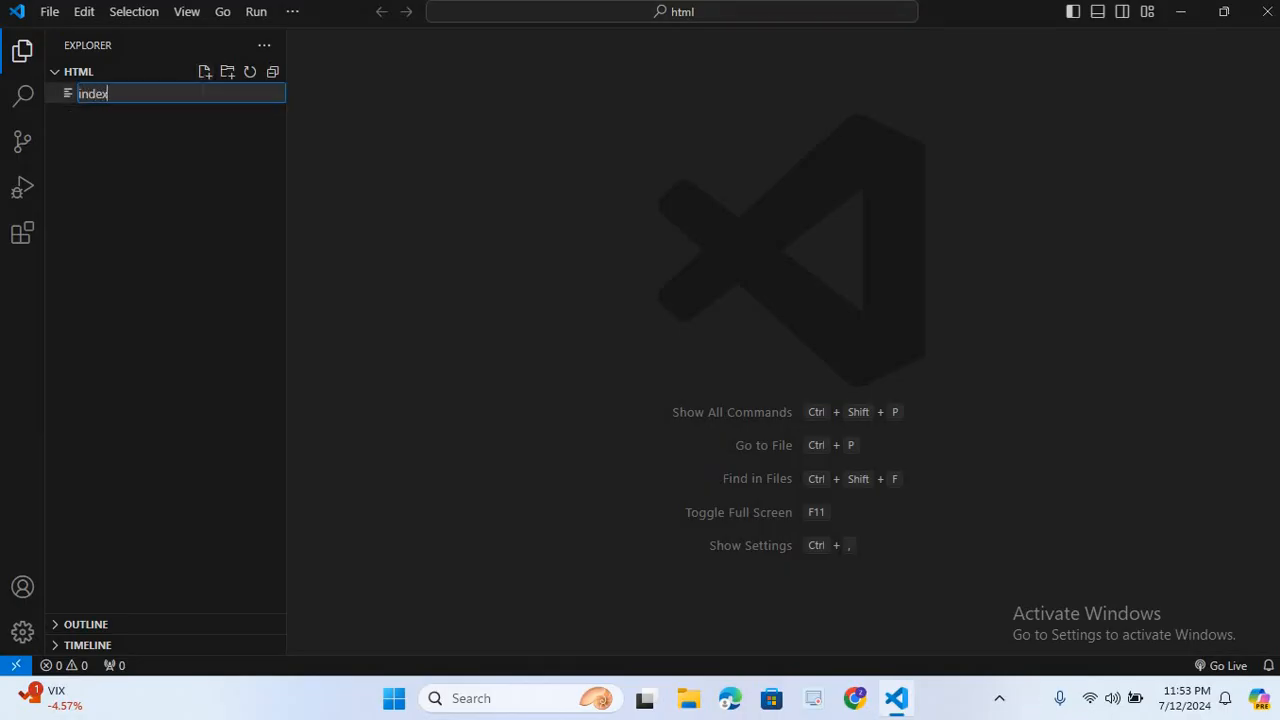
pyautogui.write('.html')
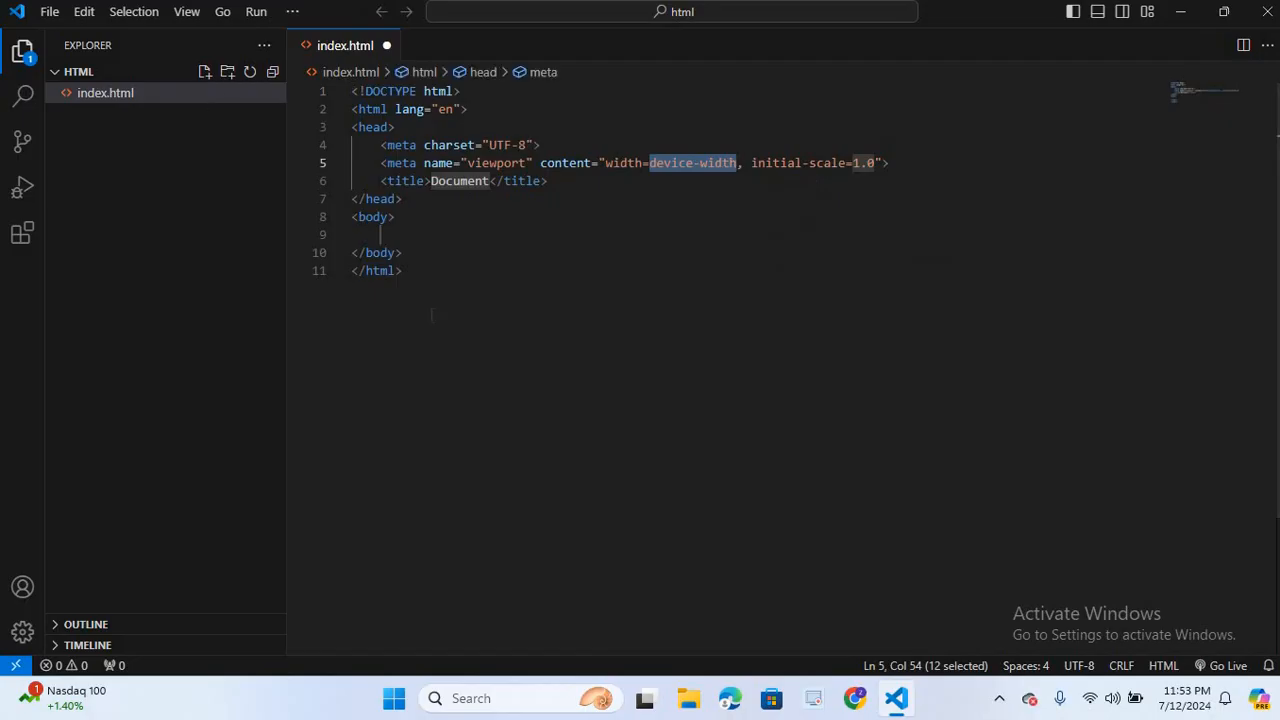
pyautogui.click(408, 234)
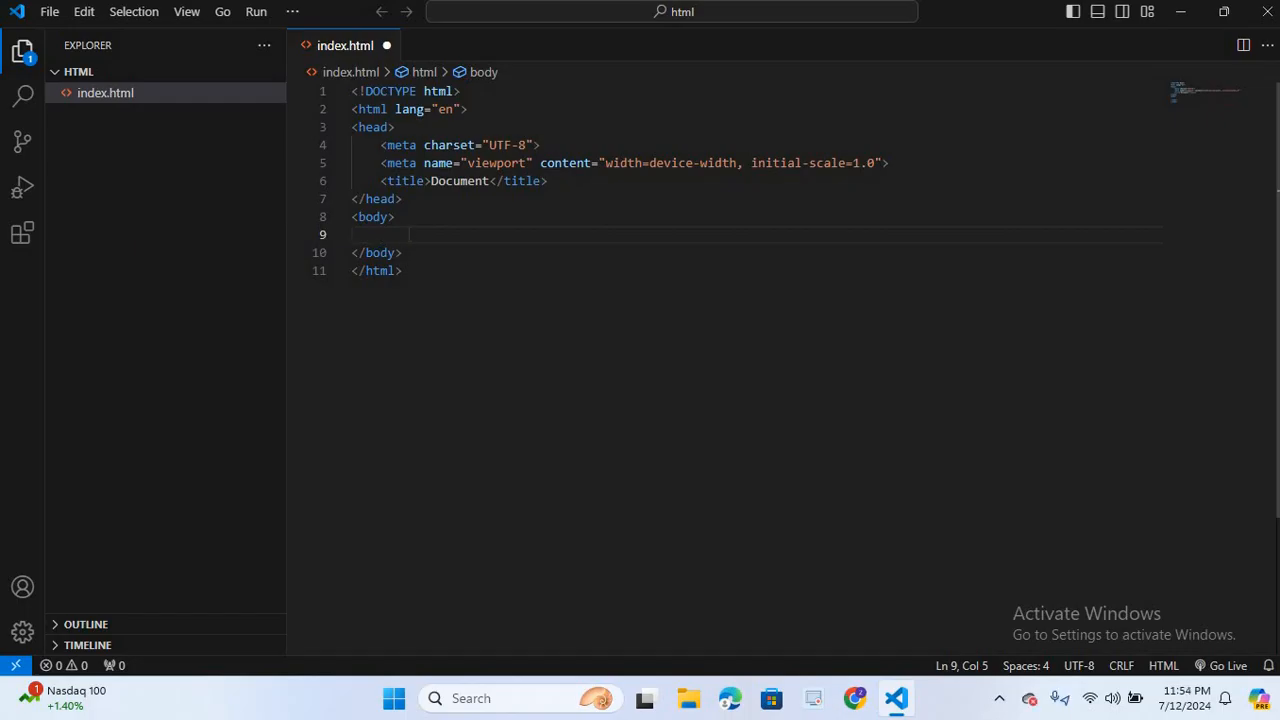
# Add a container div with a paragraph reading 'This is the original text'.
pyautogui.write('co')
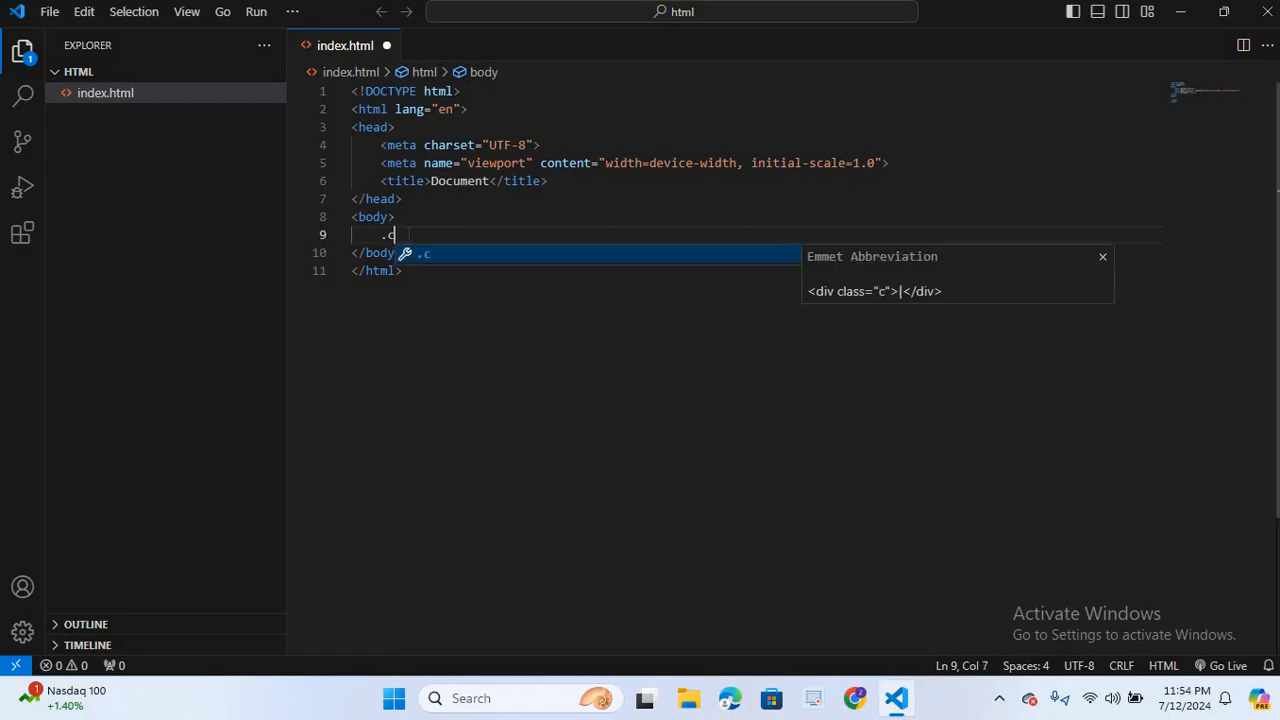
pyautogui.write('ontainer">')
pyautogui.write('<p></p>')
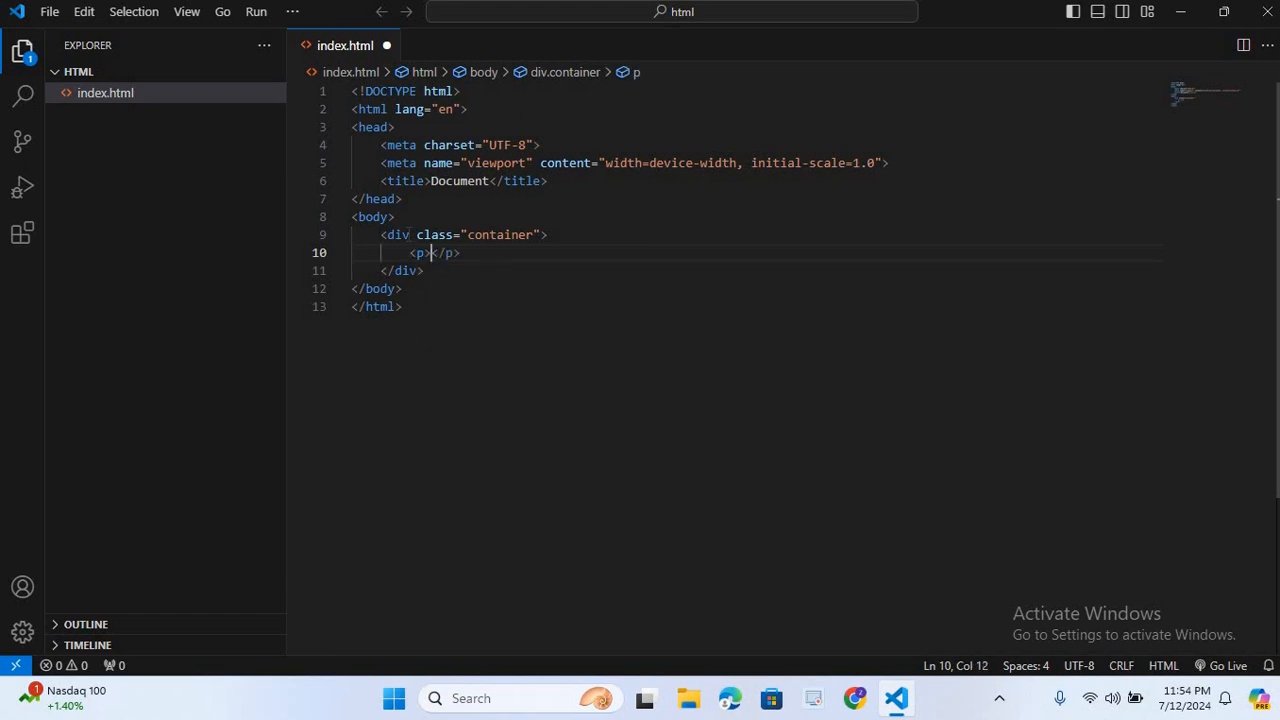
pyautogui.write('his is')
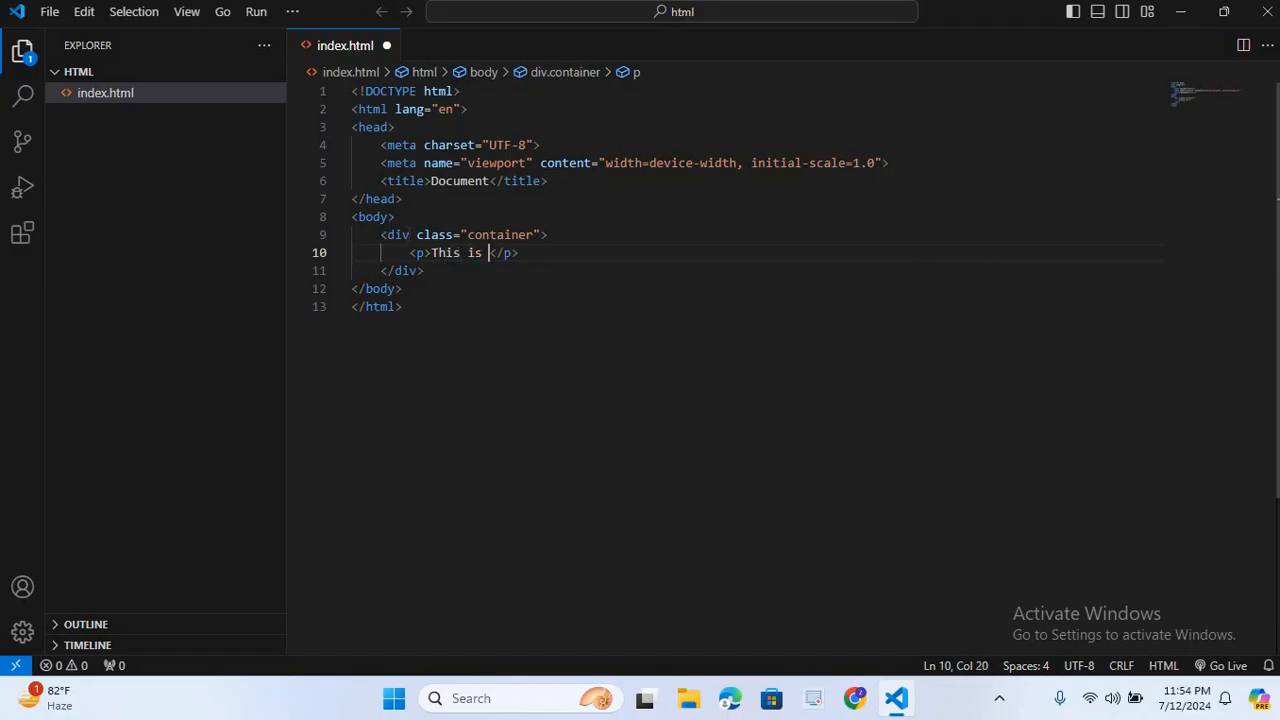
pyautogui.write('the o')
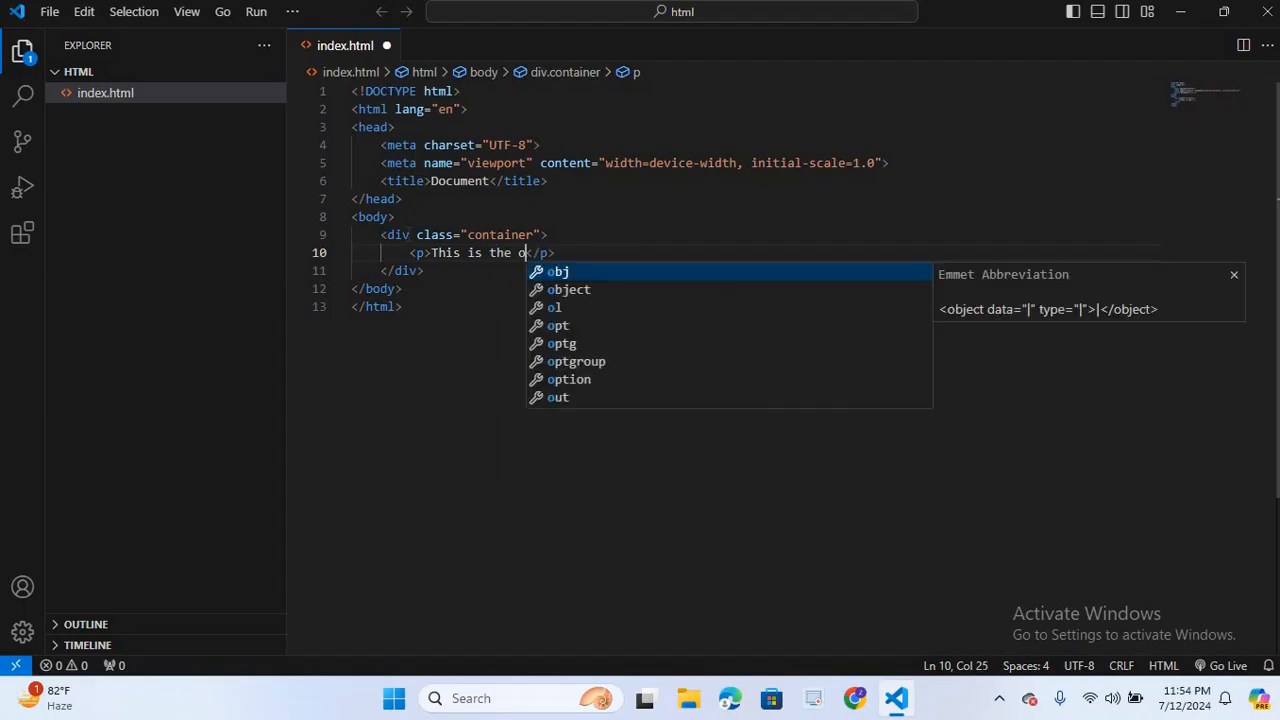
pyautogui.write('riginal t')
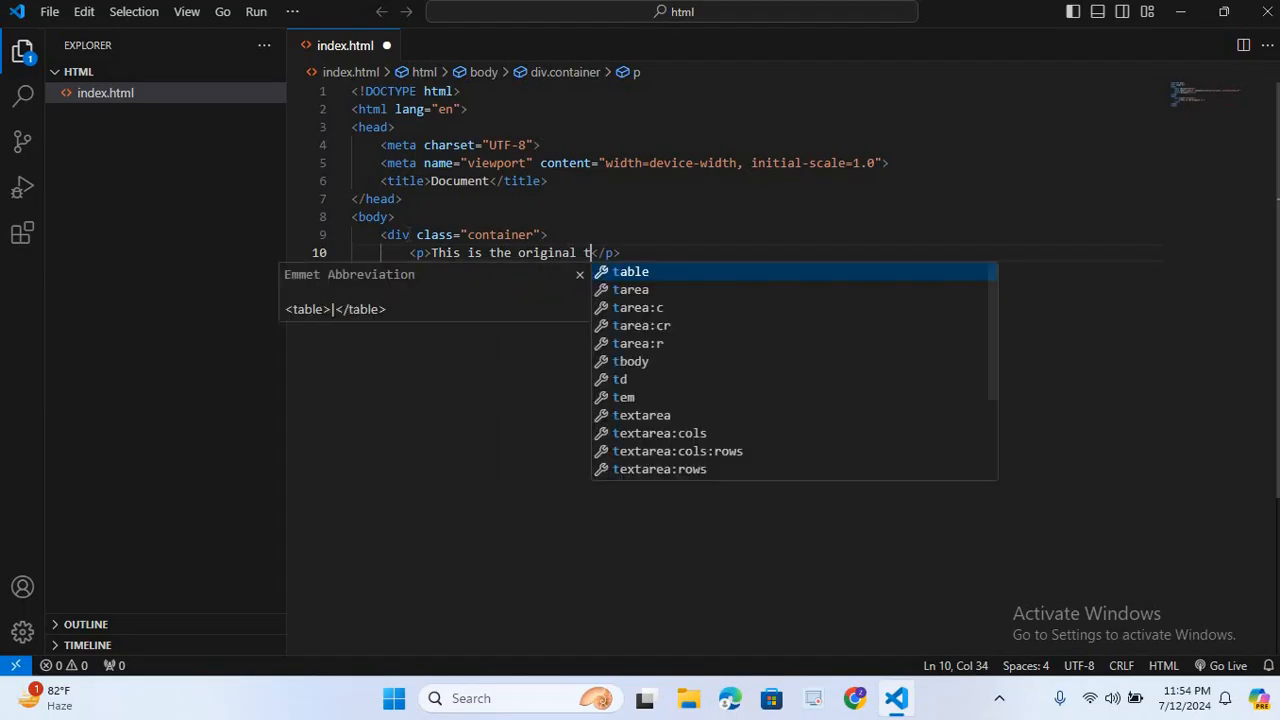
pyautogui.write('ext')
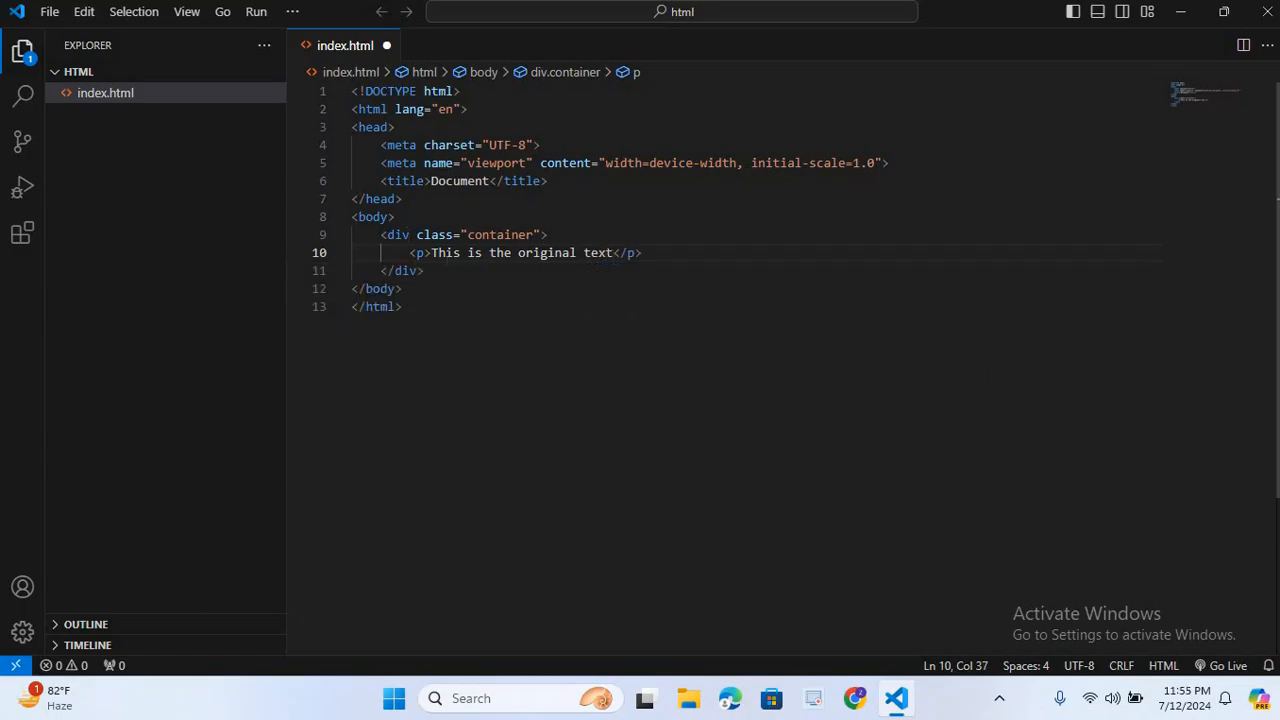
# Give the paragraph the id 'text'.
pyautogui.click(420, 252)
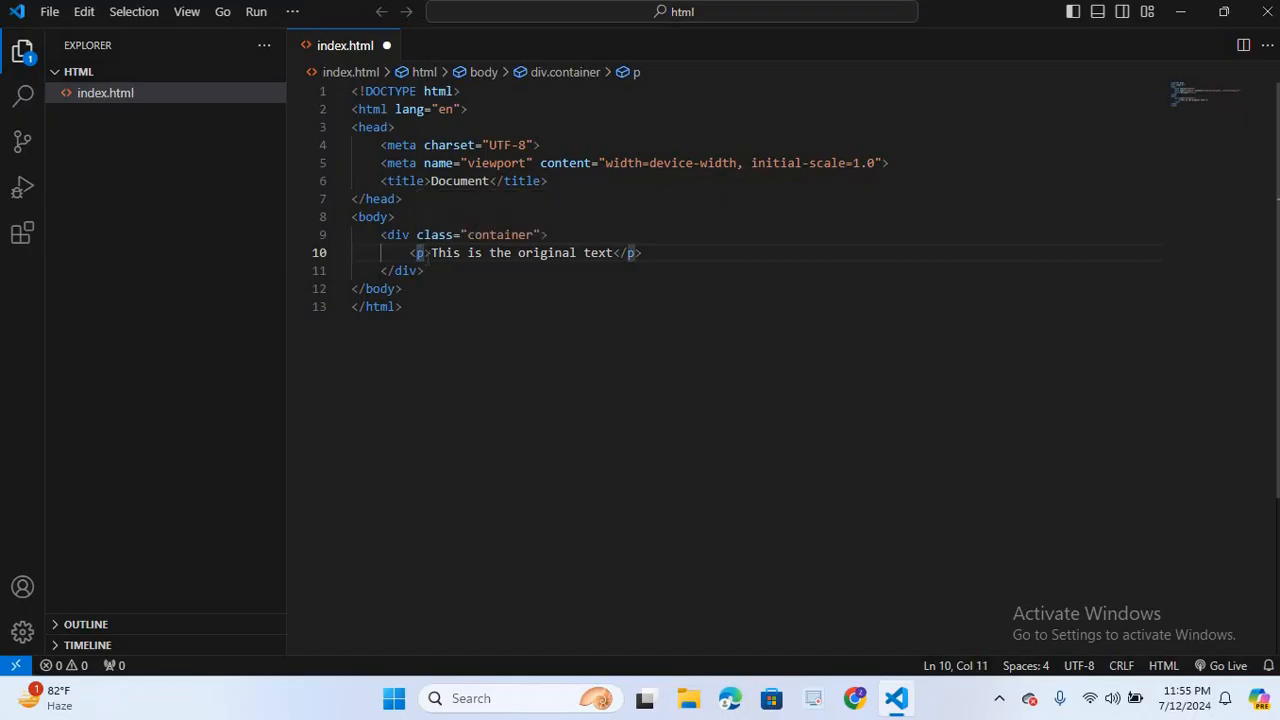
pyautogui.write('id=""')
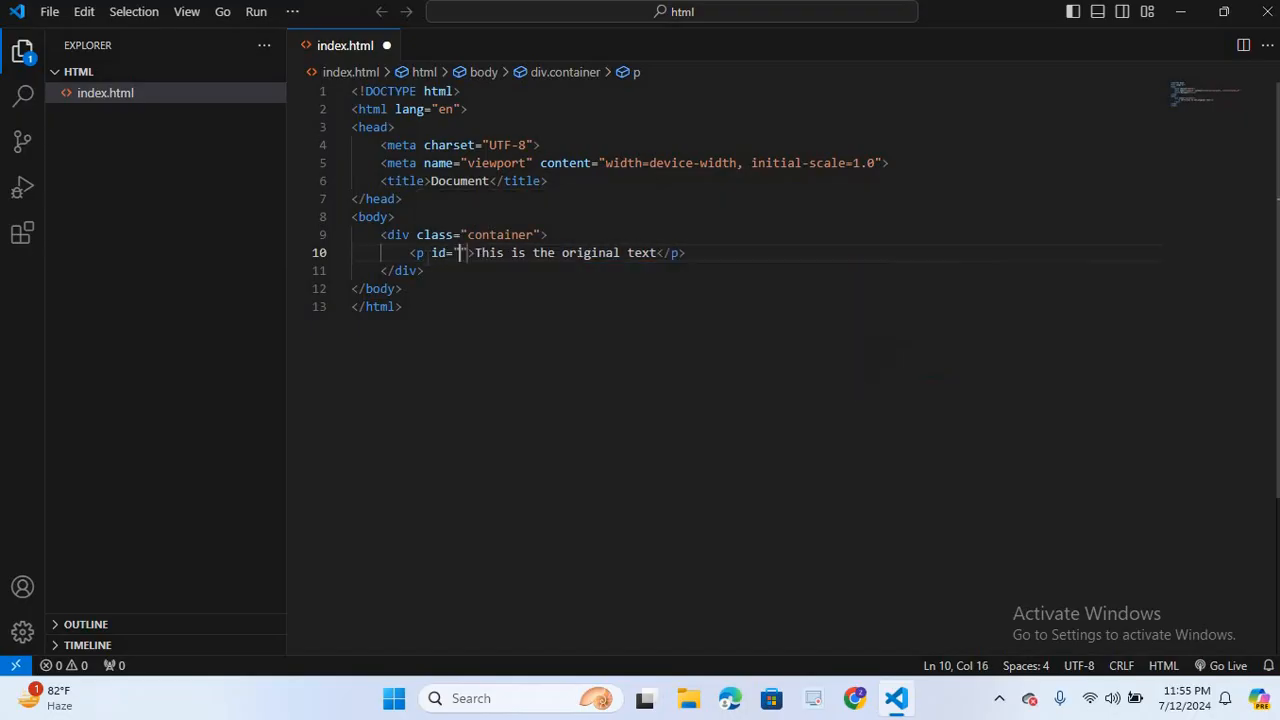
pyautogui.write('text')
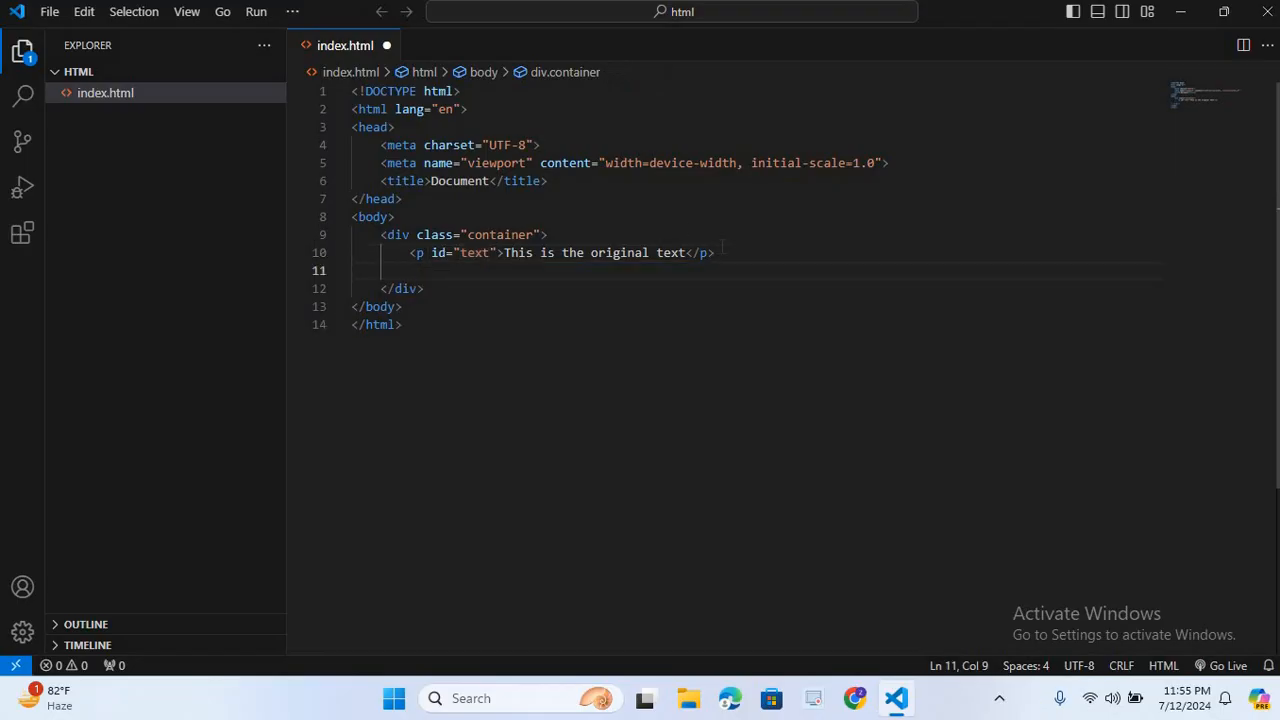
# Add a 'Change Text' button with class btn and onclick changeText() below the paragraph.
pyautogui.write('bur')
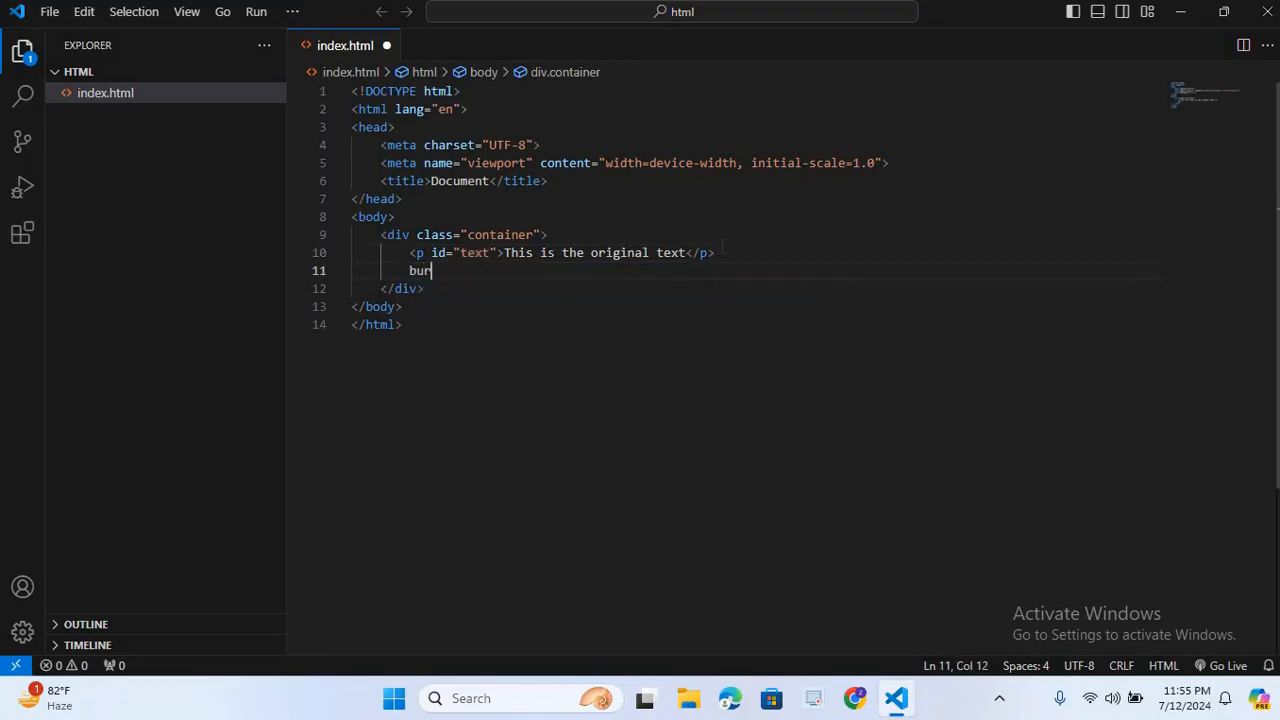
pyautogui.write('t')
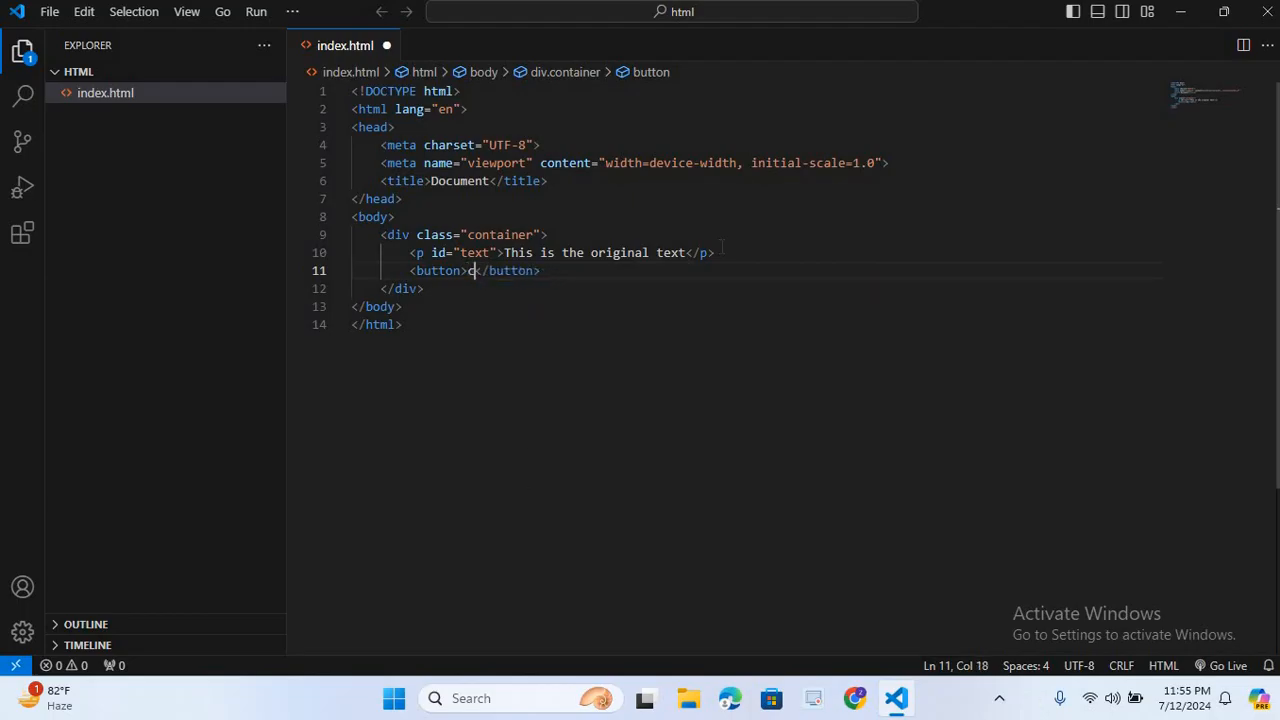
pyautogui.write('Chan')
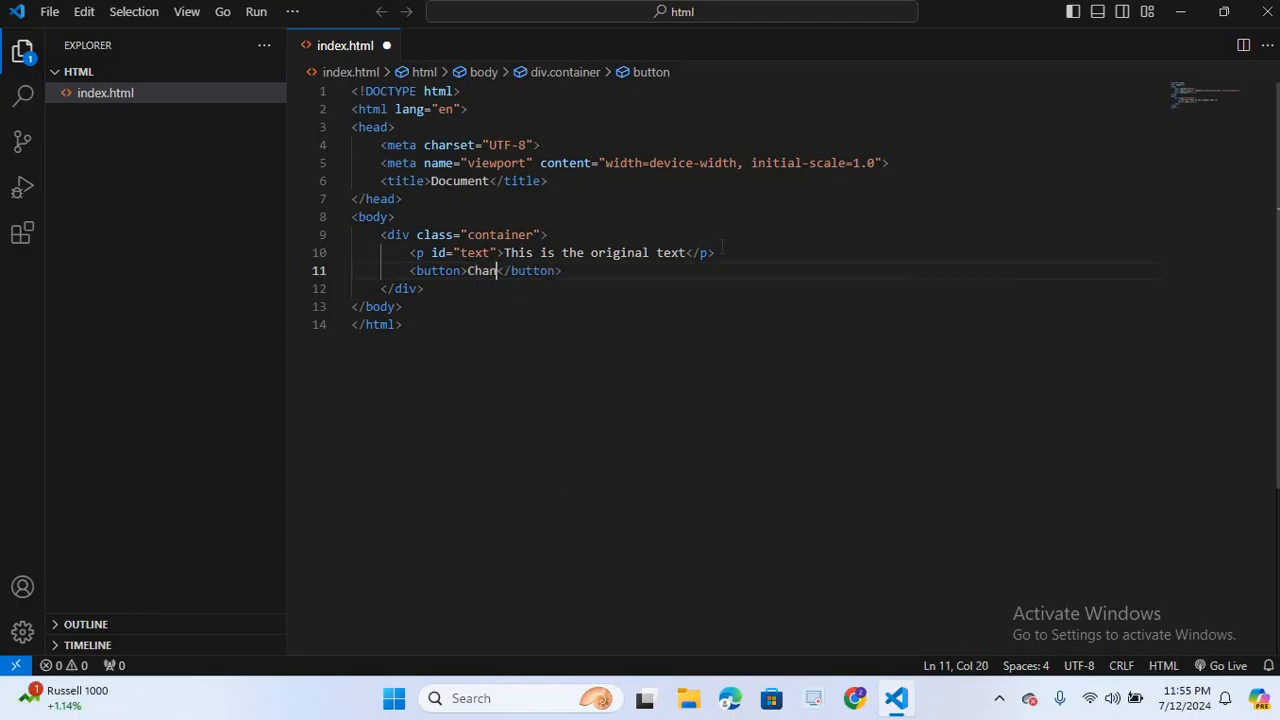
pyautogui.write('ge')
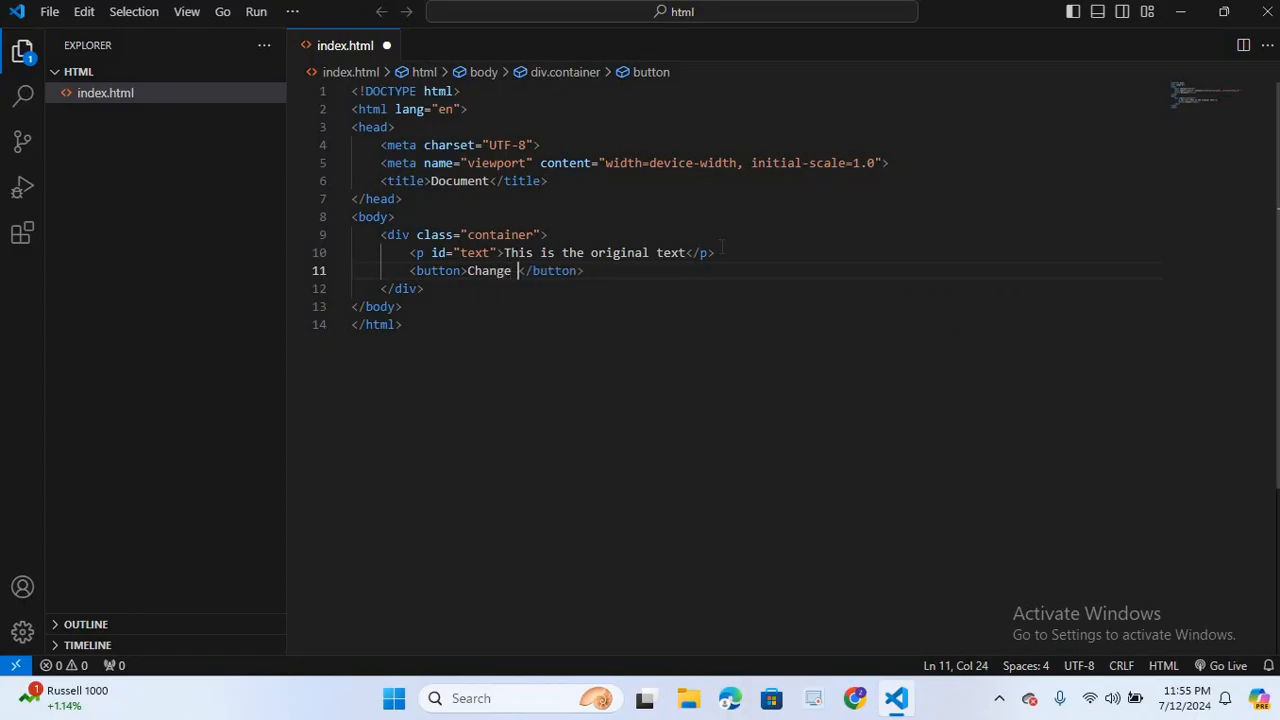
pyautogui.write('Text')
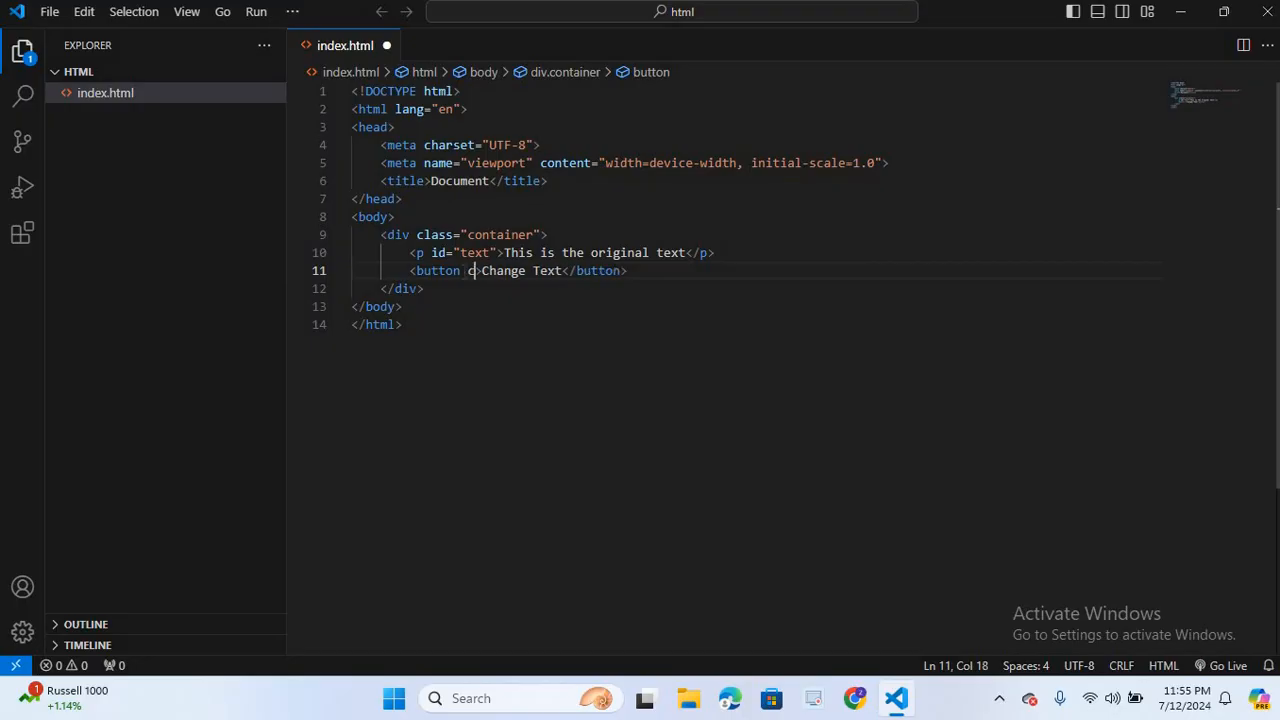
pyautogui.write('class="btn"')
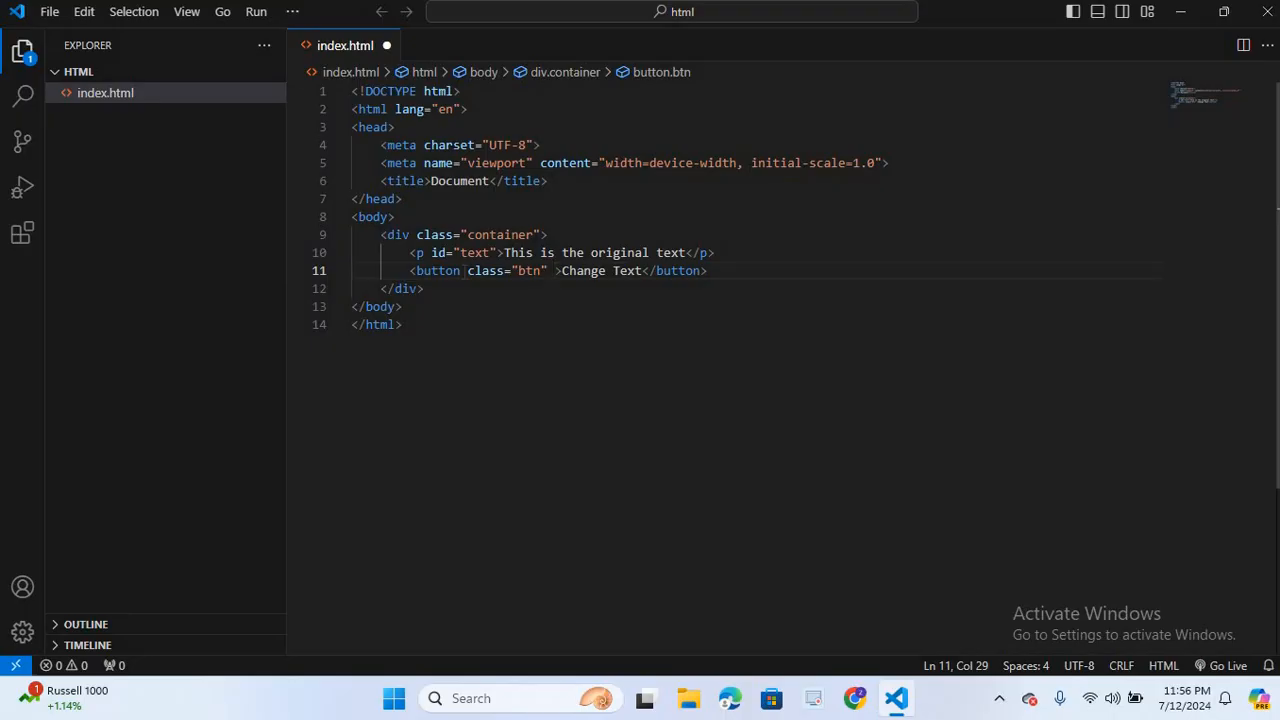
pyautogui.write('onclick="')
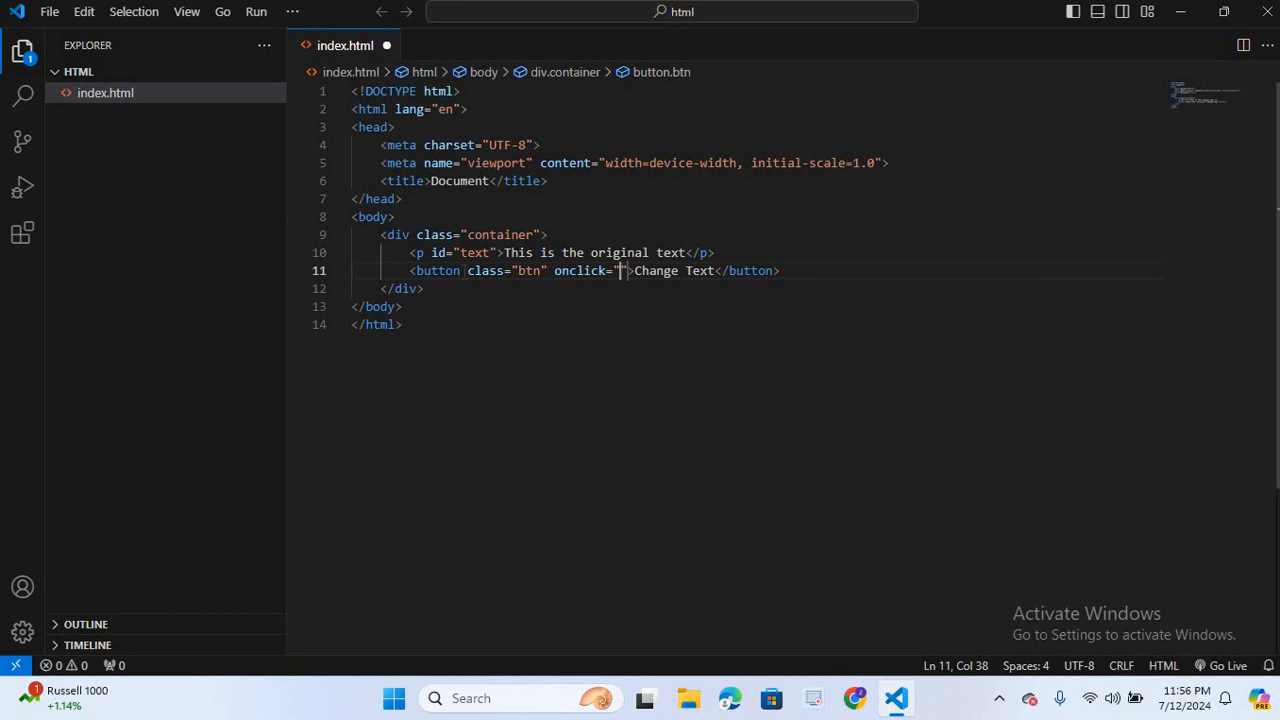
pyautogui.write('chan')
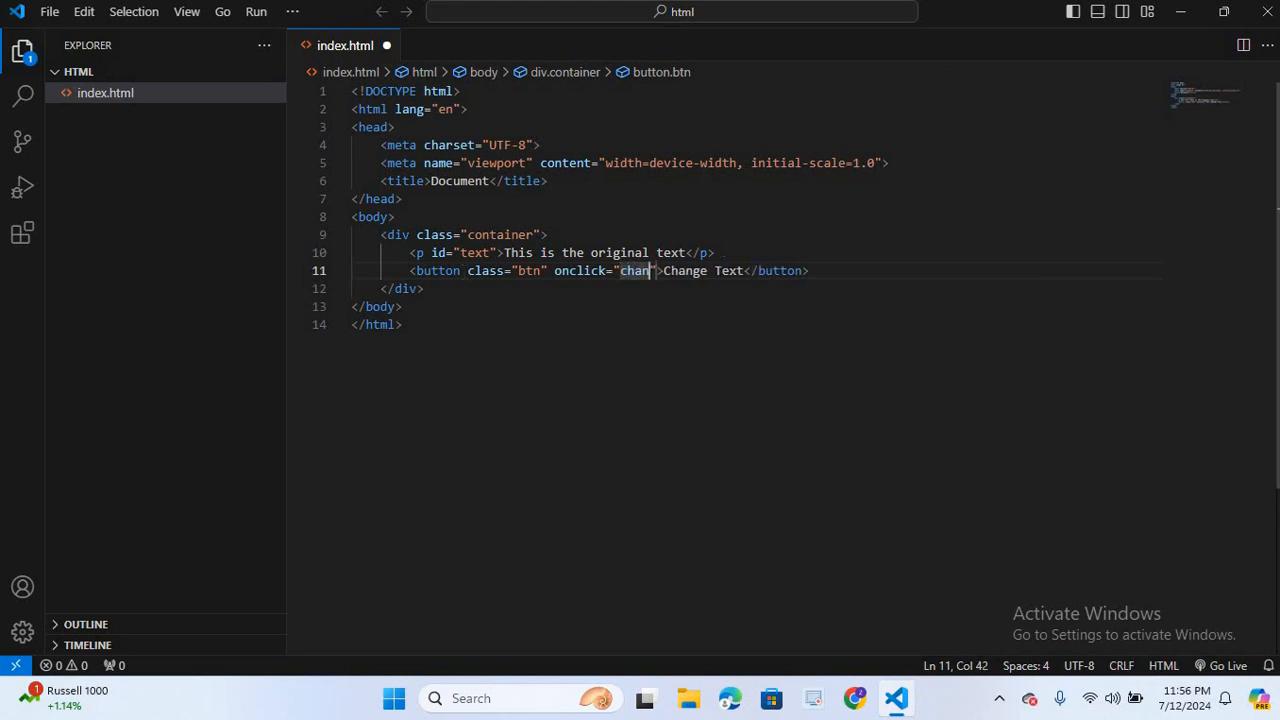
pyautogui.write('ge')
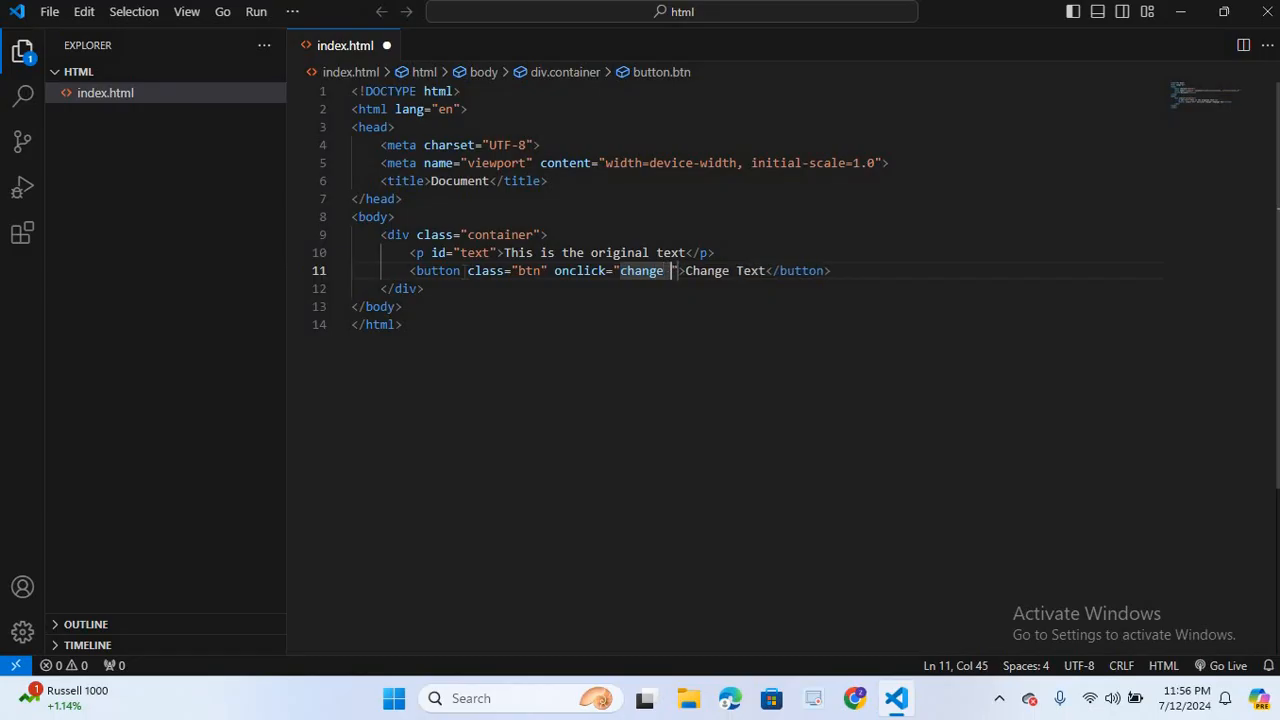
pyautogui.write('Text(')
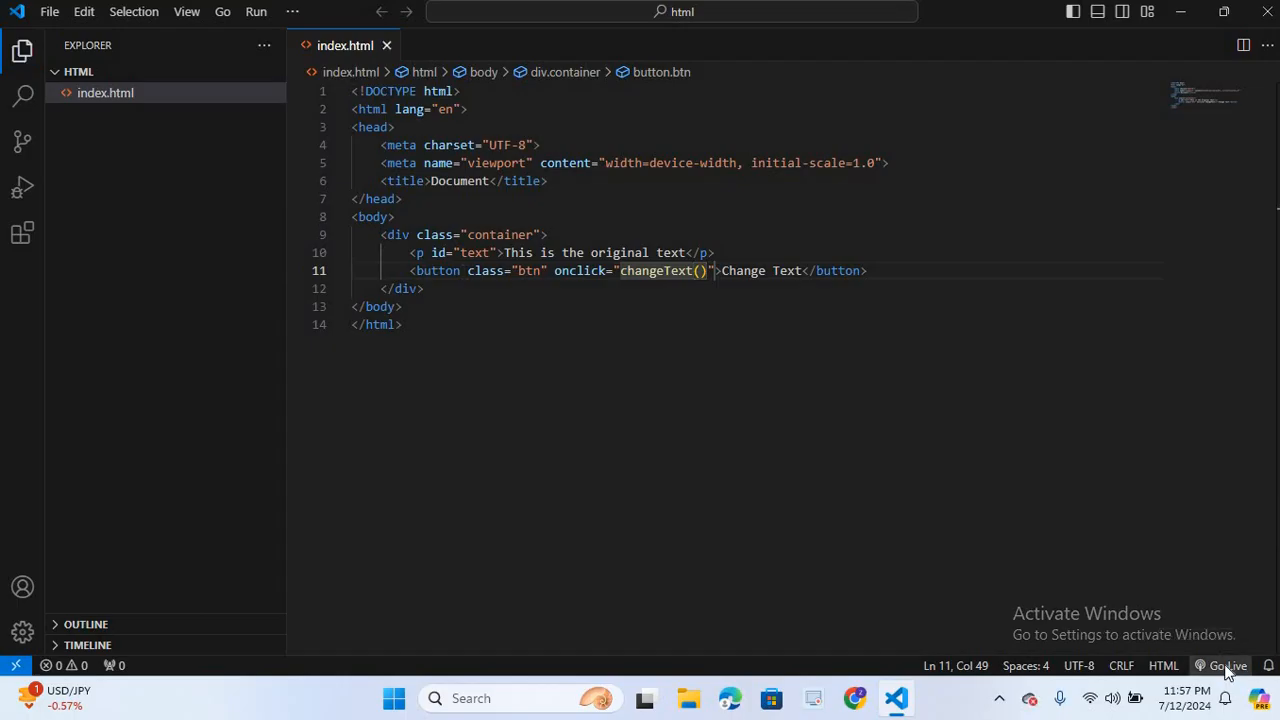
# Preview the page in Chrome via live server, then minimize the browser.
pyautogui.click(1224, 665)
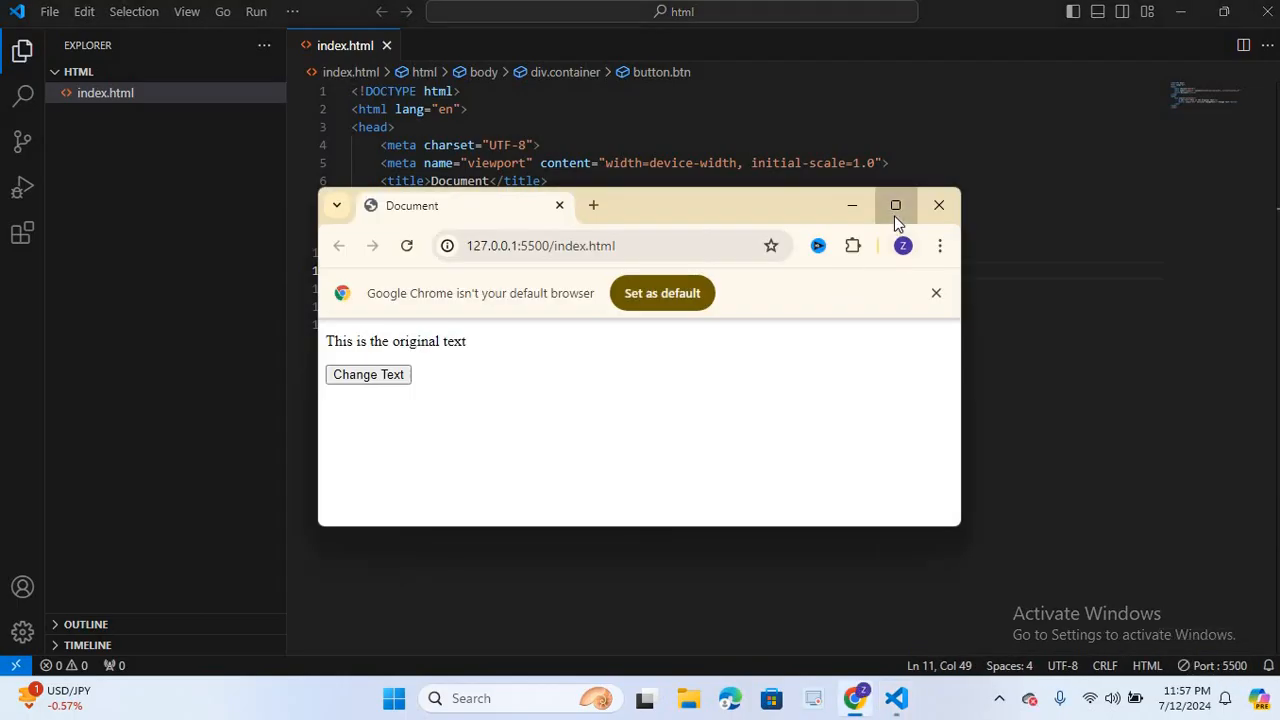
pyautogui.click(895, 205)
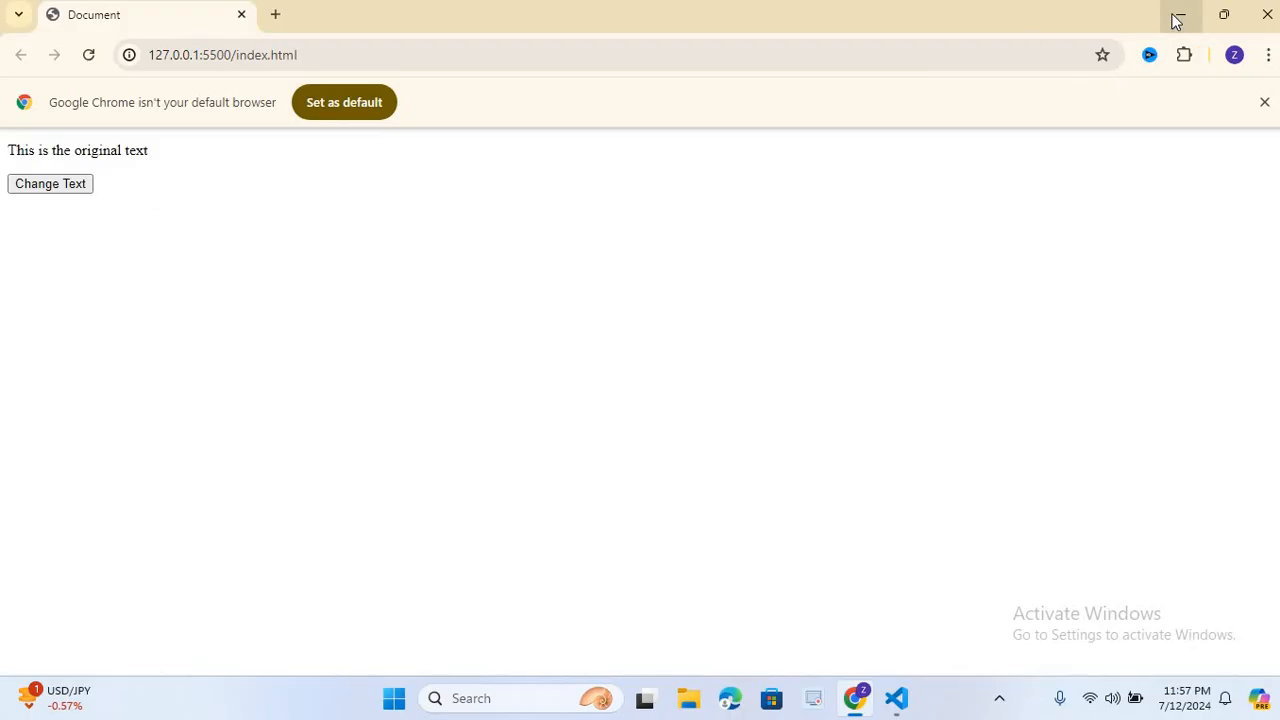
pyautogui.click(895, 698)
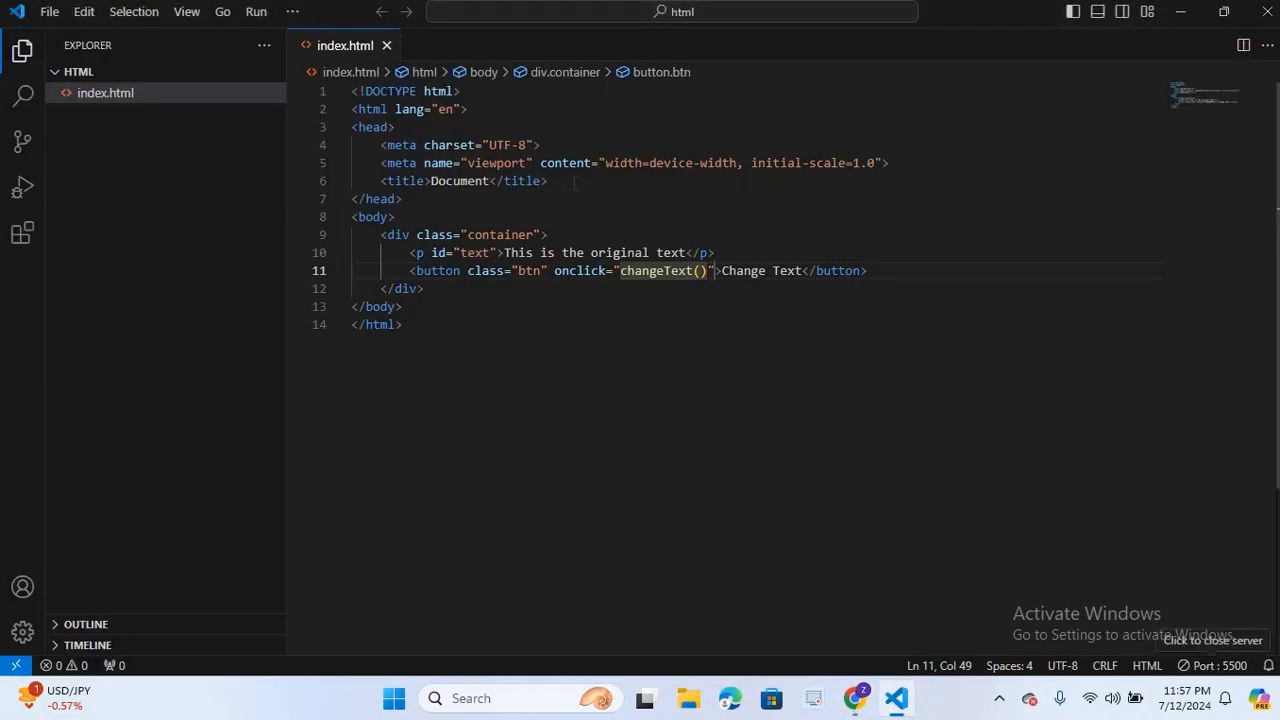
# Add a stylesheet link to style.css below the title in the head.
pyautogui.press('Enter')
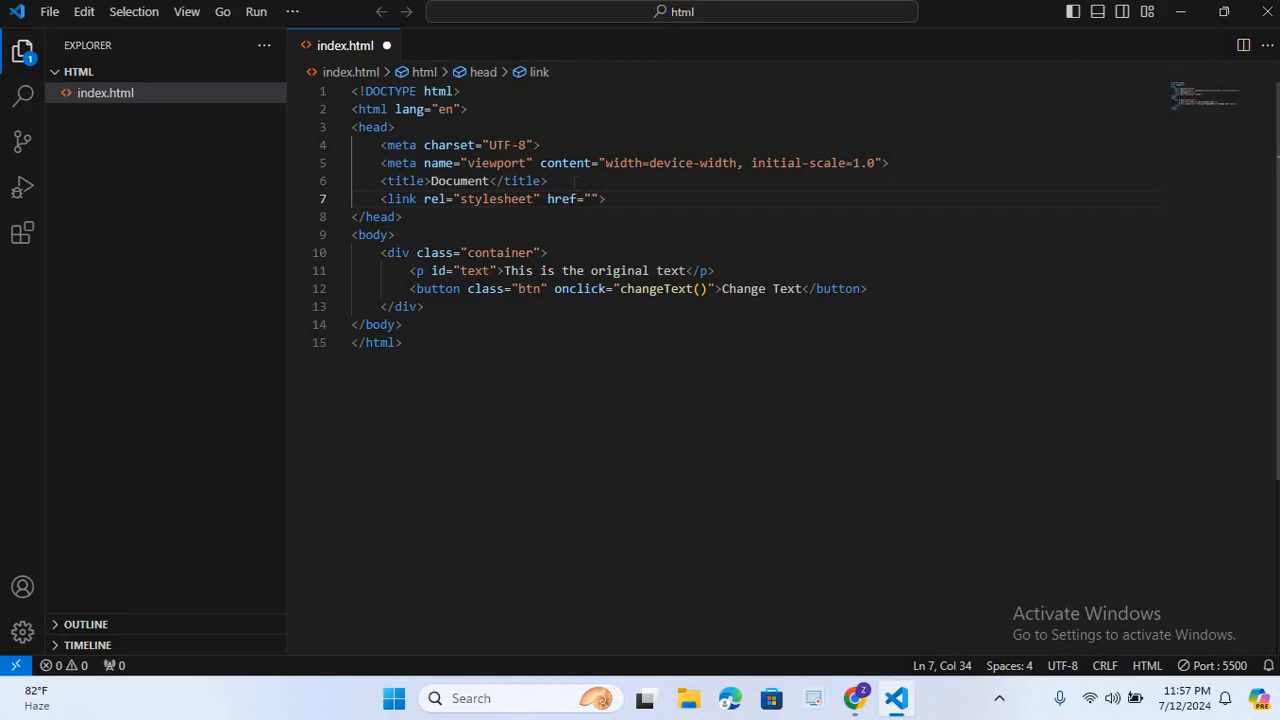
pyautogui.write('sty')
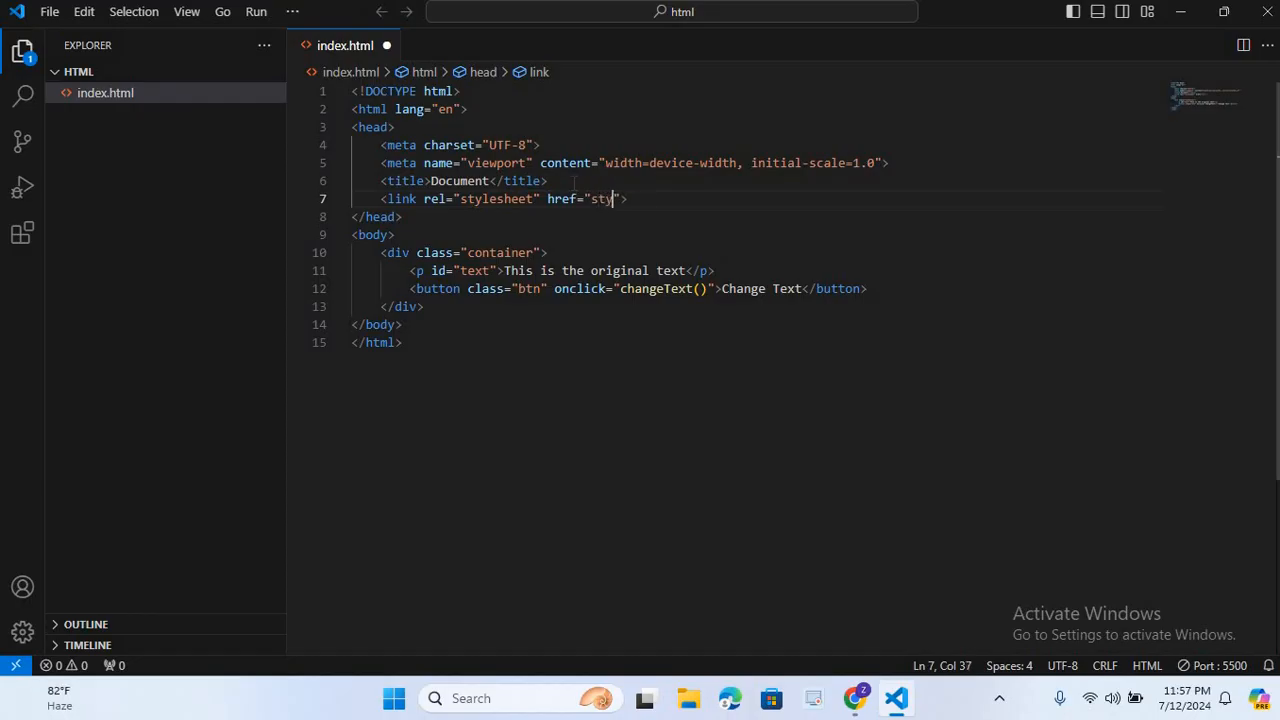
pyautogui.write('le.css')
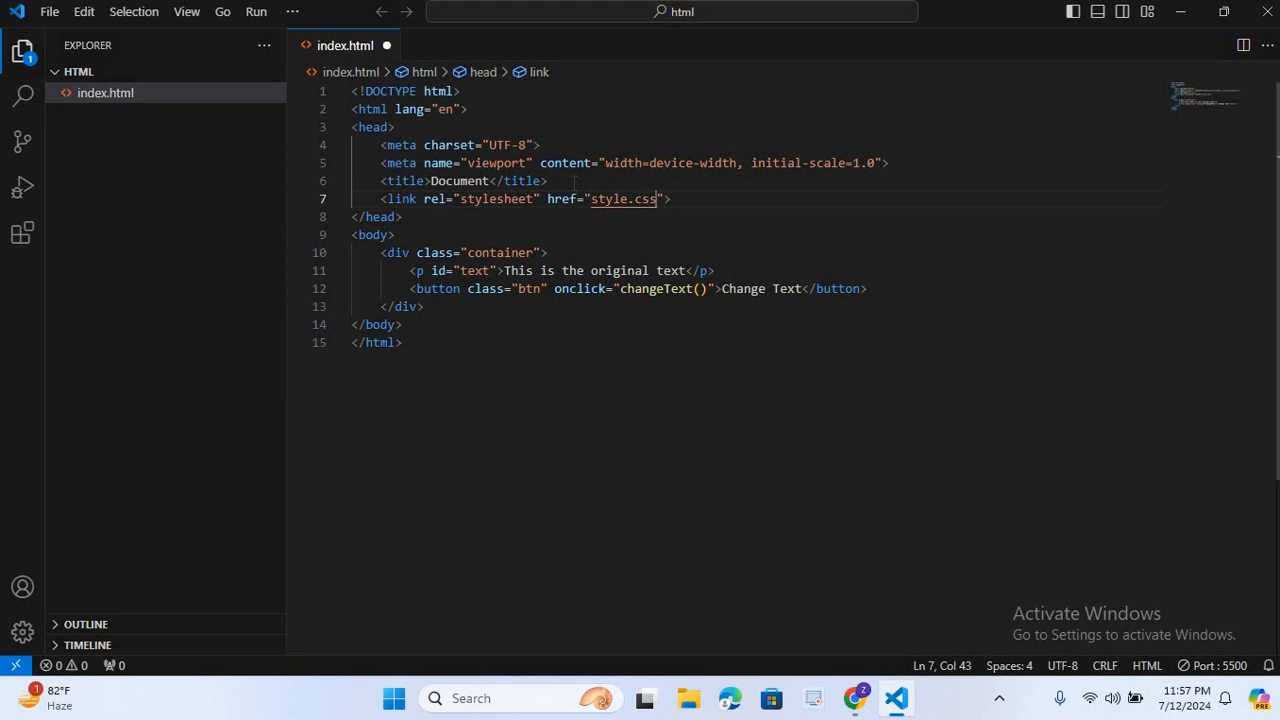
pyautogui.moveTo(622, 198)
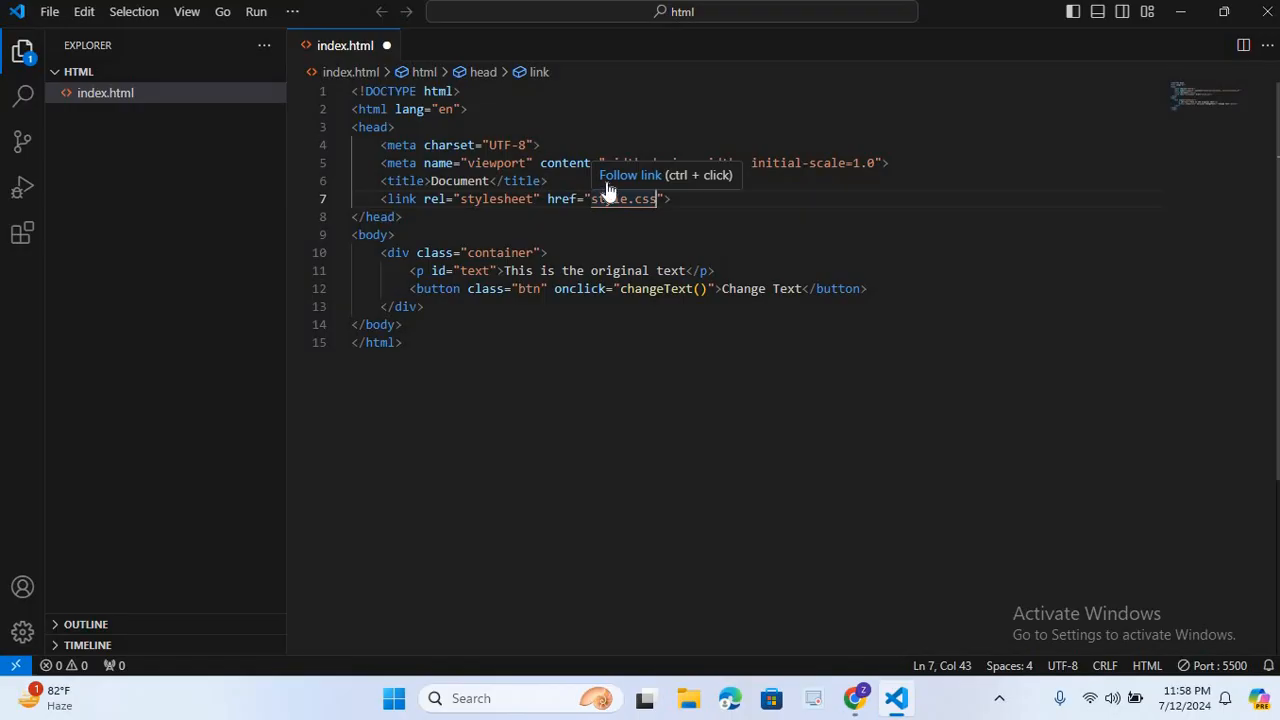
pyautogui.moveTo(608, 198)
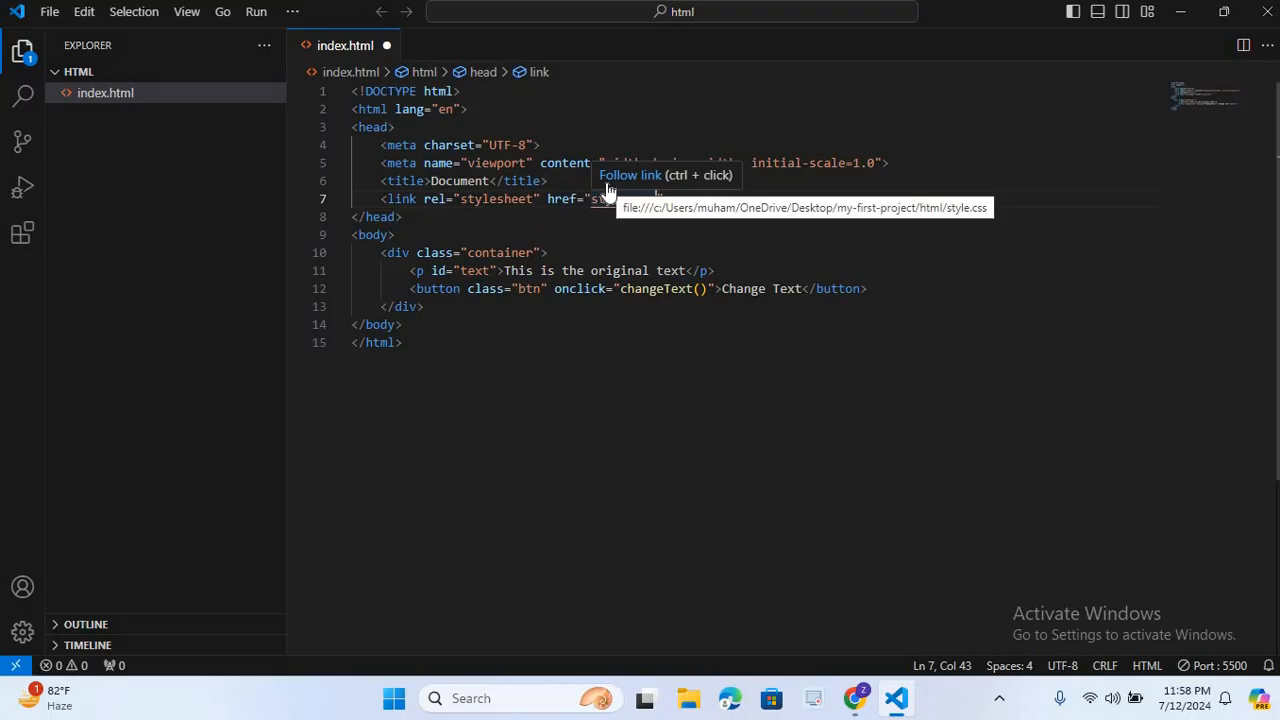
# Create style.css from the stylesheet link and return to index.html.
pyautogui.click(610, 198)
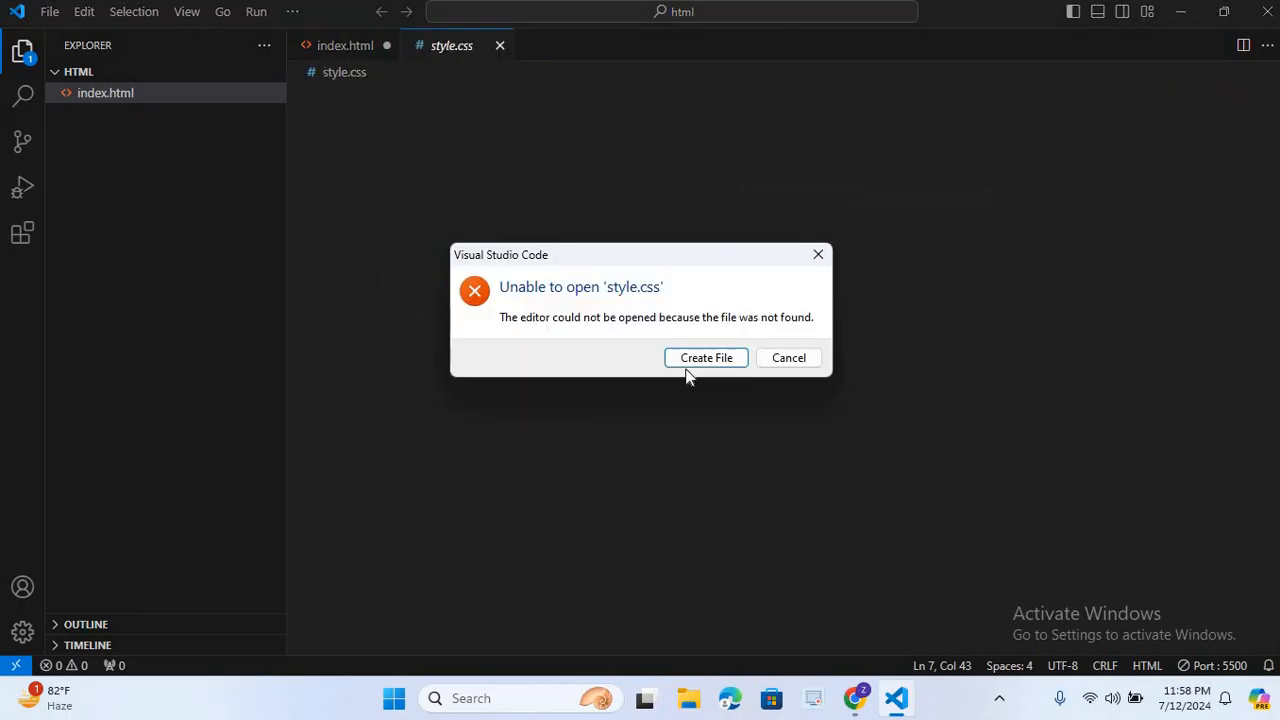
pyautogui.click(788, 357)
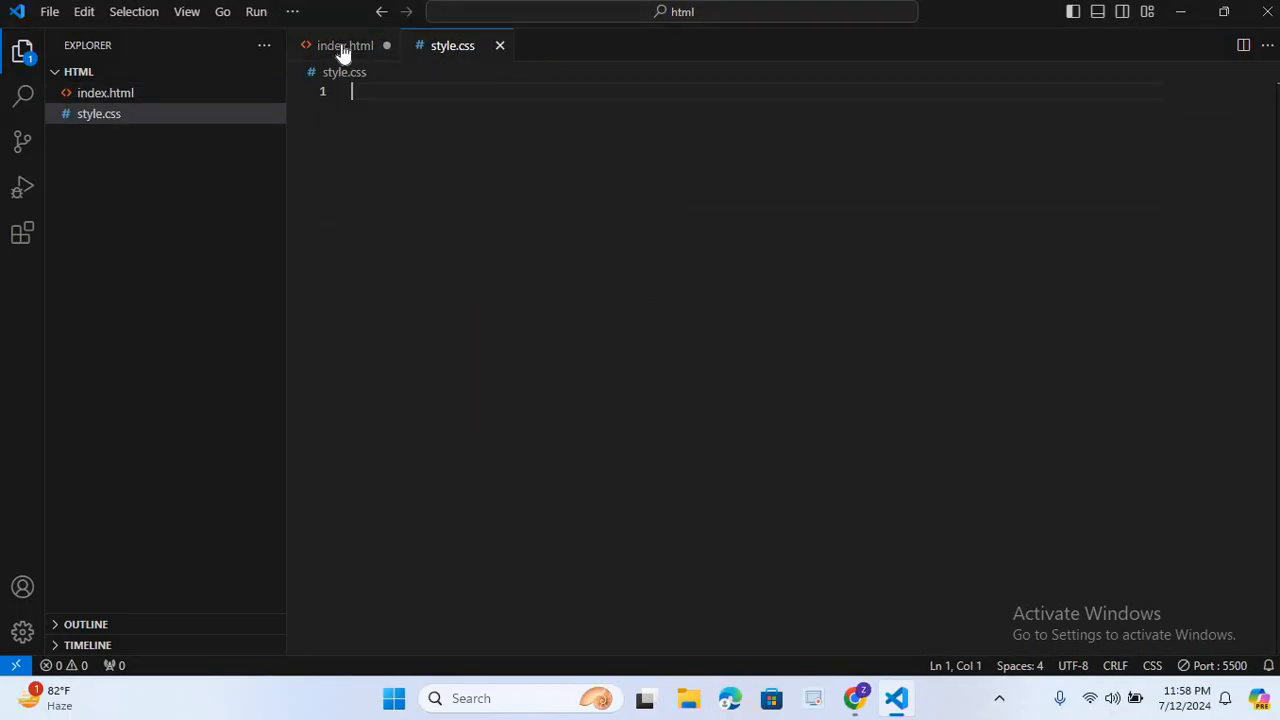
pyautogui.click(345, 45)
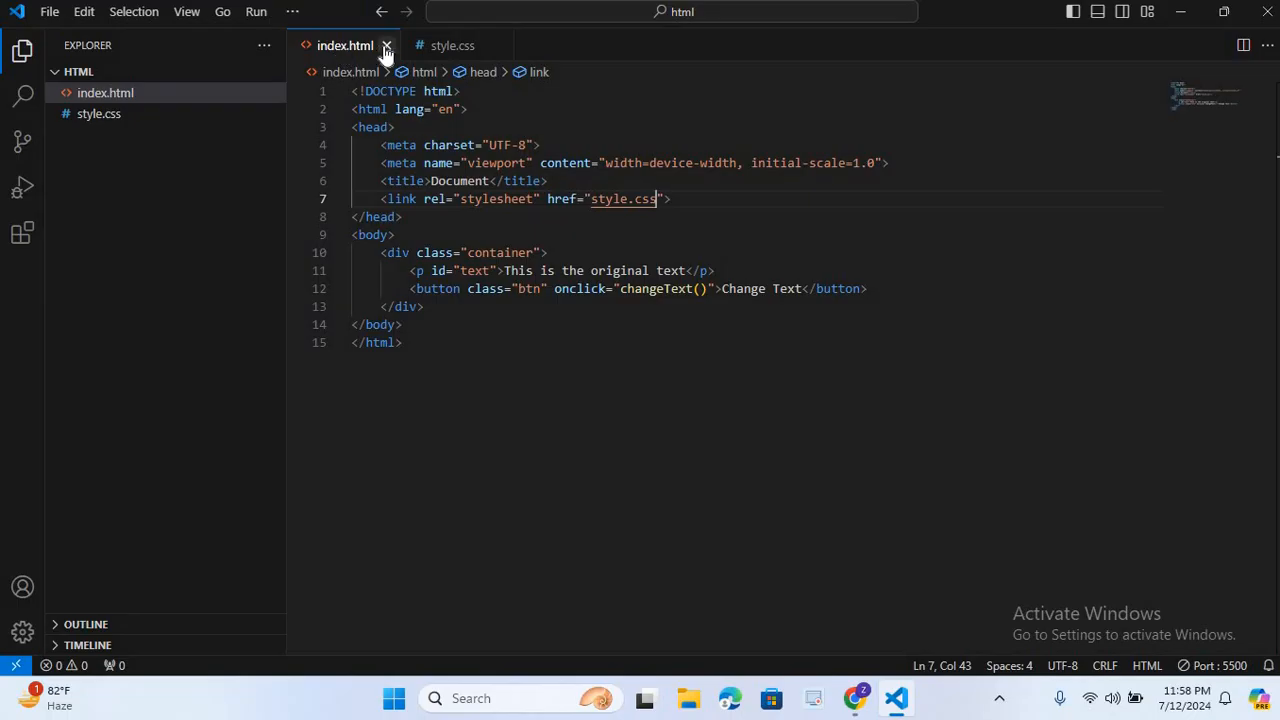
pyautogui.moveTo(452, 45)
pyautogui.write('bo')
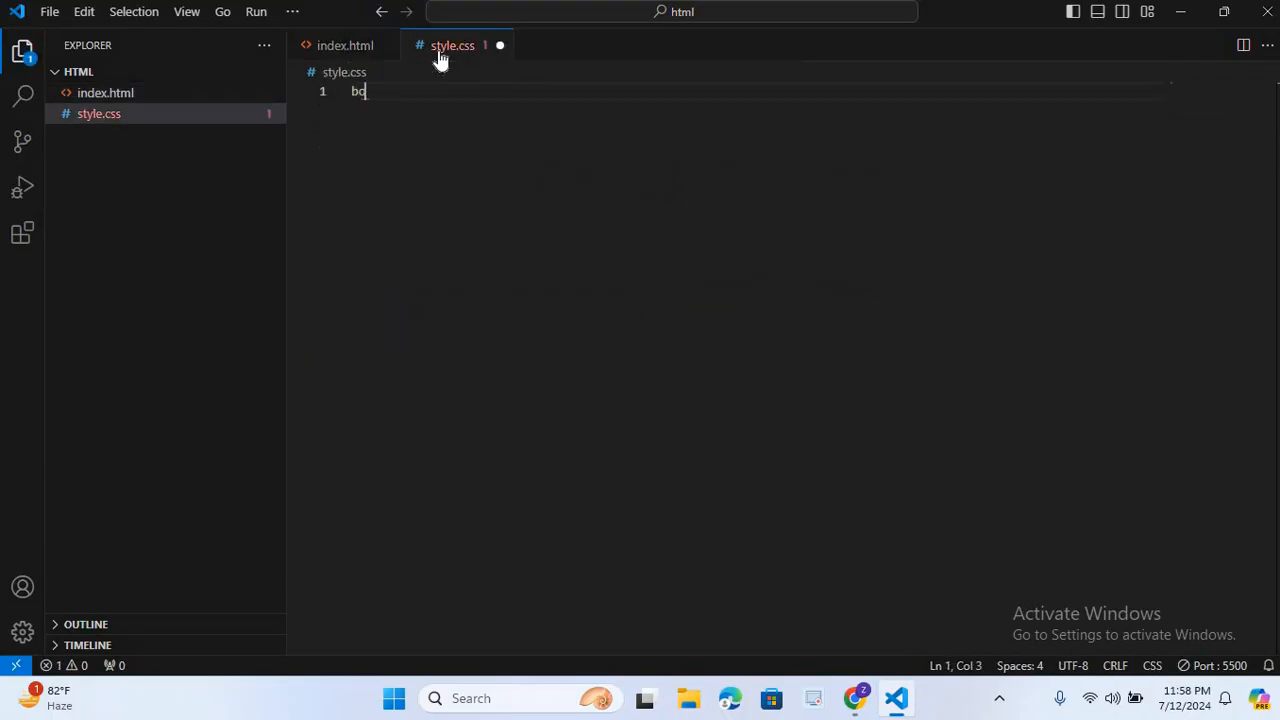
# Write a centered flex body rule with 100vh height and preview it in Chrome.
pyautogui.write('dy{')
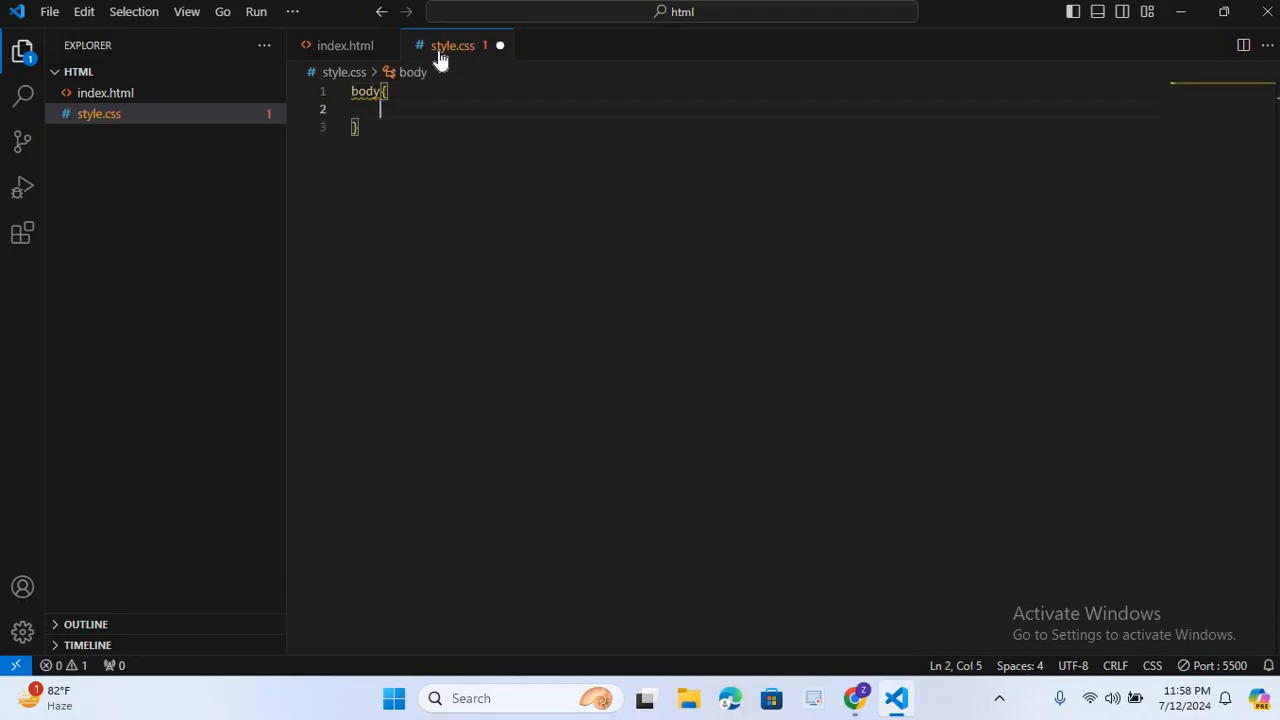
pyautogui.write('df')
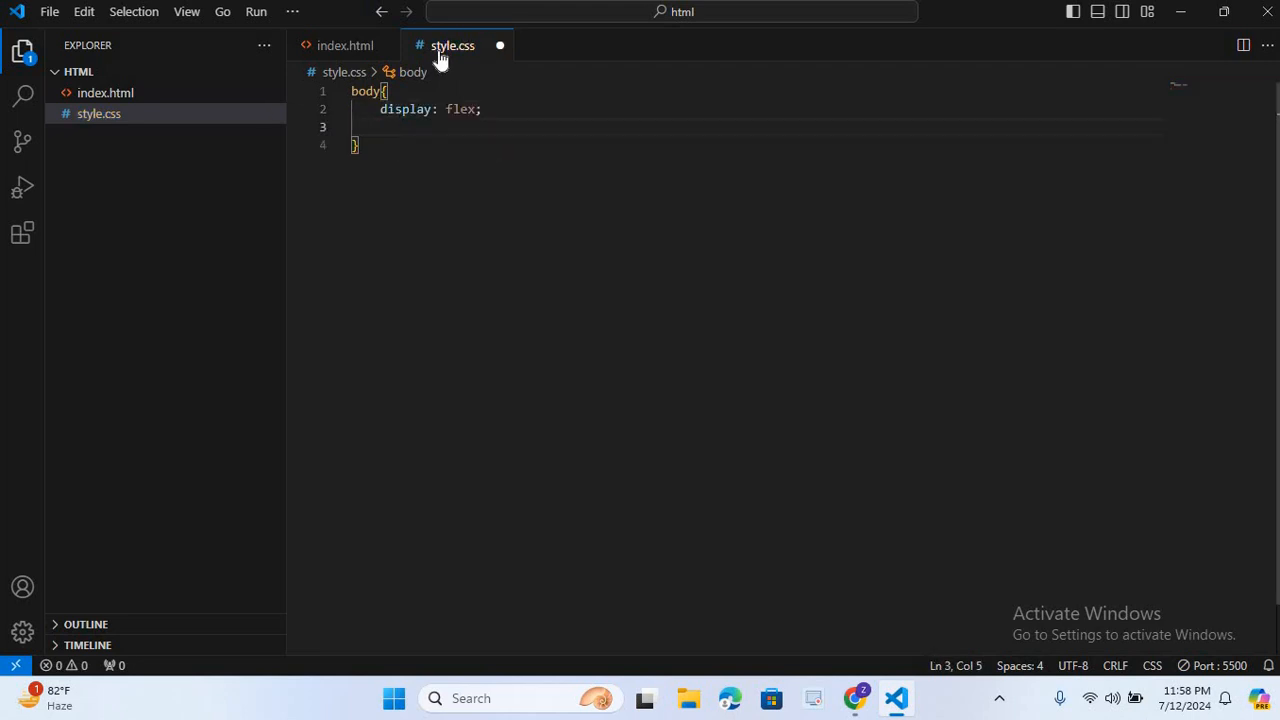
pyautogui.write('align-items: center;')
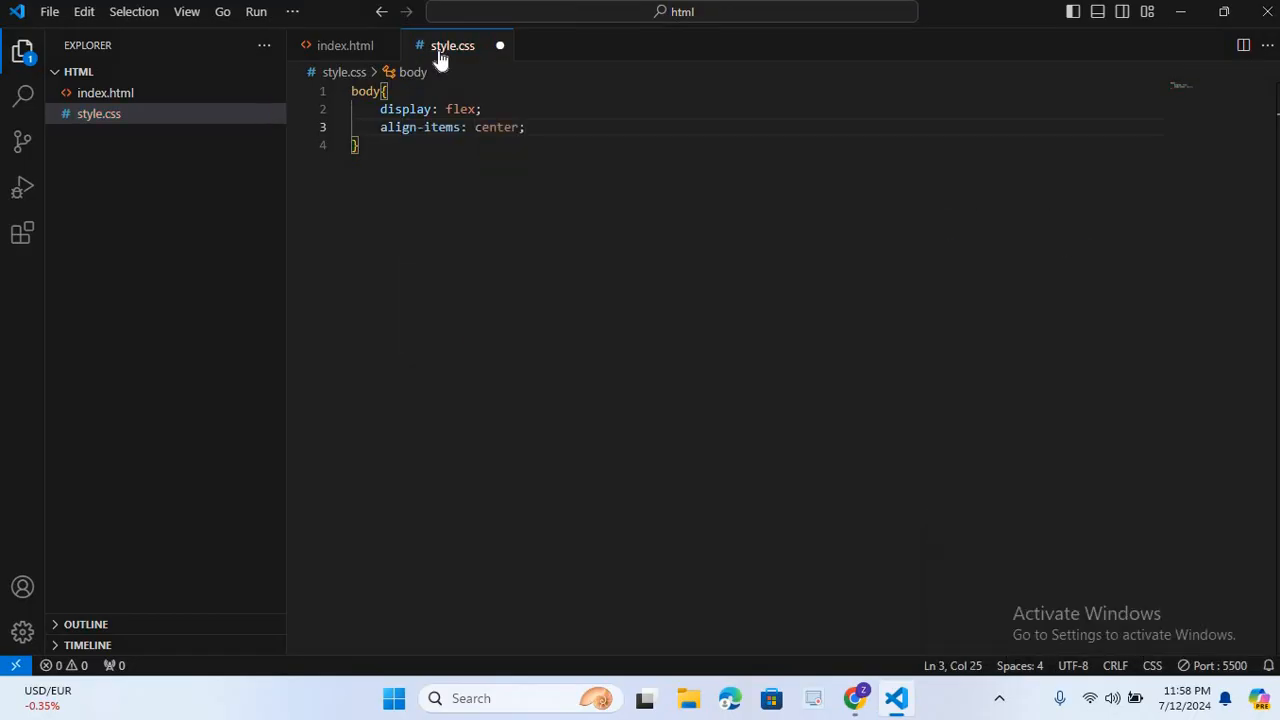
pyautogui.write('justify-content: ;')
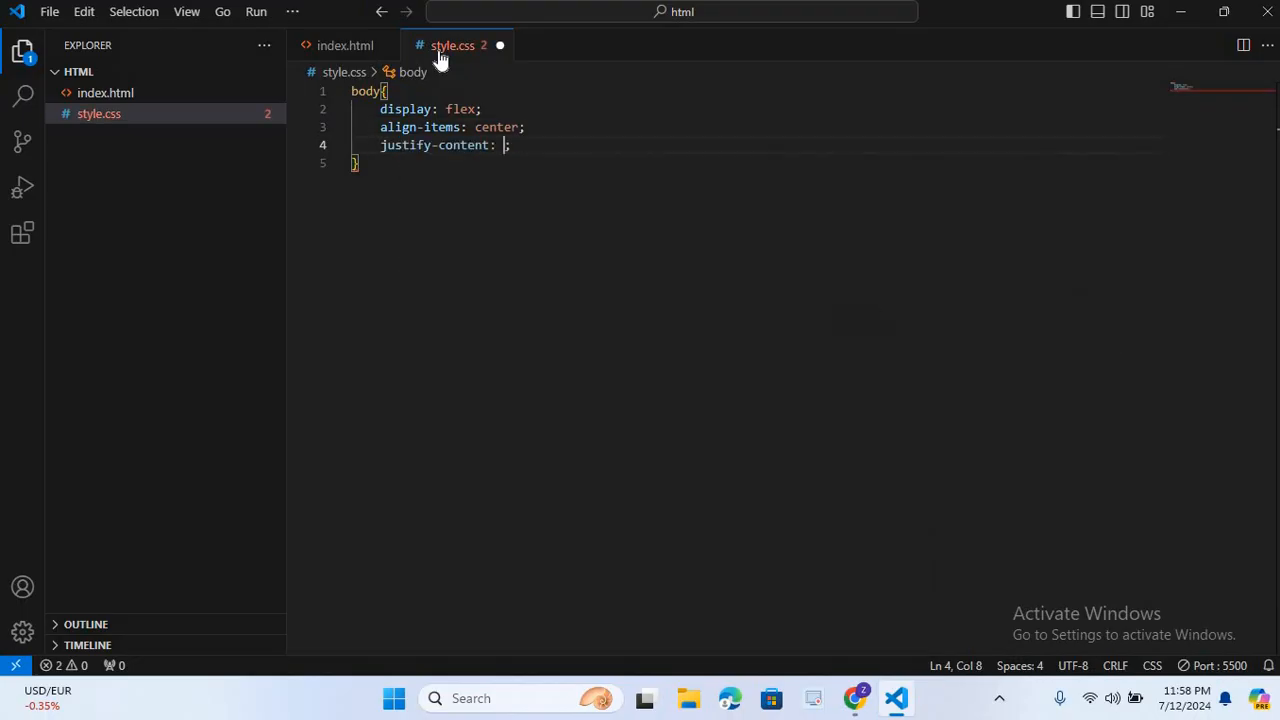
pyautogui.write('center;')
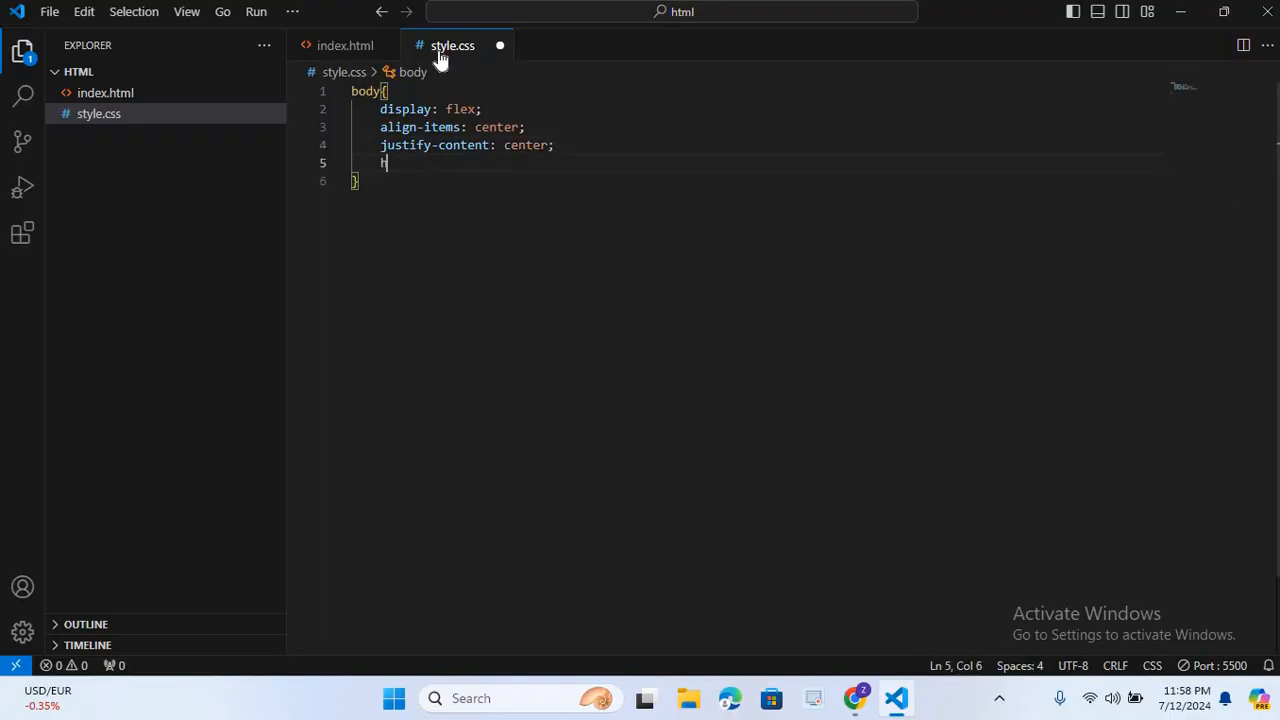
pyautogui.write('h1')
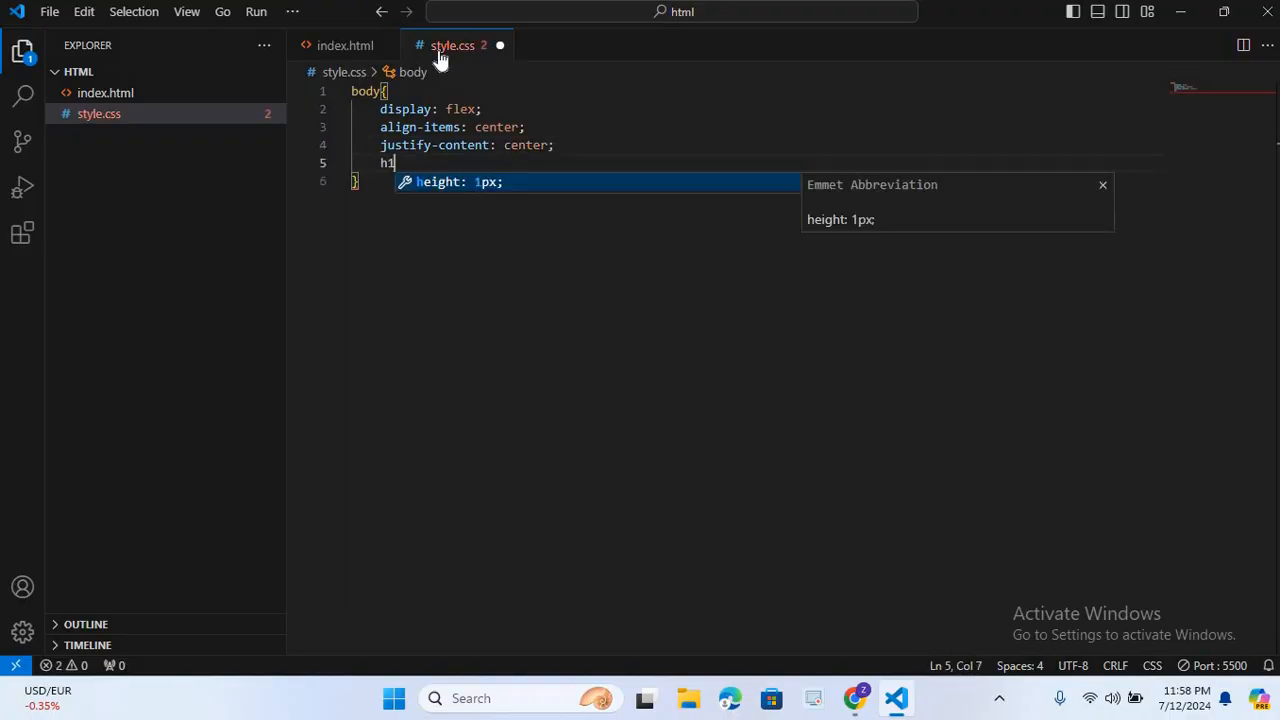
pyautogui.write('00vh;')
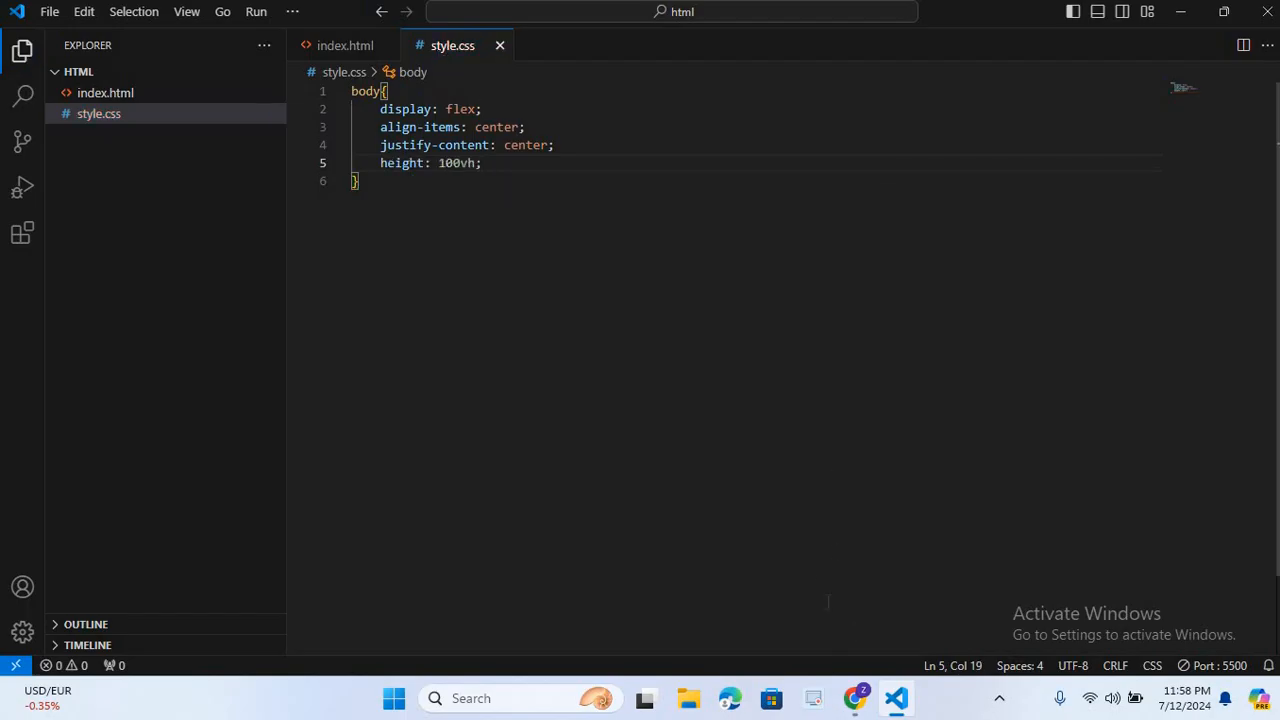
pyautogui.moveTo(852, 675)
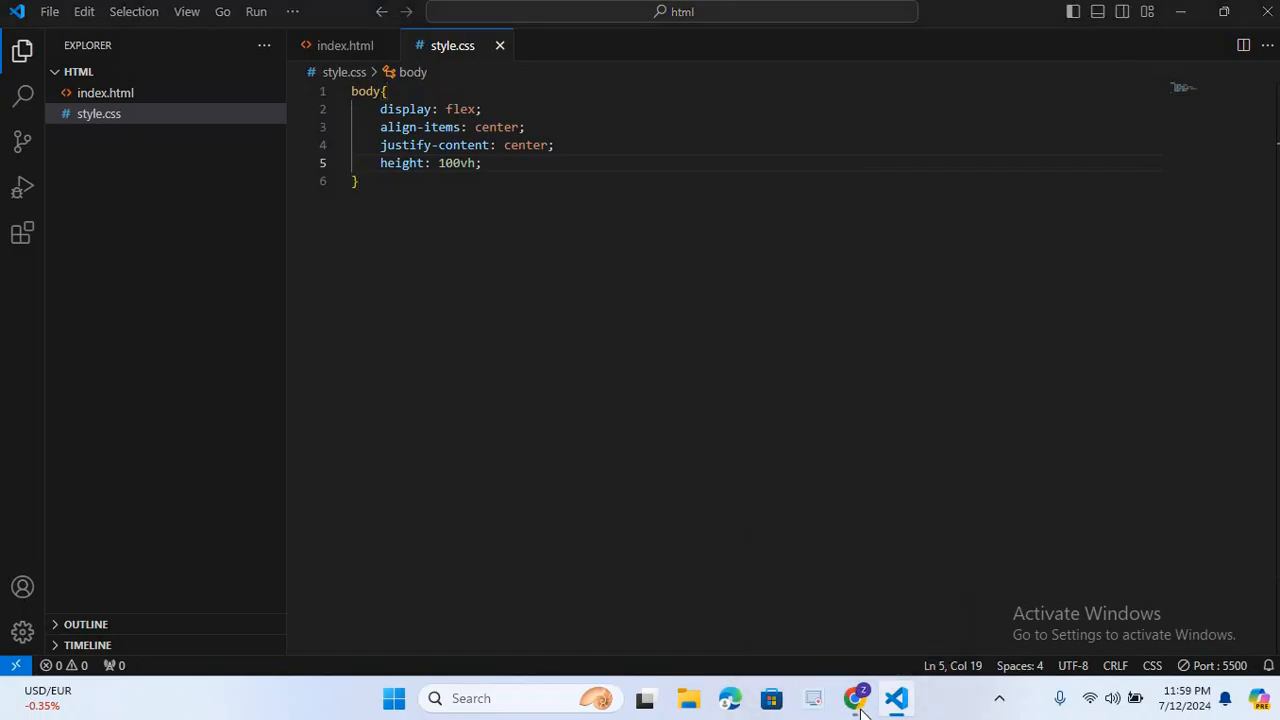
pyautogui.click(853, 698)
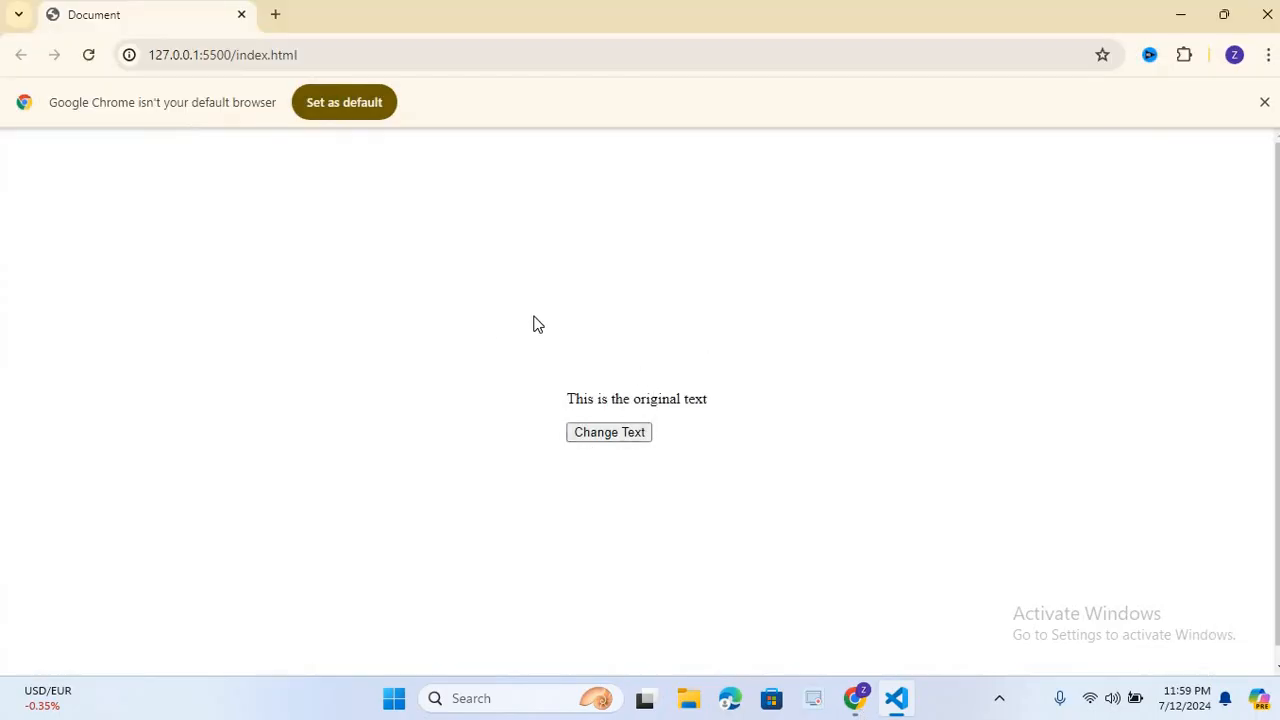
pyautogui.click(895, 698)
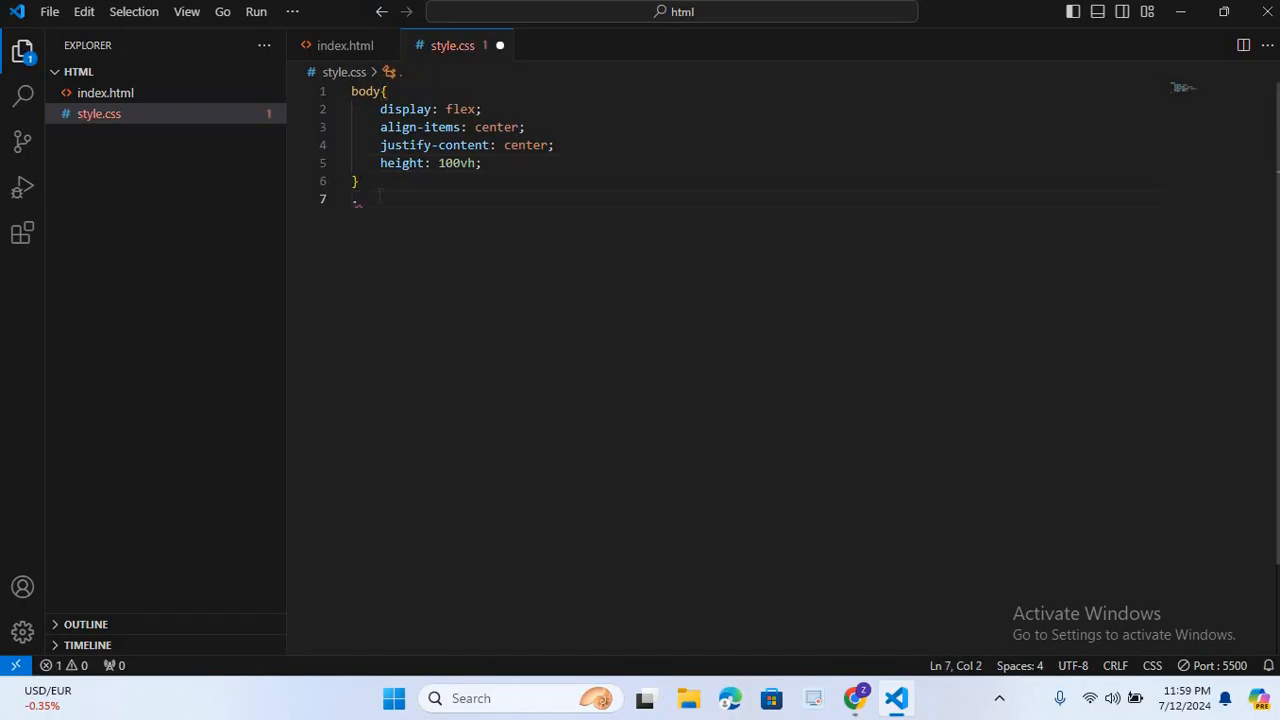
# Add a .container rule that centers text.
pyautogui.write('.contain')
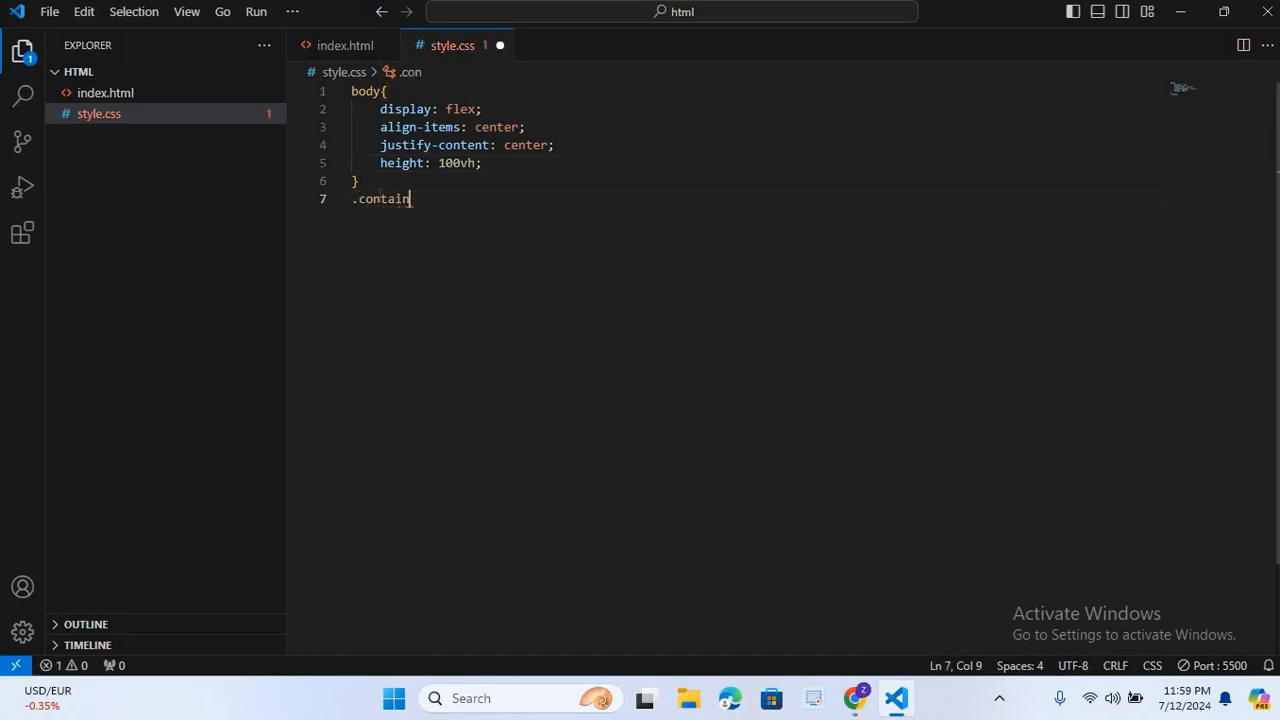
pyautogui.write('er{')
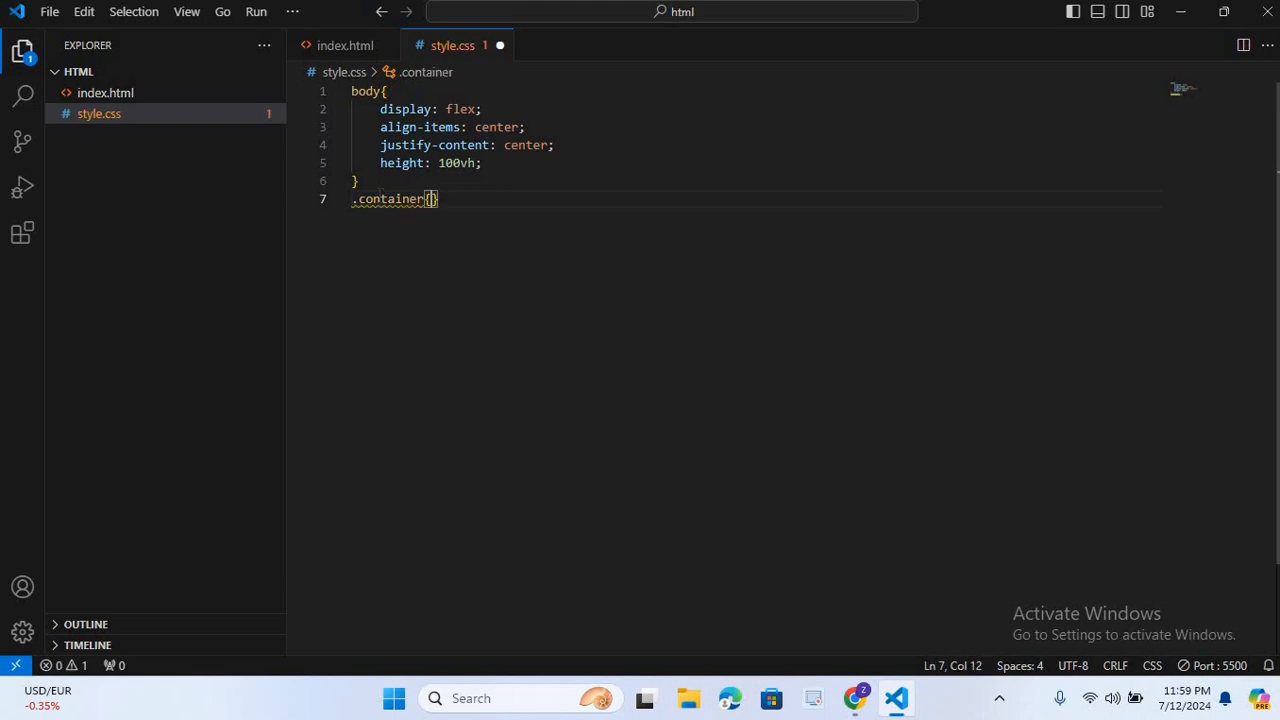
pyautogui.press('Enter')
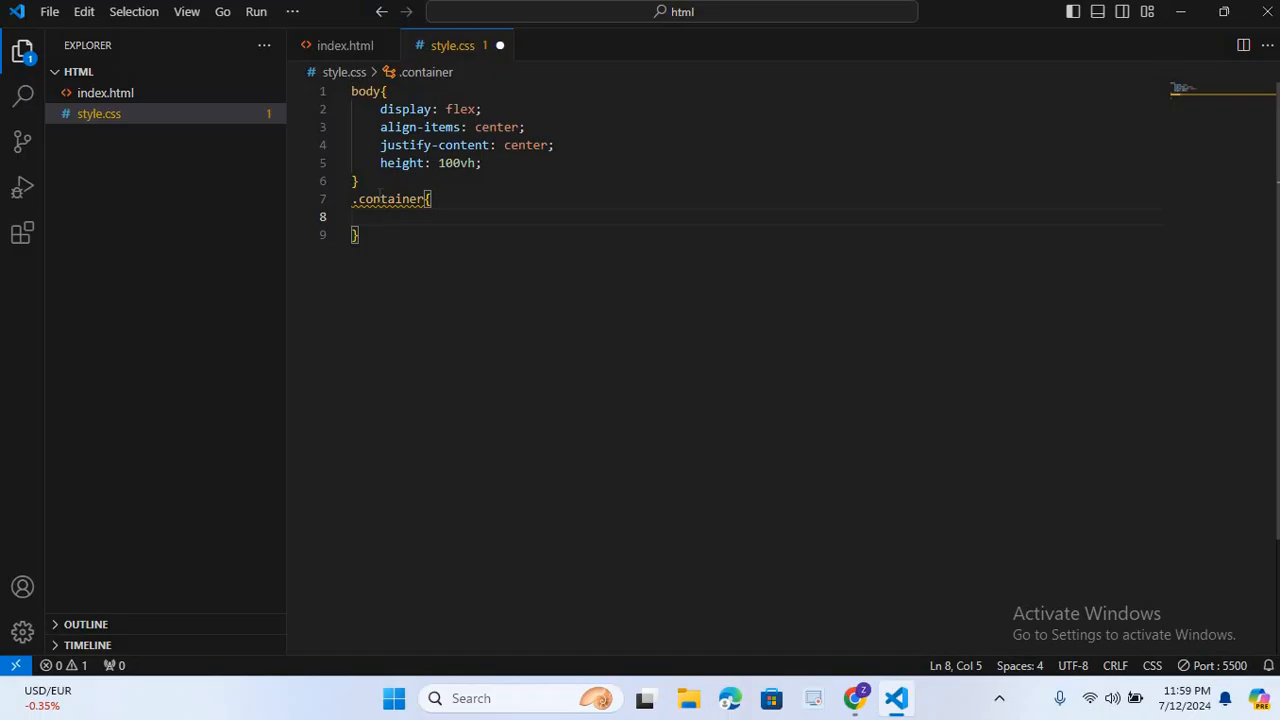
pyautogui.write('text-align: center;')
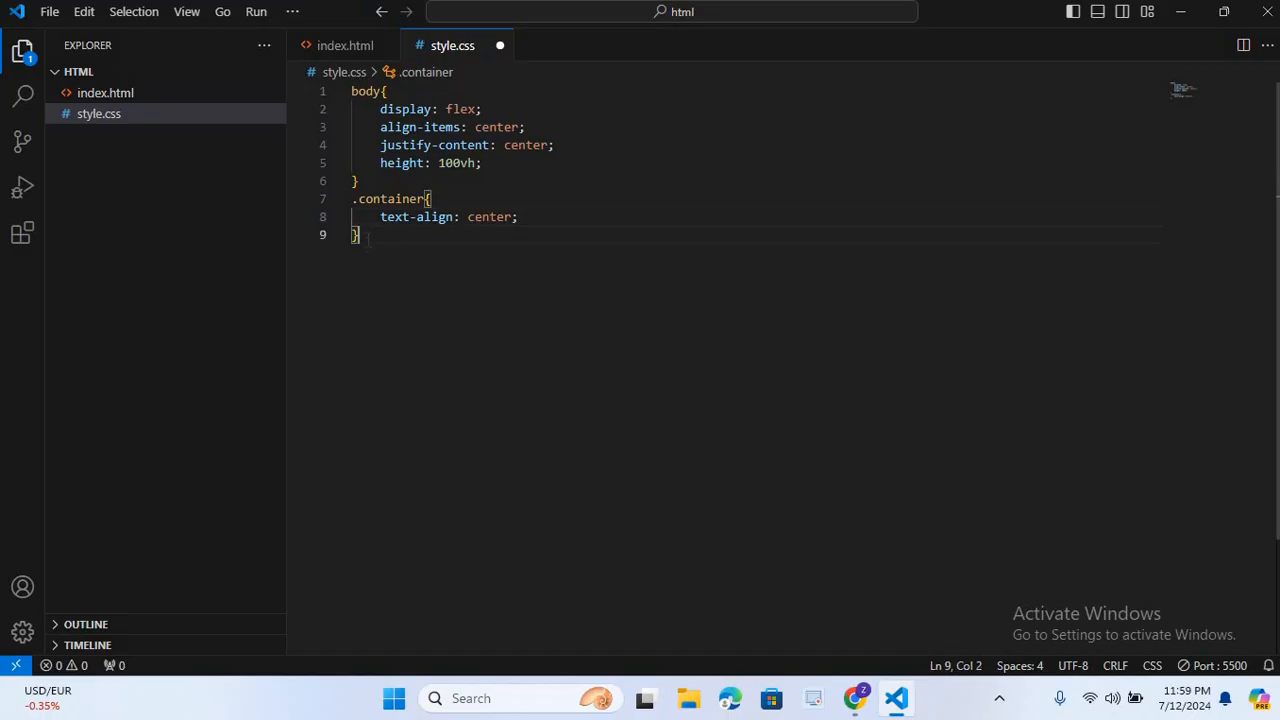
# Add a p rule with 20px font-size and 20px margin-bottom.
pyautogui.write('p{')
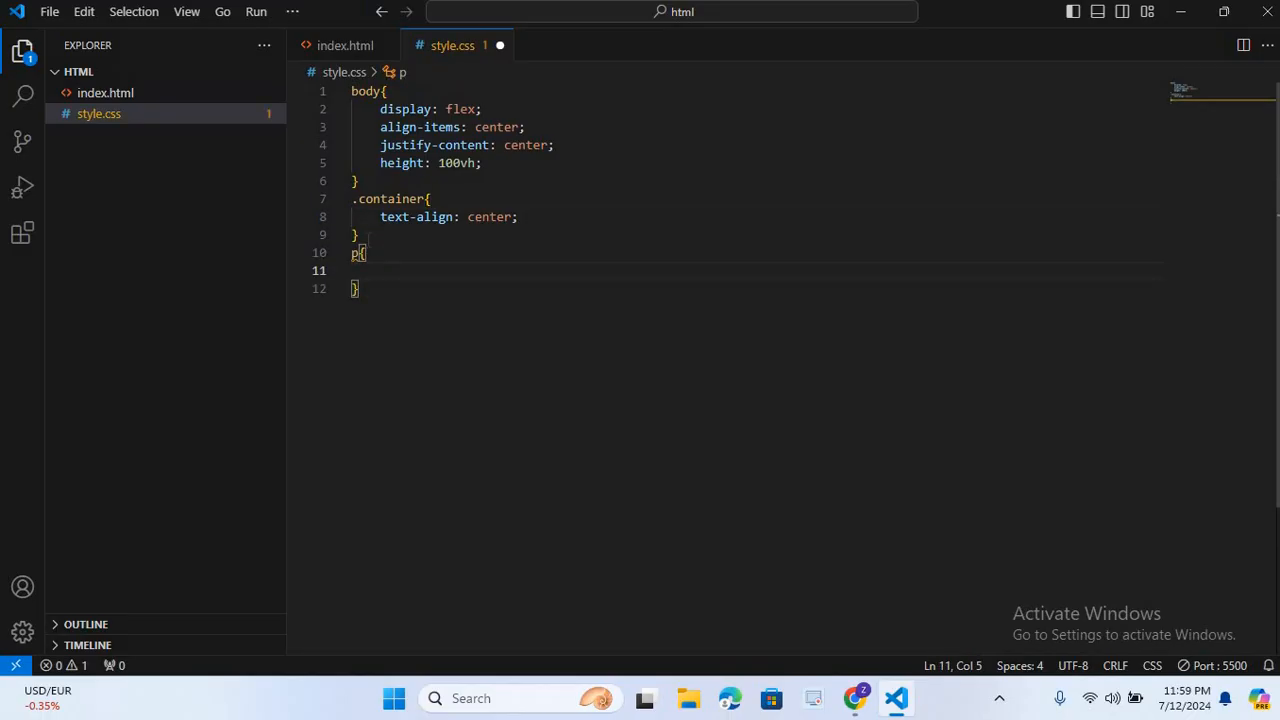
pyautogui.write('font-size: 2;')
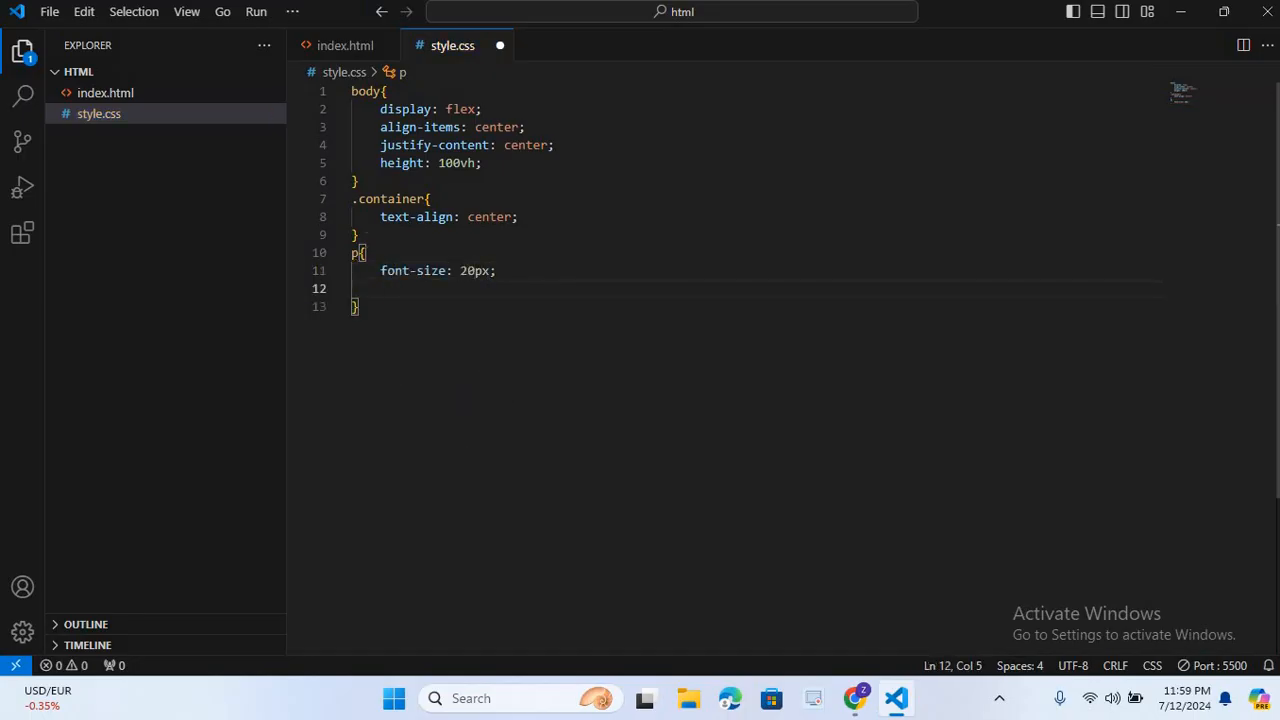
pyautogui.write('marb')
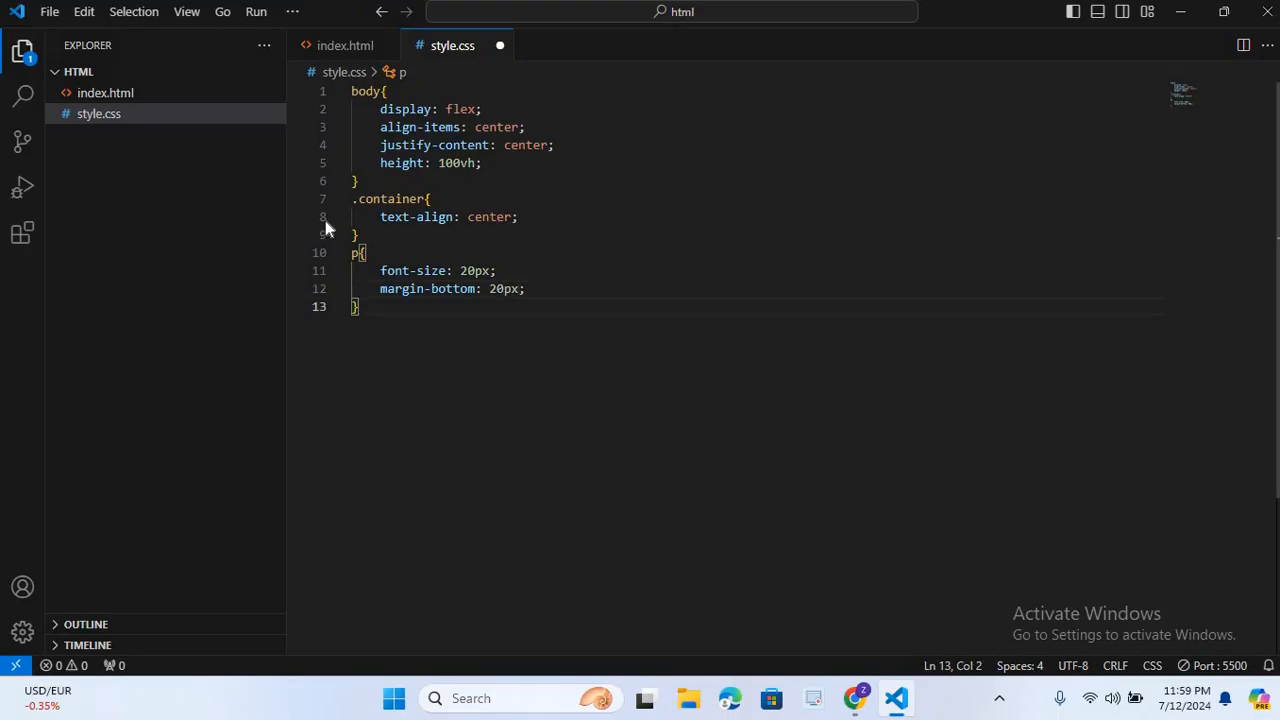
pyautogui.moveTo(343, 45)
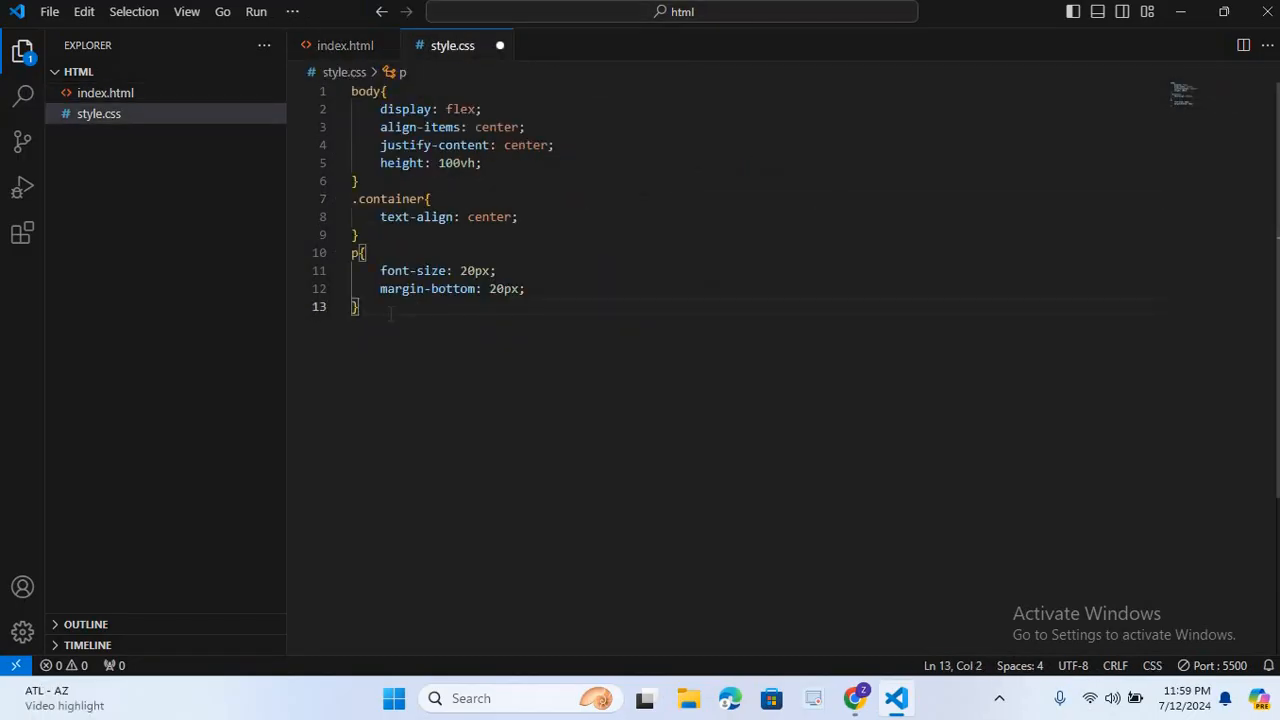
# Start a .btn rule with #4ca background, no border and white text.
pyautogui.press('Return')
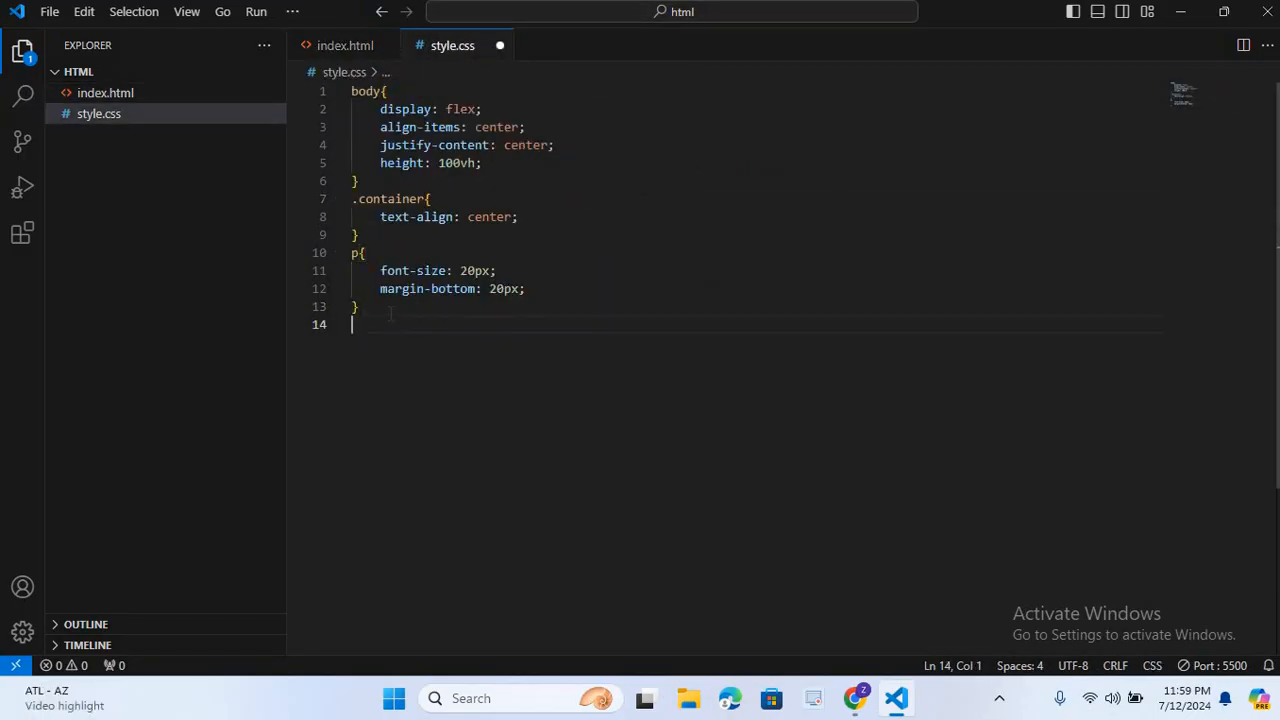
pyautogui.write('.btn')
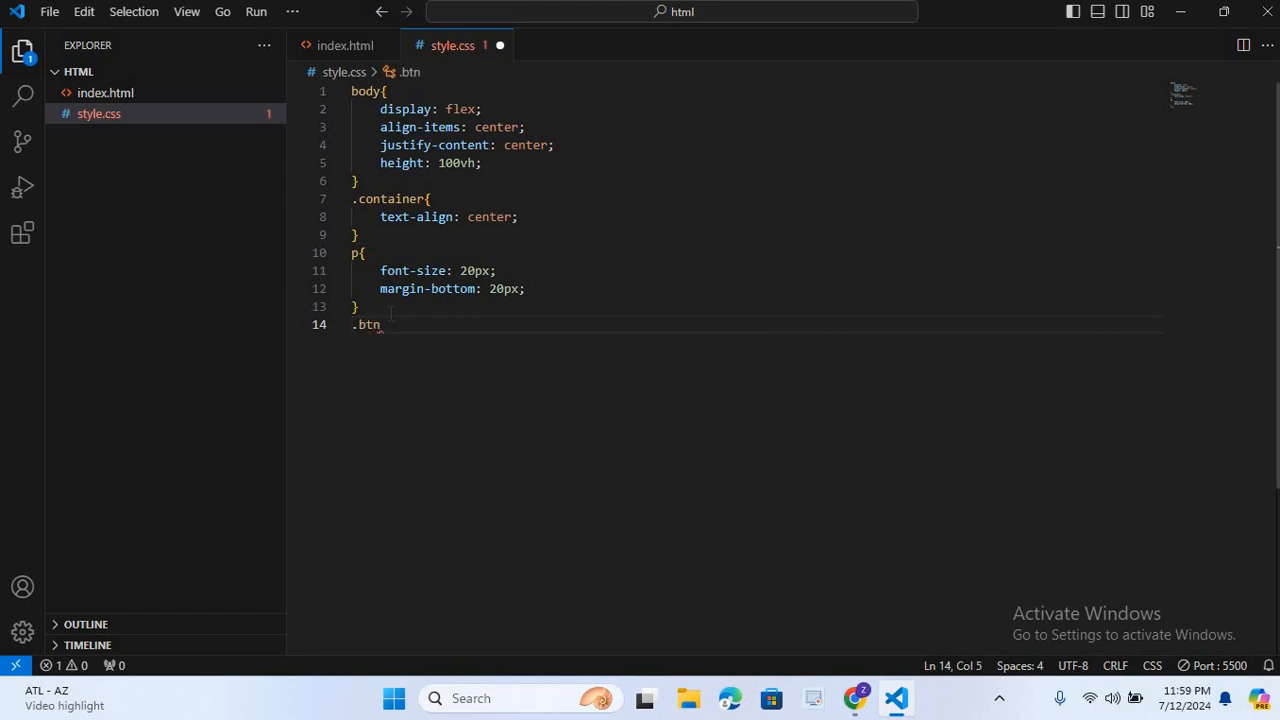
pyautogui.write('{')
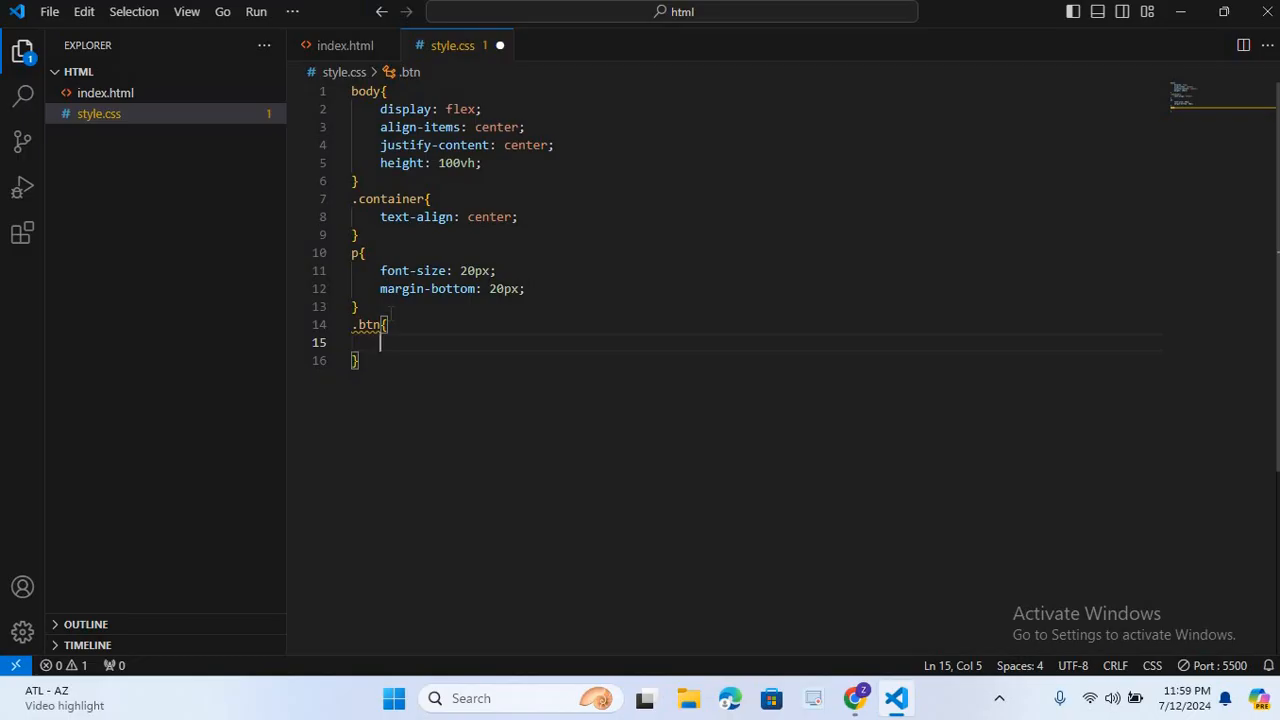
pyautogui.write('bacj')
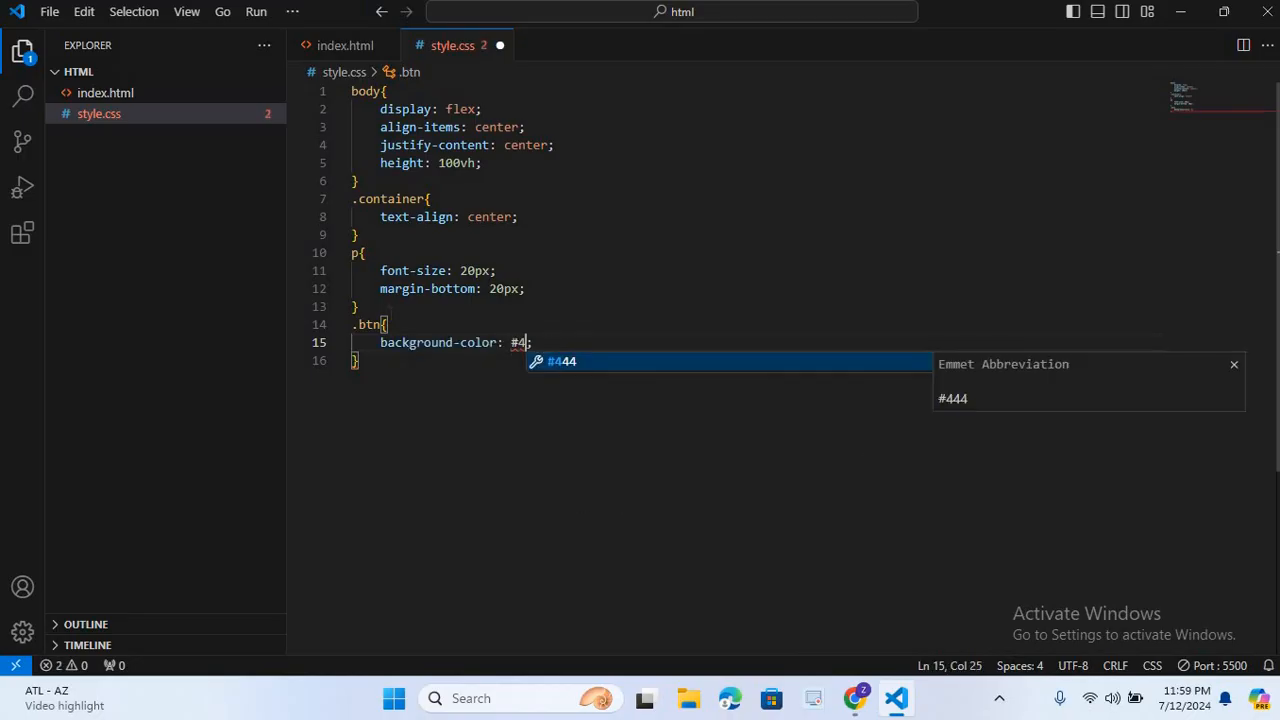
pyautogui.write('ca')
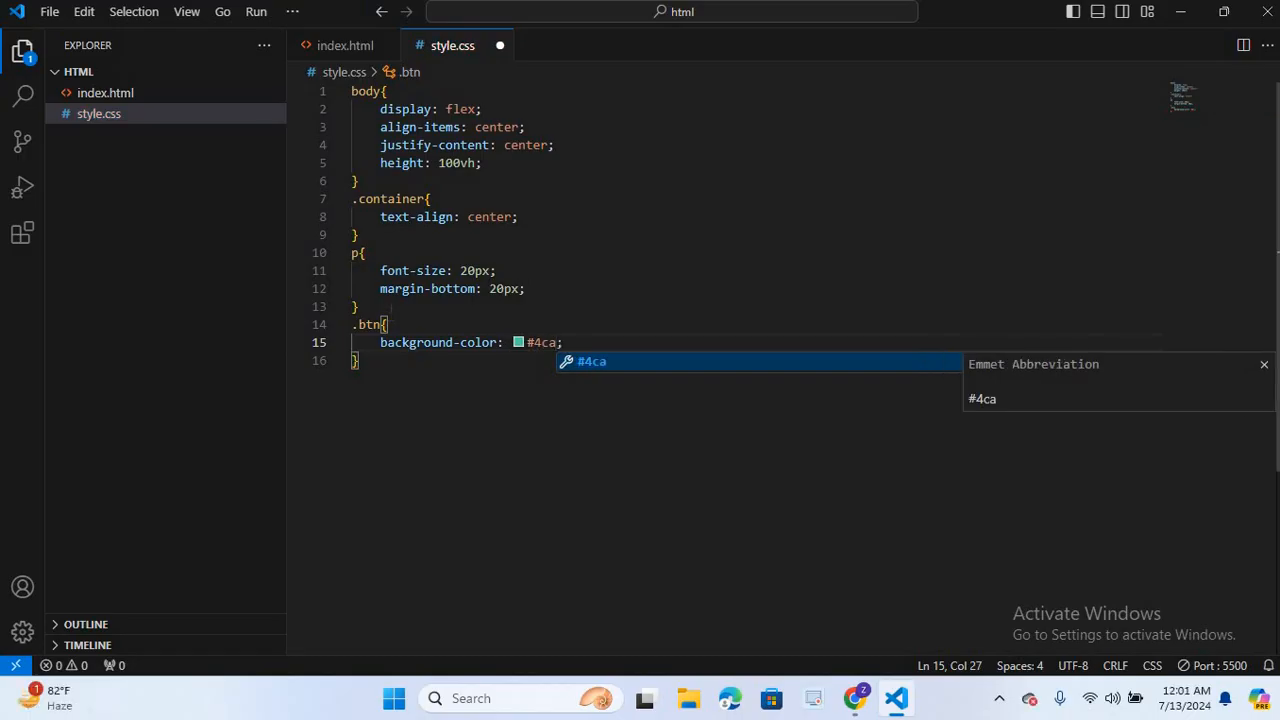
pyautogui.press('Enter')
pyautogui.write('border: ;')
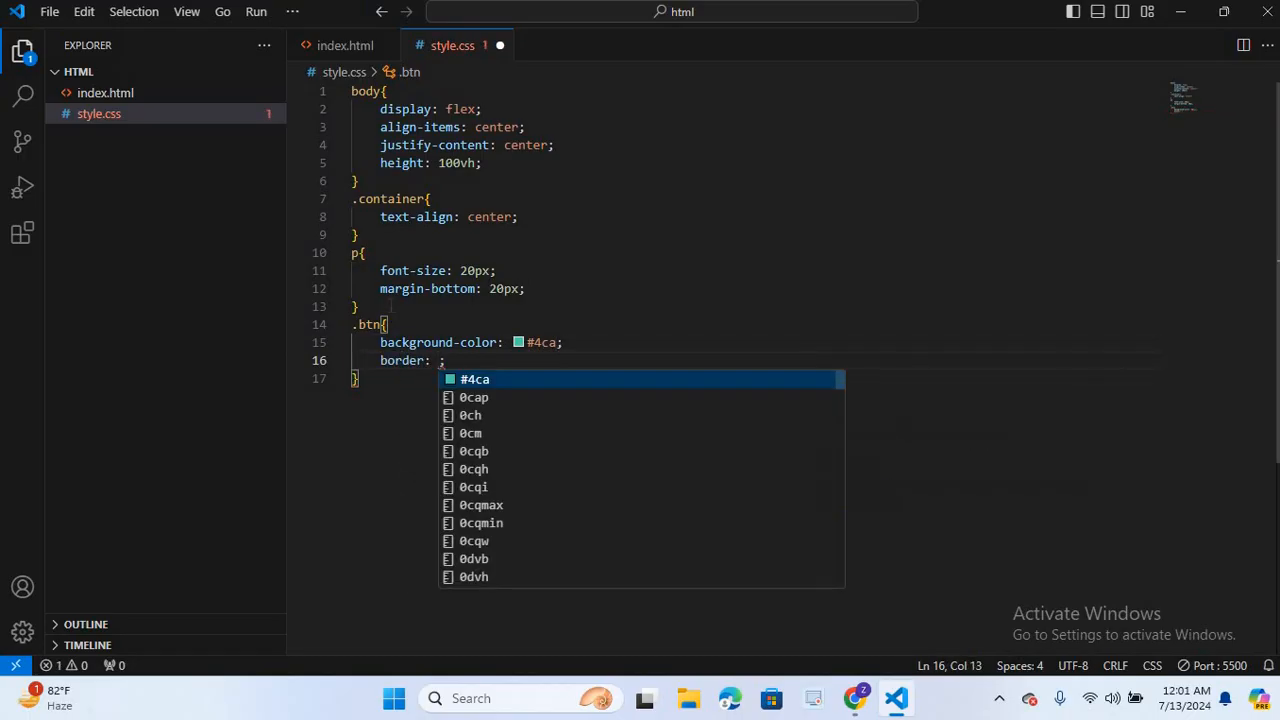
pyautogui.write('none')
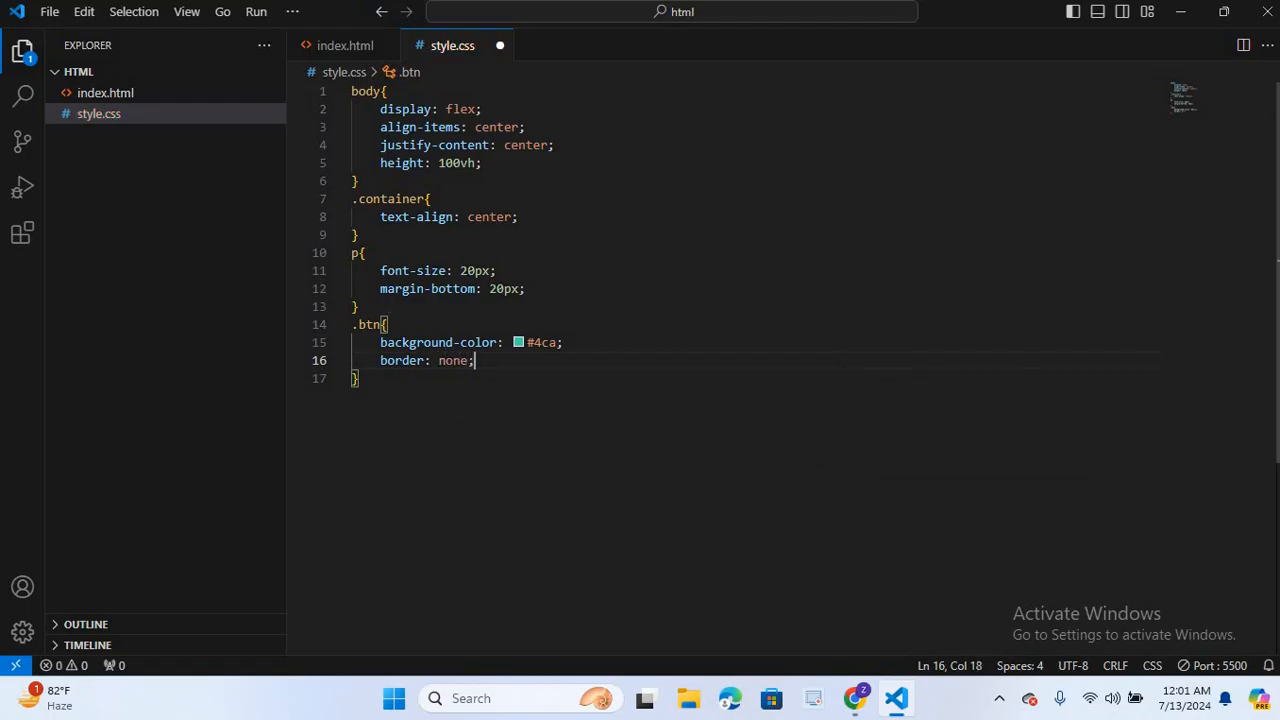
pyautogui.write('color: ;')
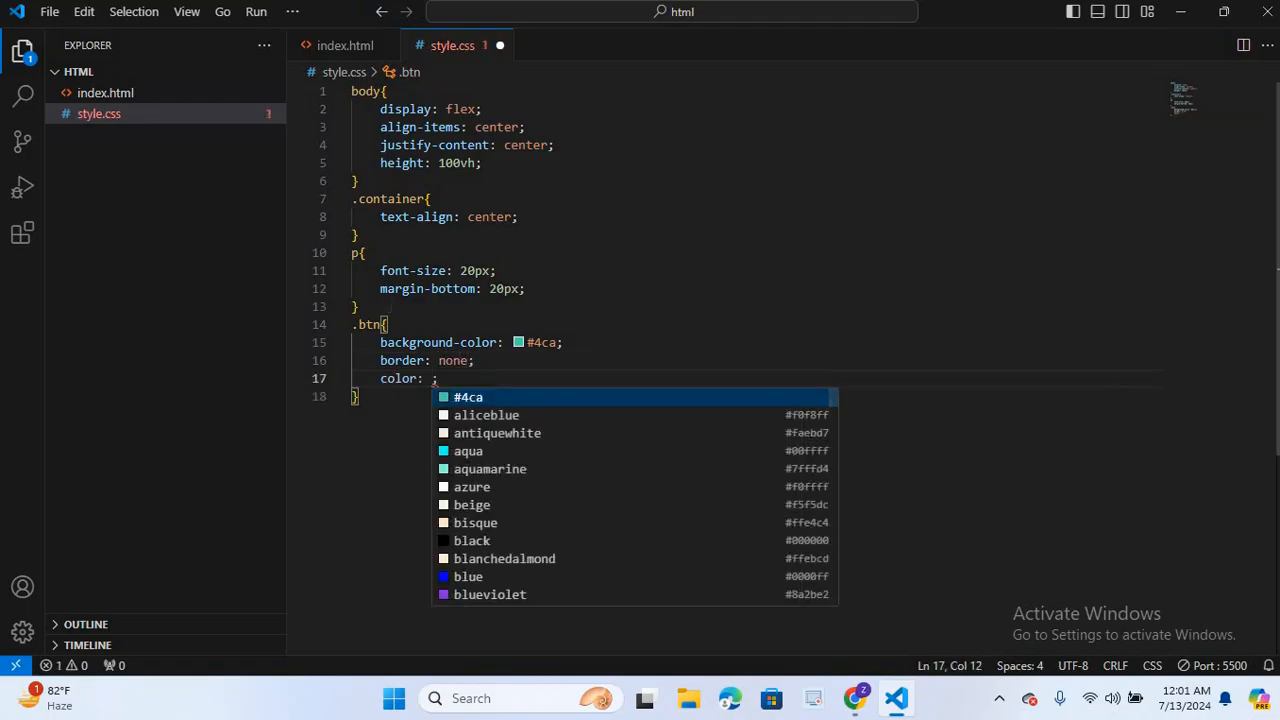
pyautogui.write('white;')
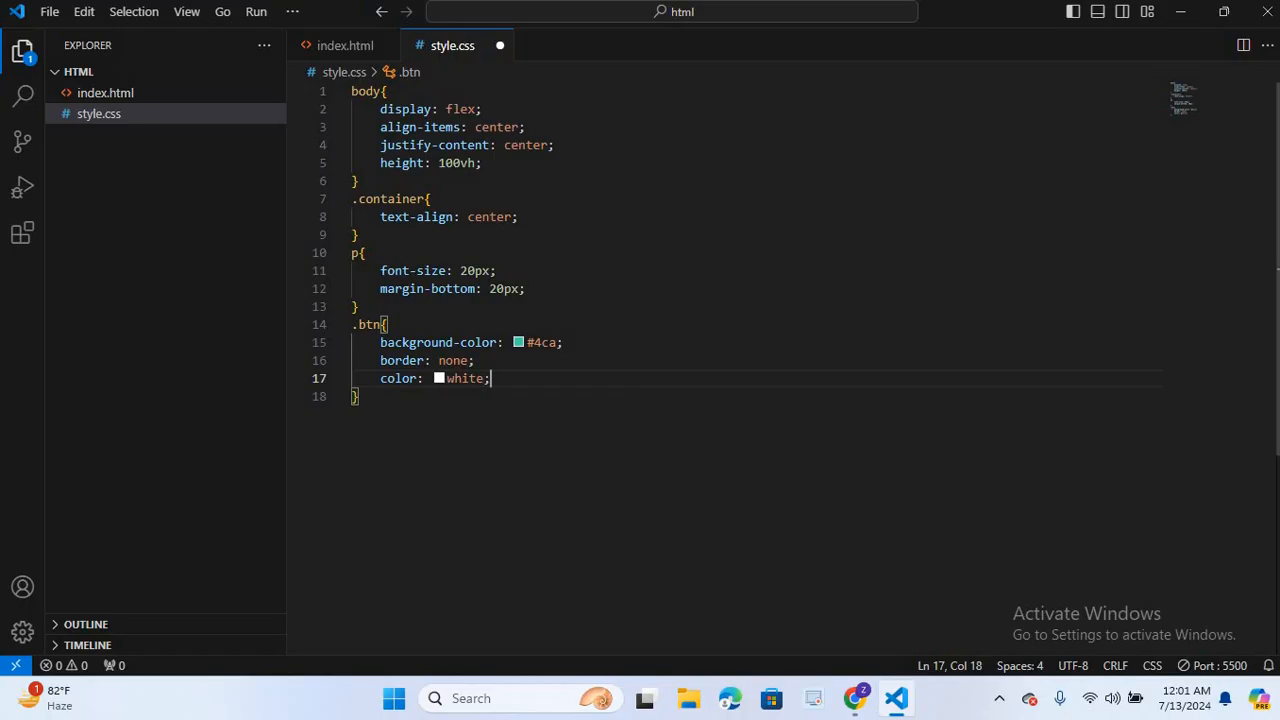
# Add 20px padding, text-align, inline-block display, pointer cursor and 5px border-radius to .btn.
pyautogui.write('padding: 10px ;')
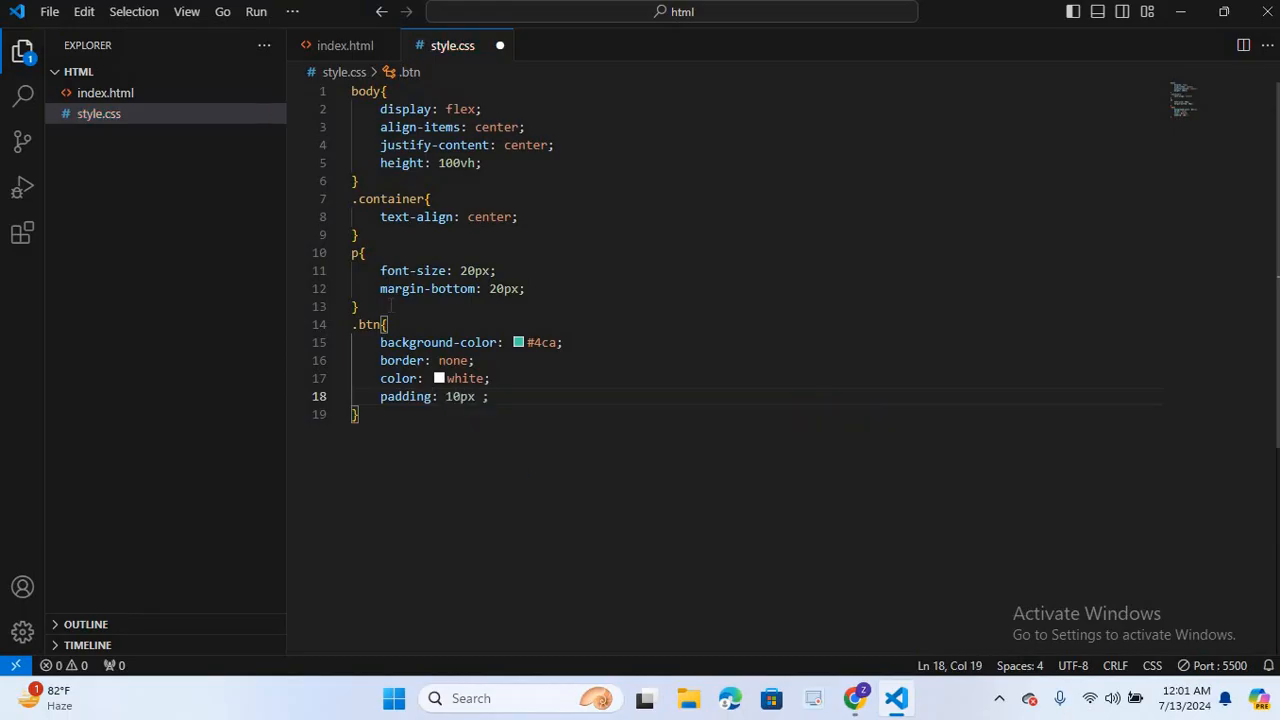
pyautogui.write('20px')
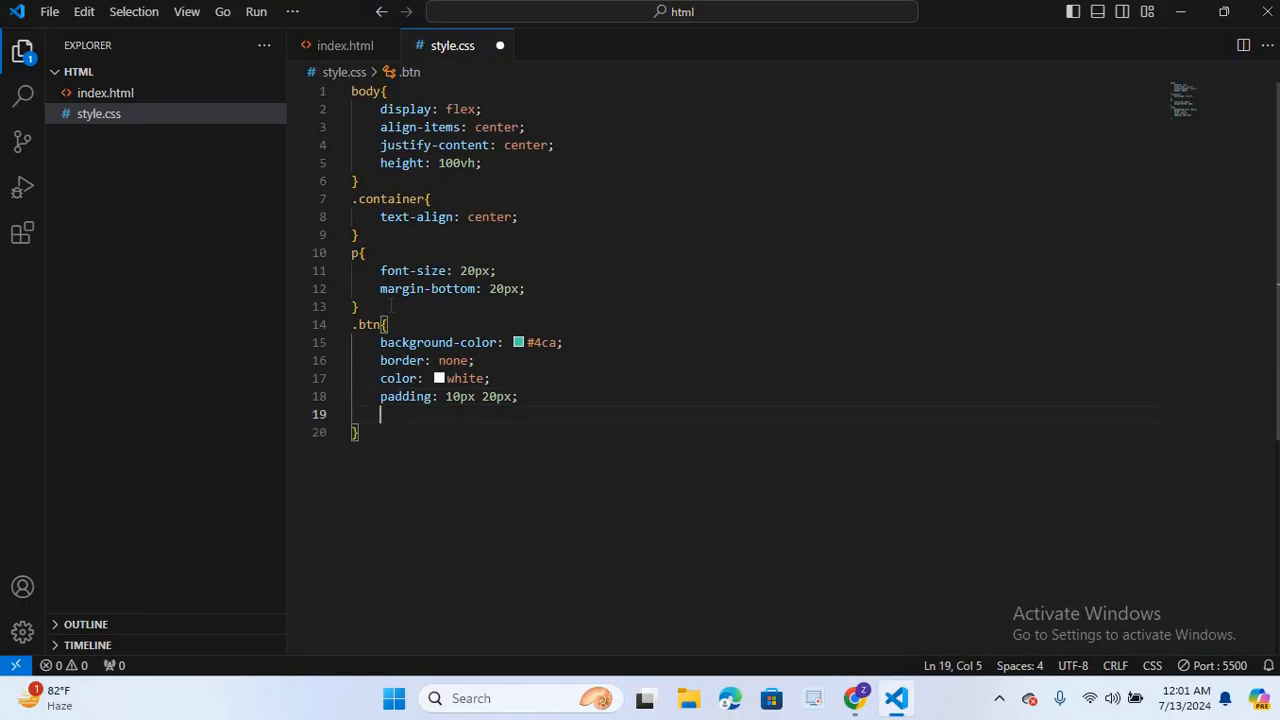
pyautogui.write('text-align: center;')
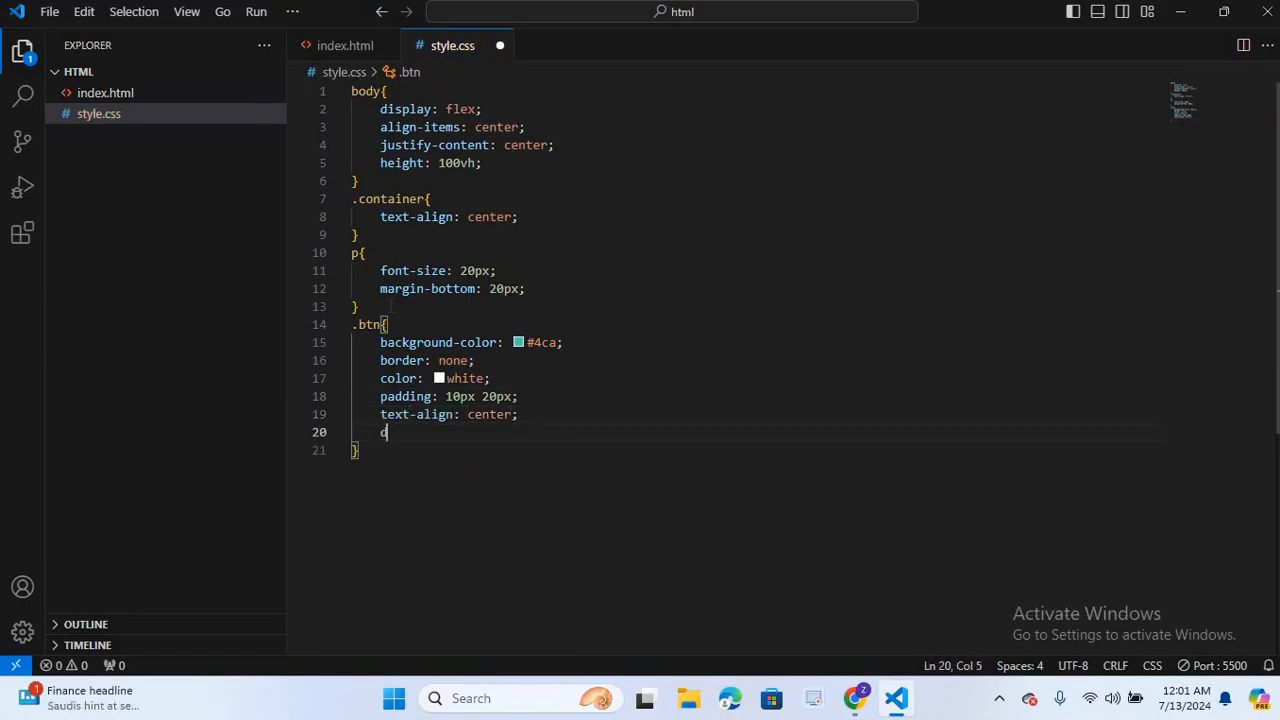
pyautogui.write('display: fle')
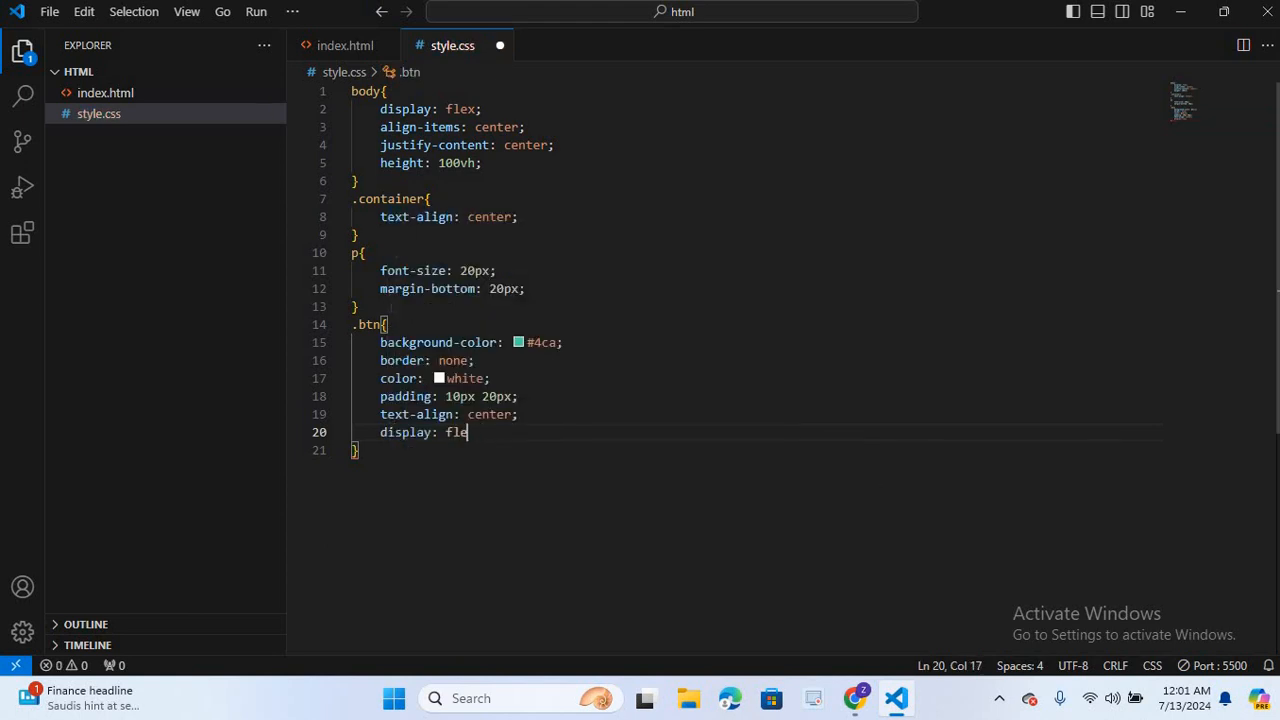
pyautogui.write('in')
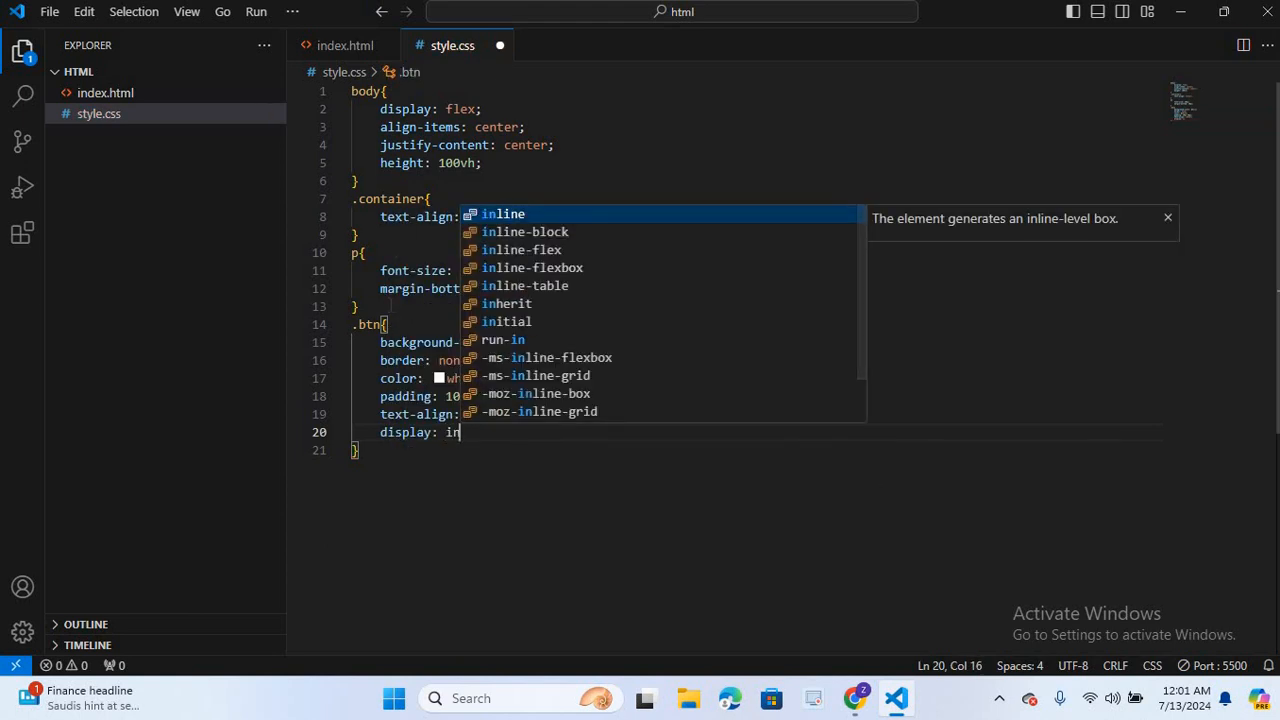
pyautogui.write('cursor: pointer;')
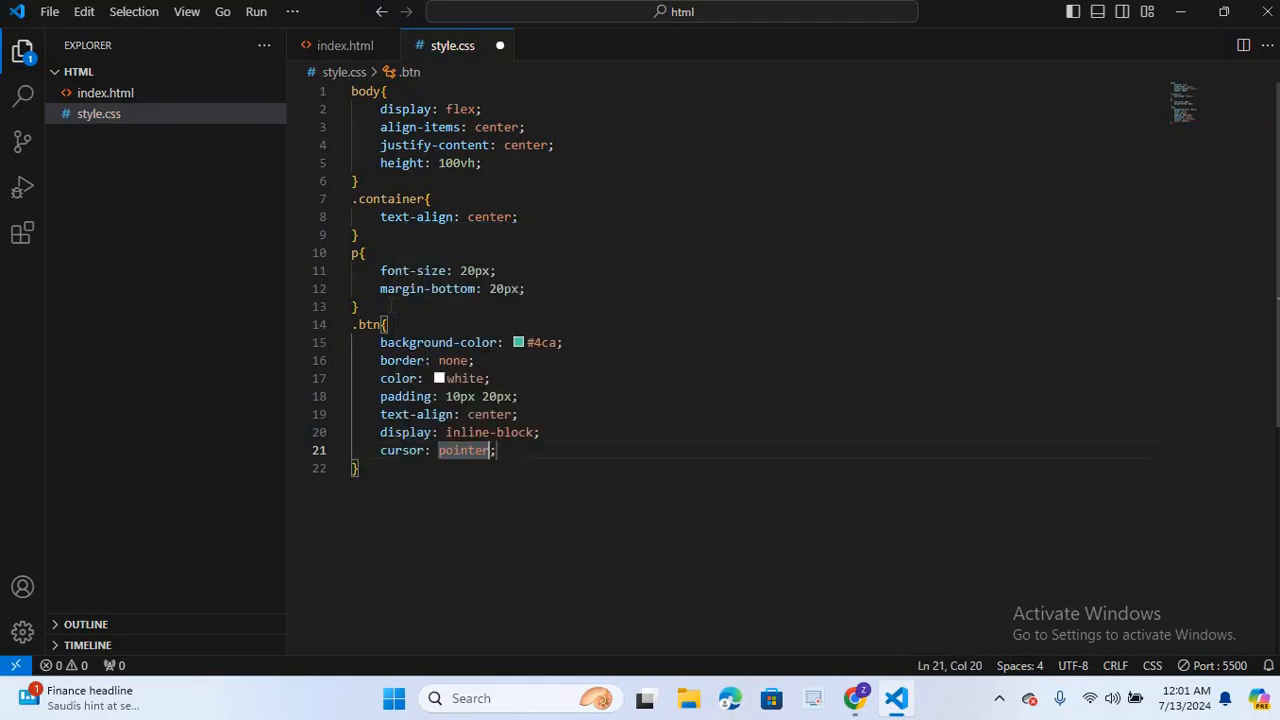
pyautogui.press('Enter')
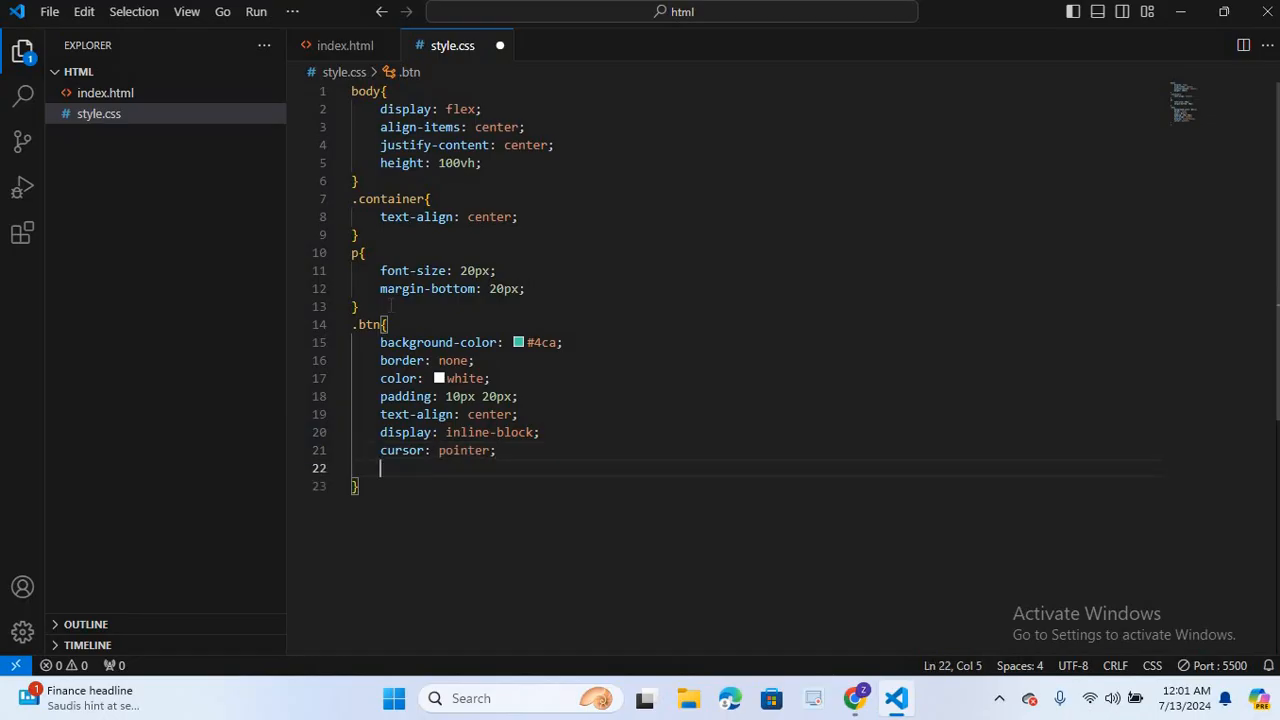
pyautogui.write('border-radius: ;')
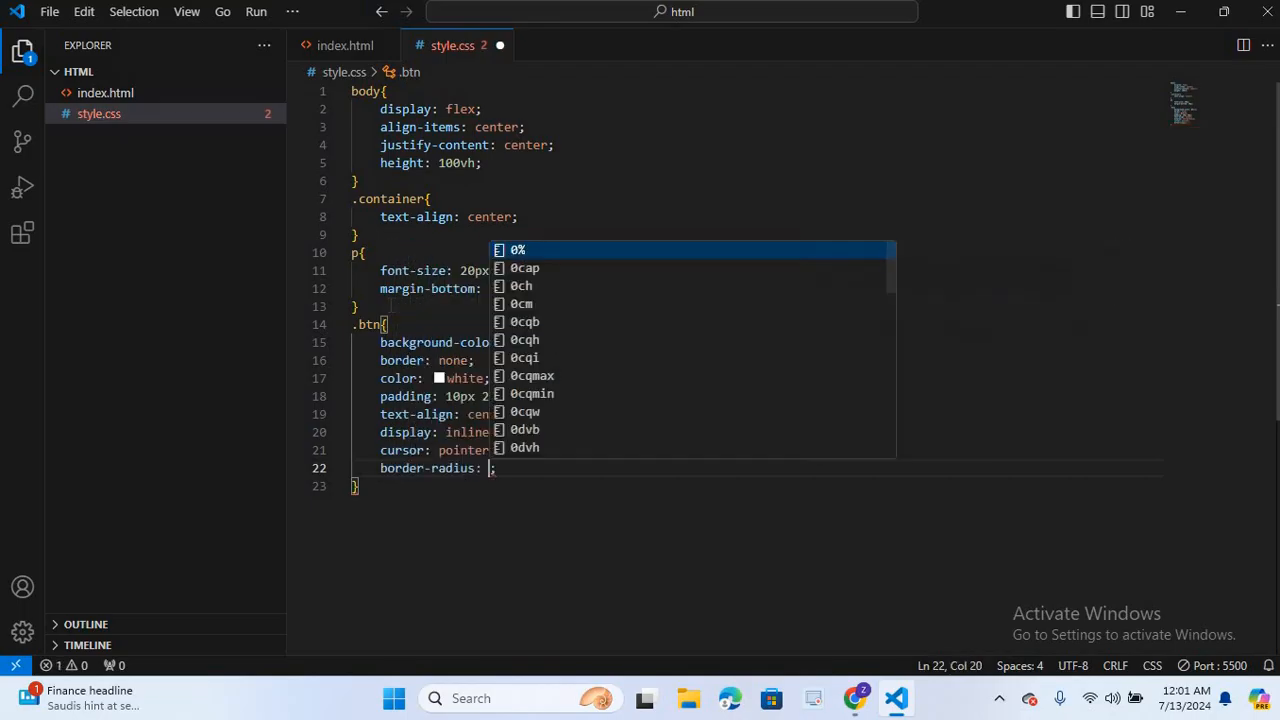
pyautogui.write('5px')
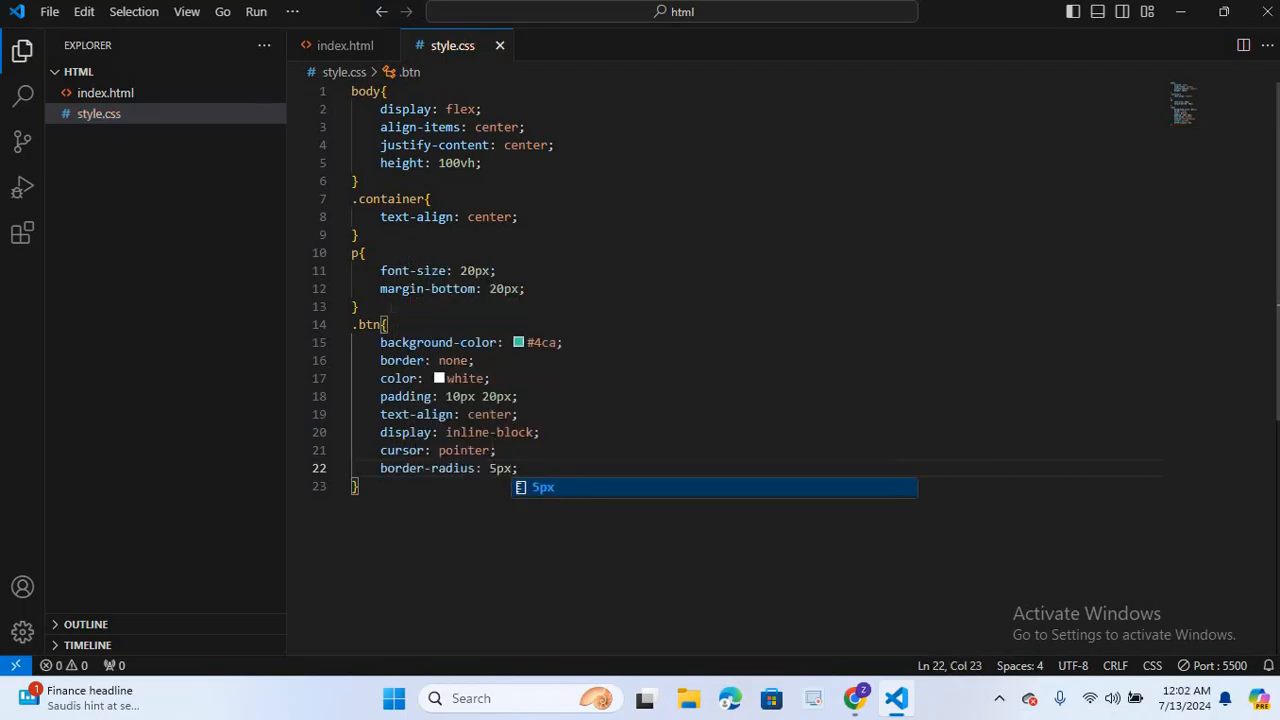
pyautogui.moveTo(700, 491)
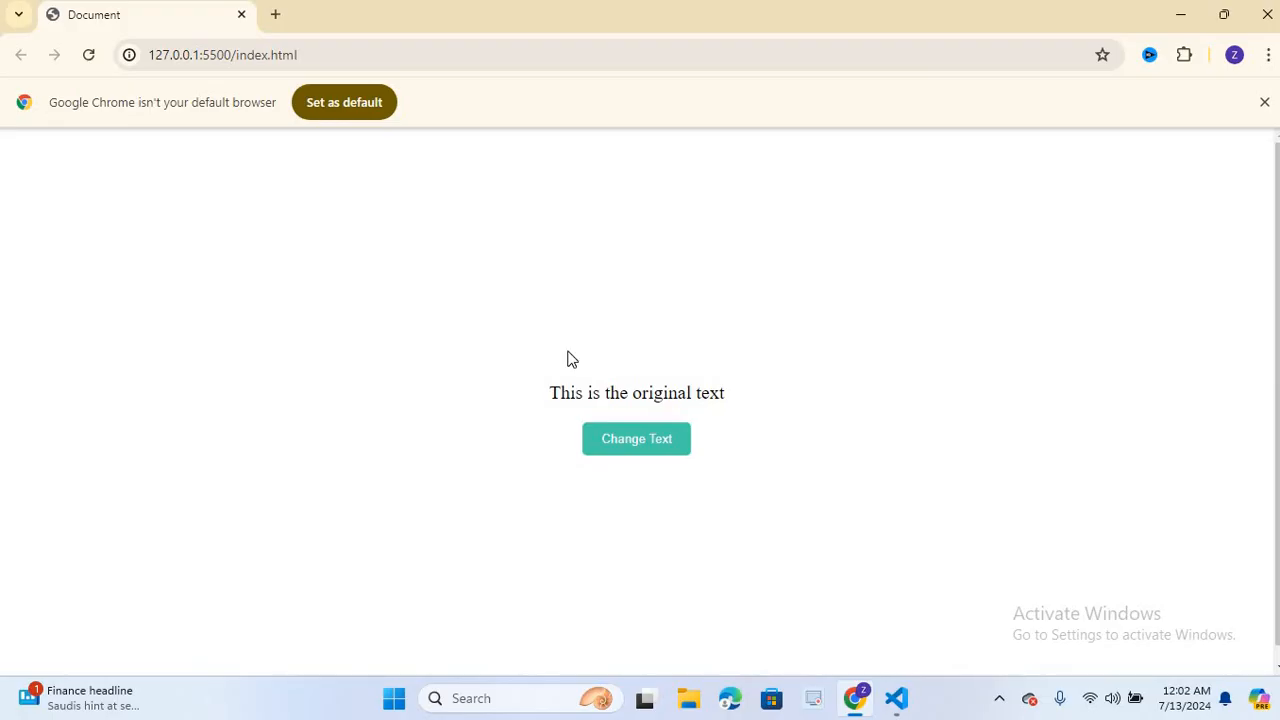
pyautogui.moveTo(616, 513)
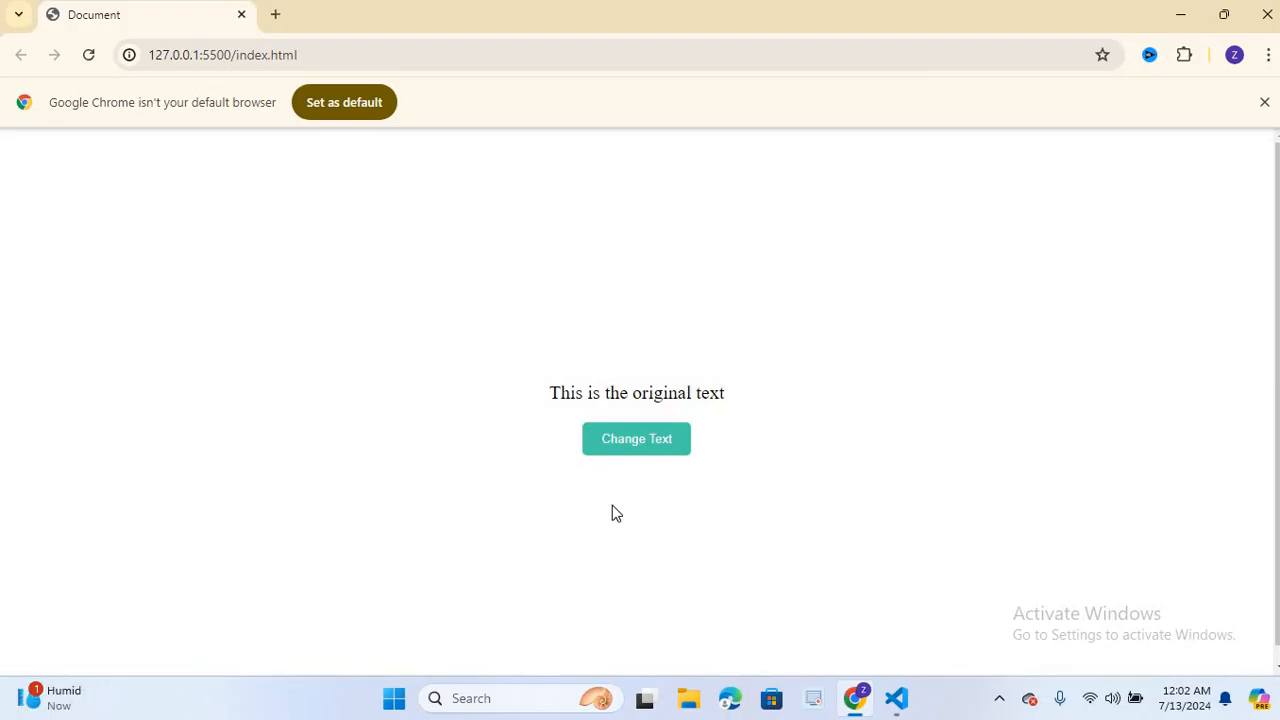
pyautogui.moveTo(595, 458)
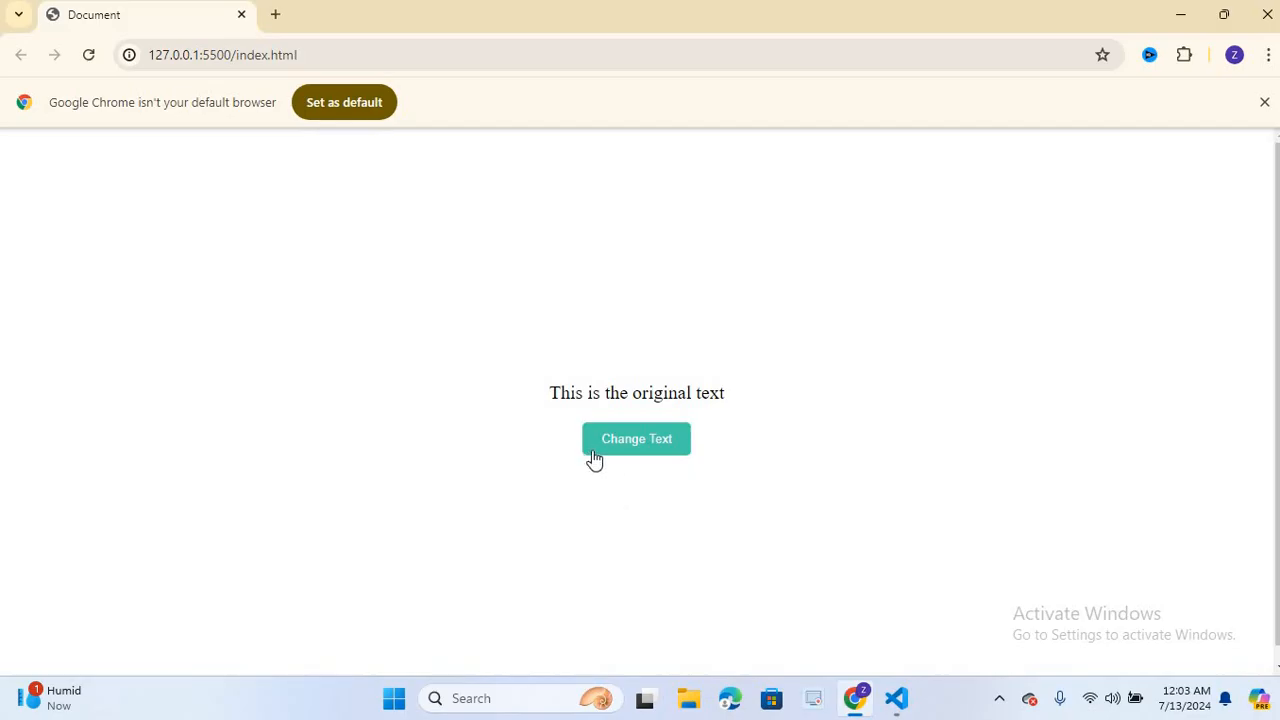
pyautogui.moveTo(612, 447)
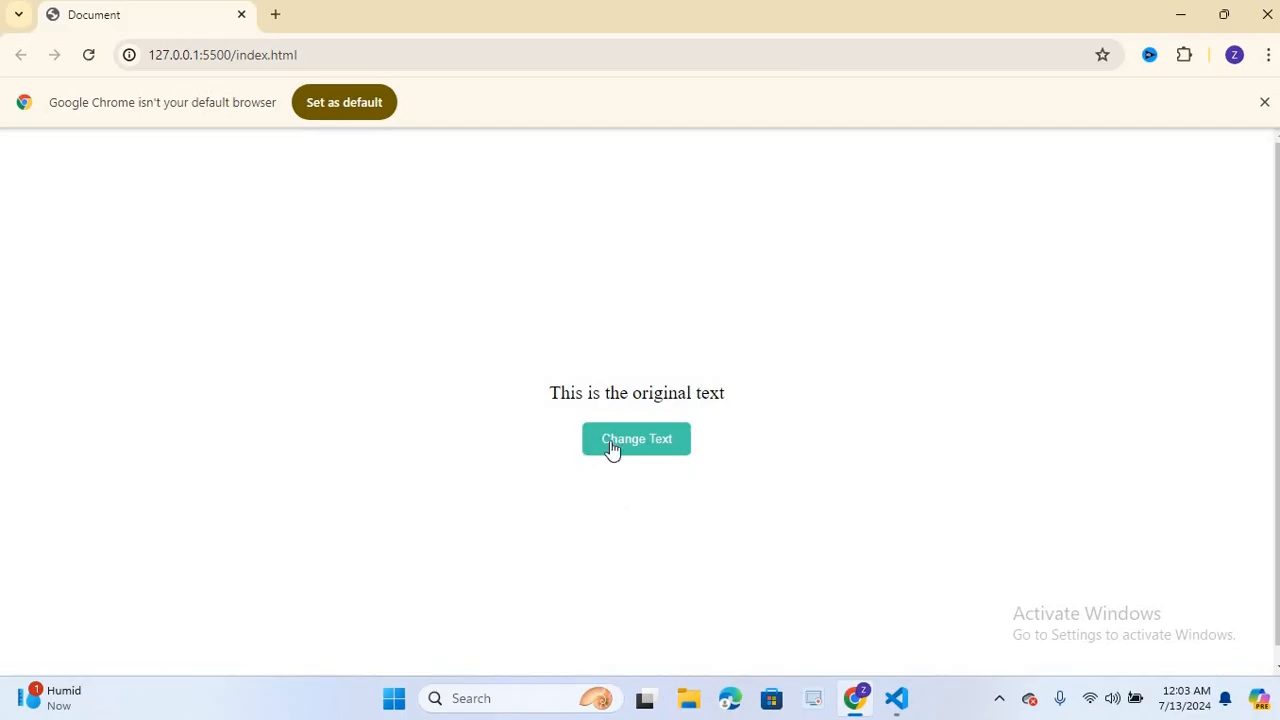
pyautogui.moveTo(570, 408)
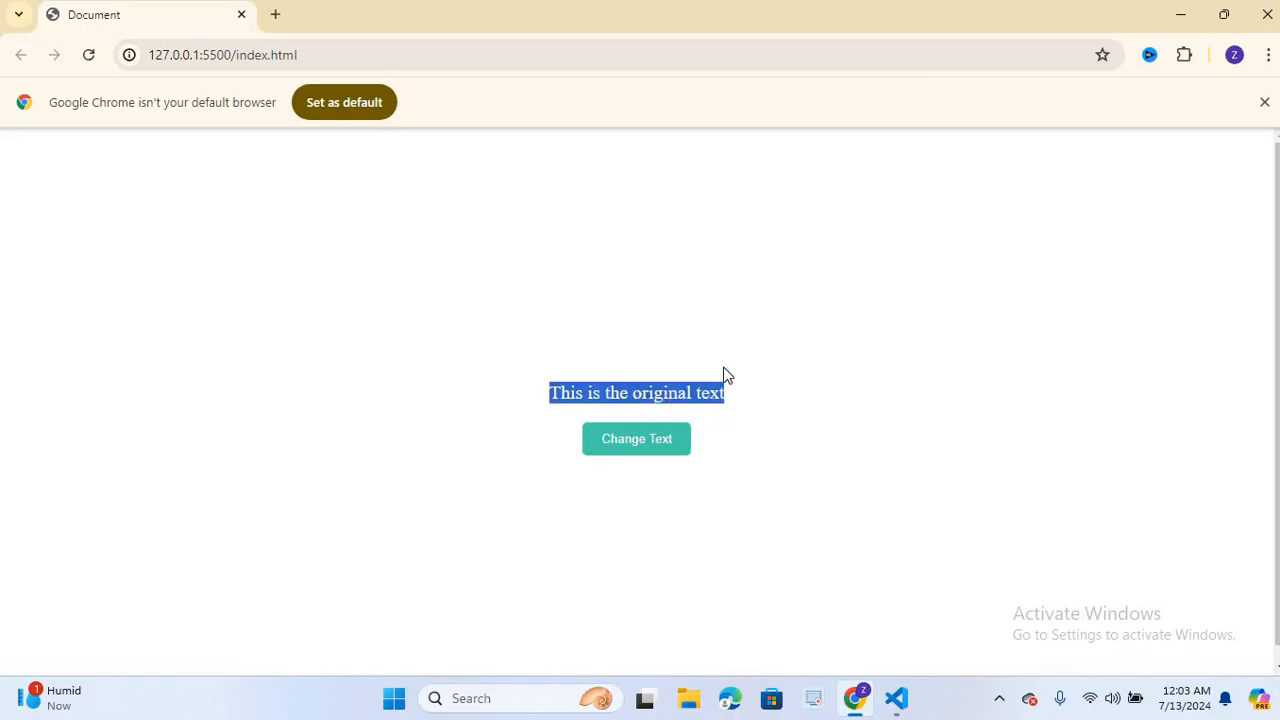
pyautogui.moveTo(896, 698)
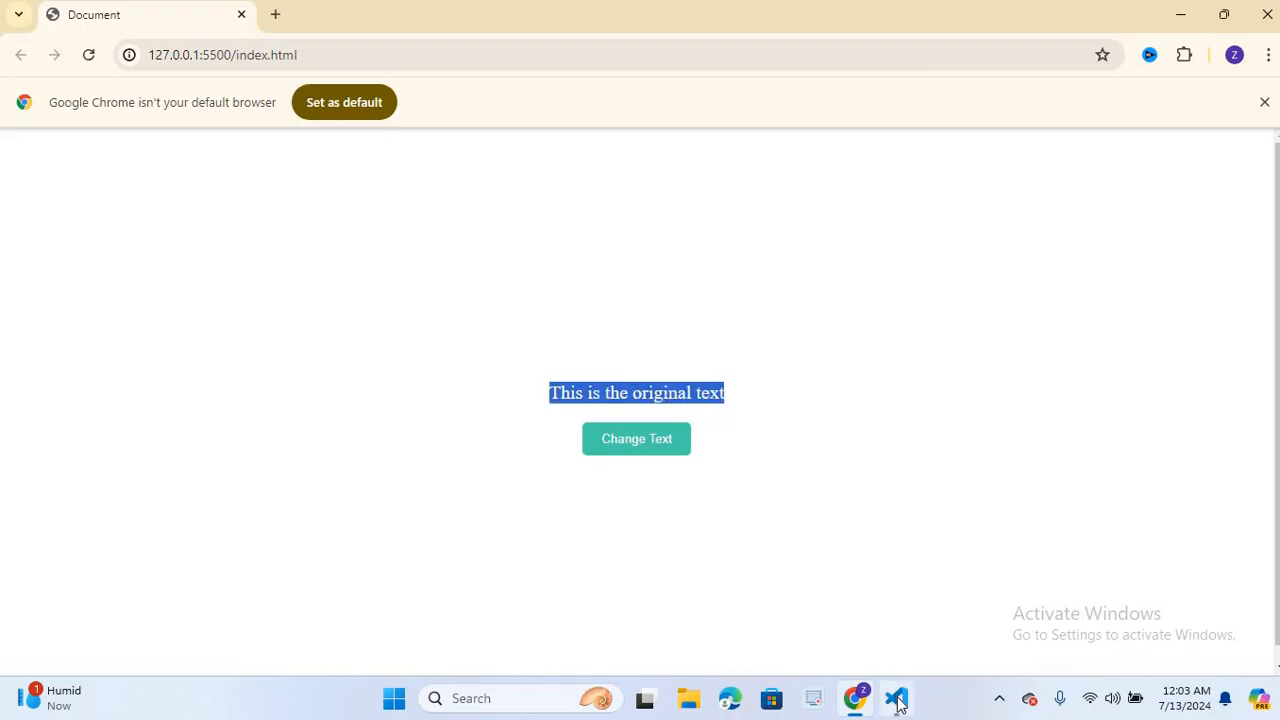
# Back in index.html, write an empty changeText() function inside the script tags.
pyautogui.click(895, 698)
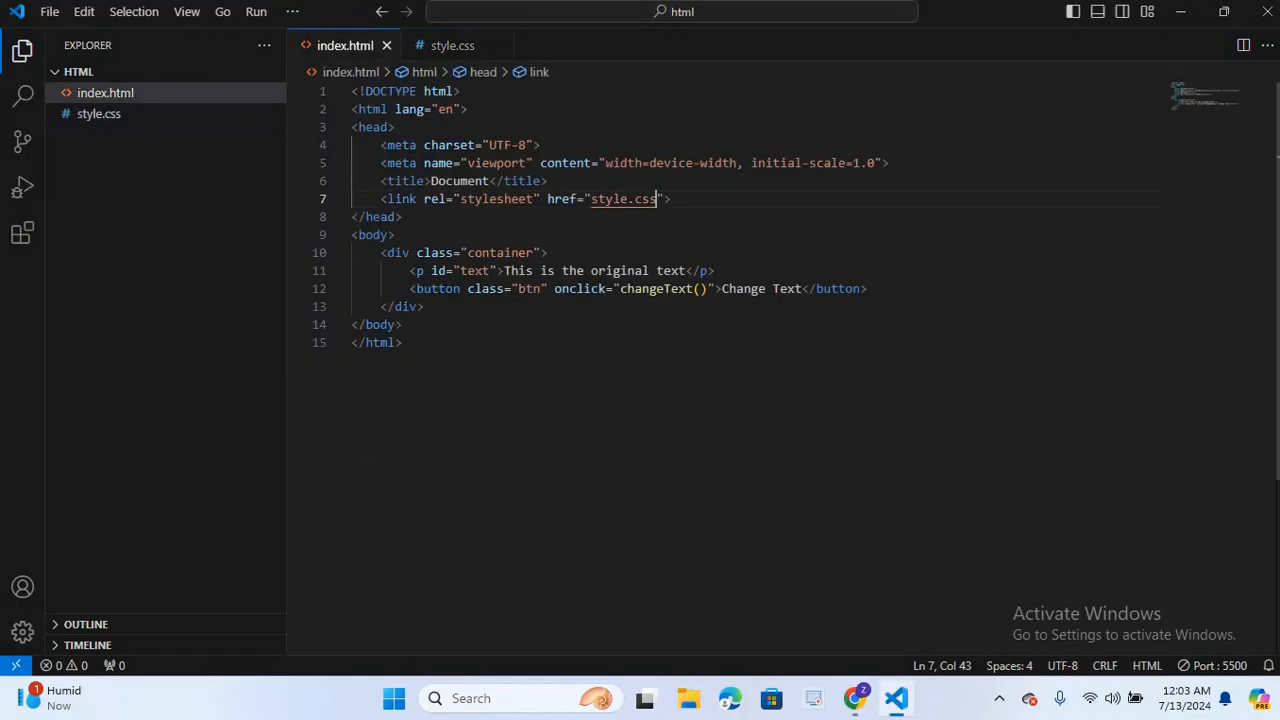
pyautogui.press('Enter')
pyautogui.write('<script></script>')
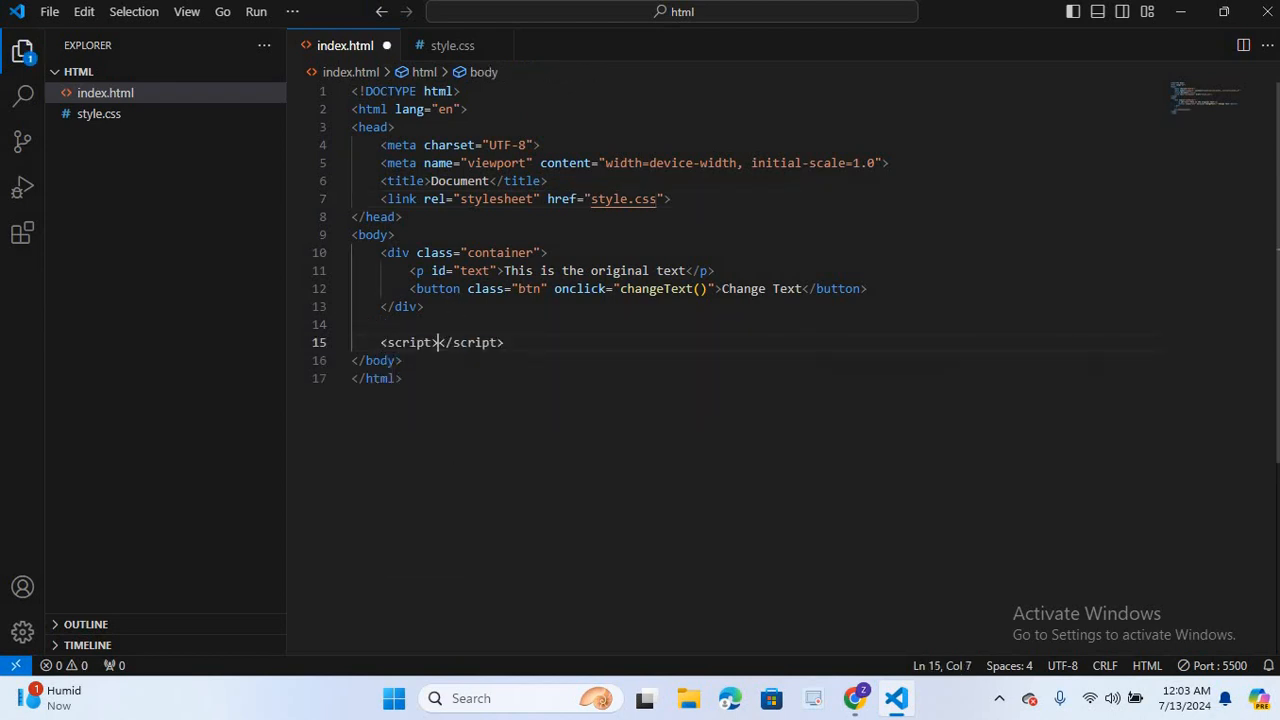
pyautogui.press('Enter')
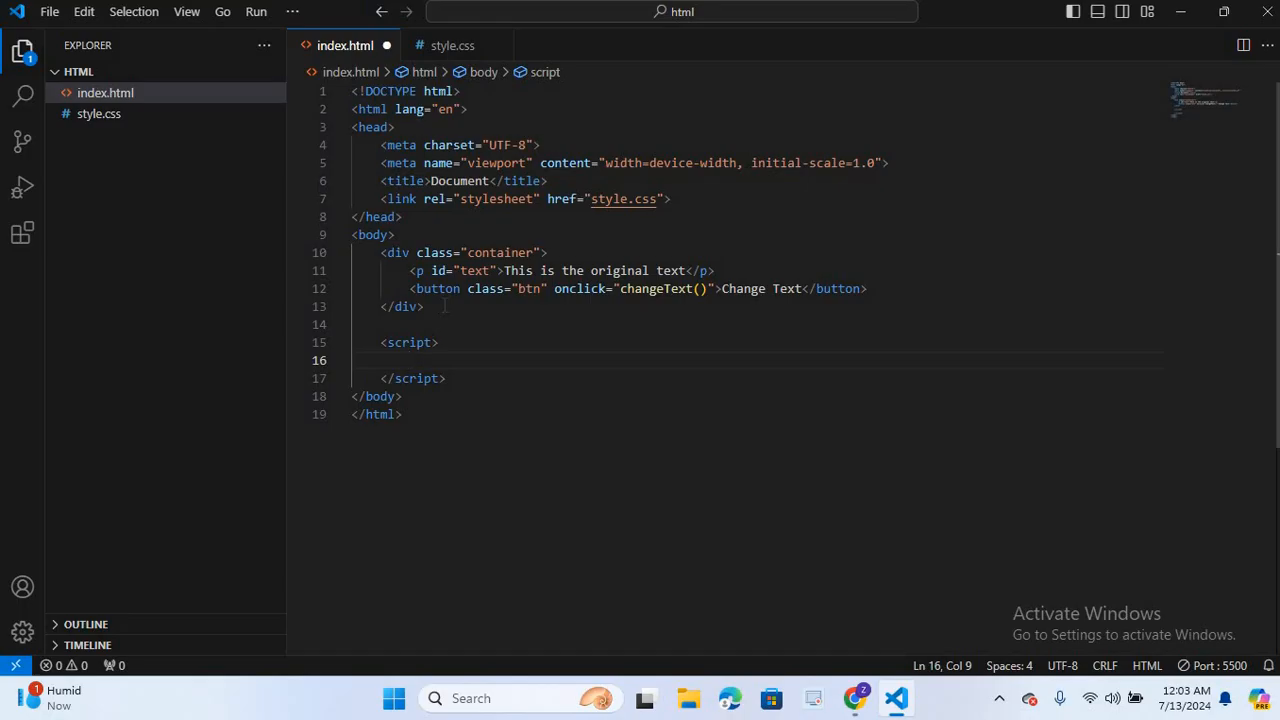
pyautogui.write('function changeText(')
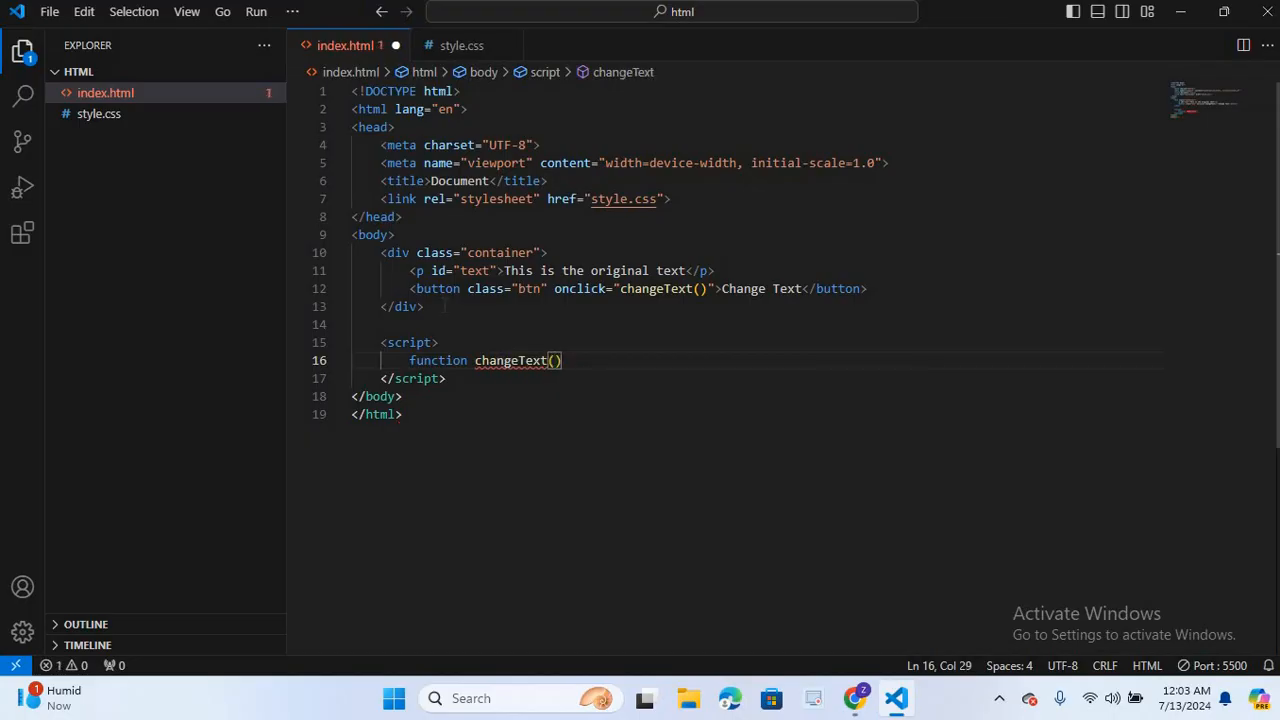
pyautogui.write('{')
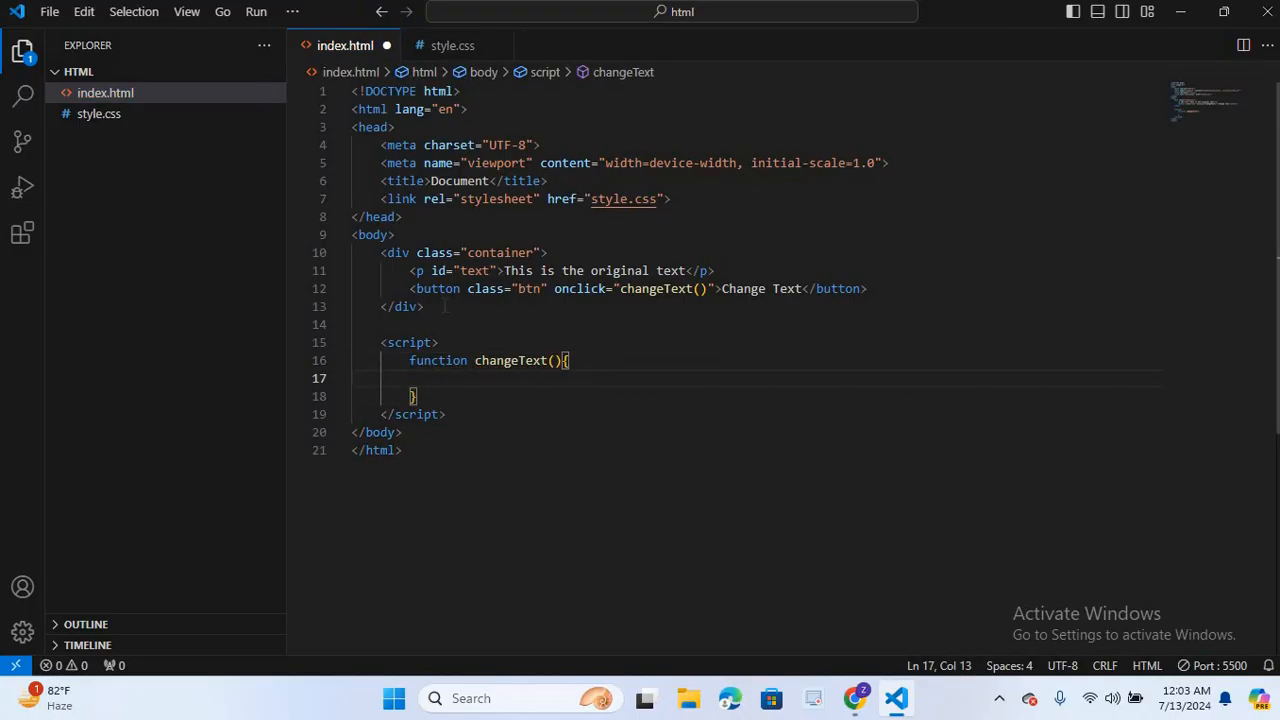
# Inside changeText, add document.getElementById('text').textContent = 'This is the new text'.
pyautogui.click(410, 270)
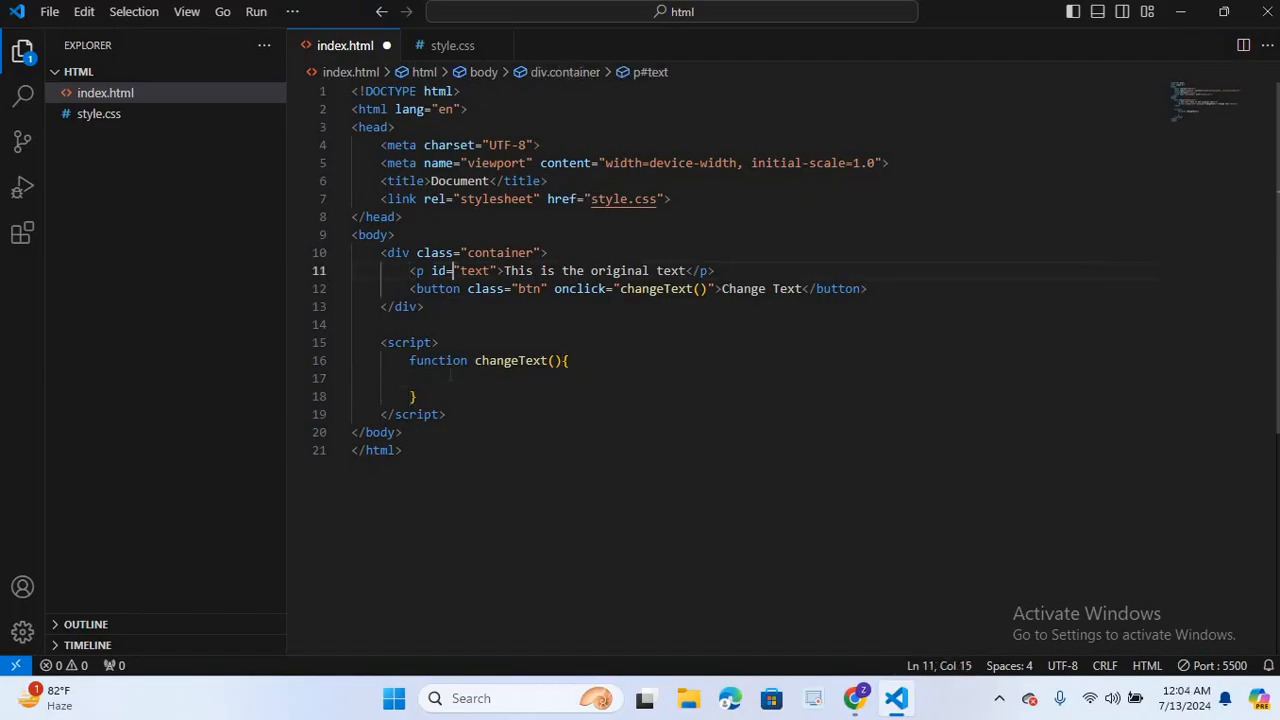
pyautogui.write('document')
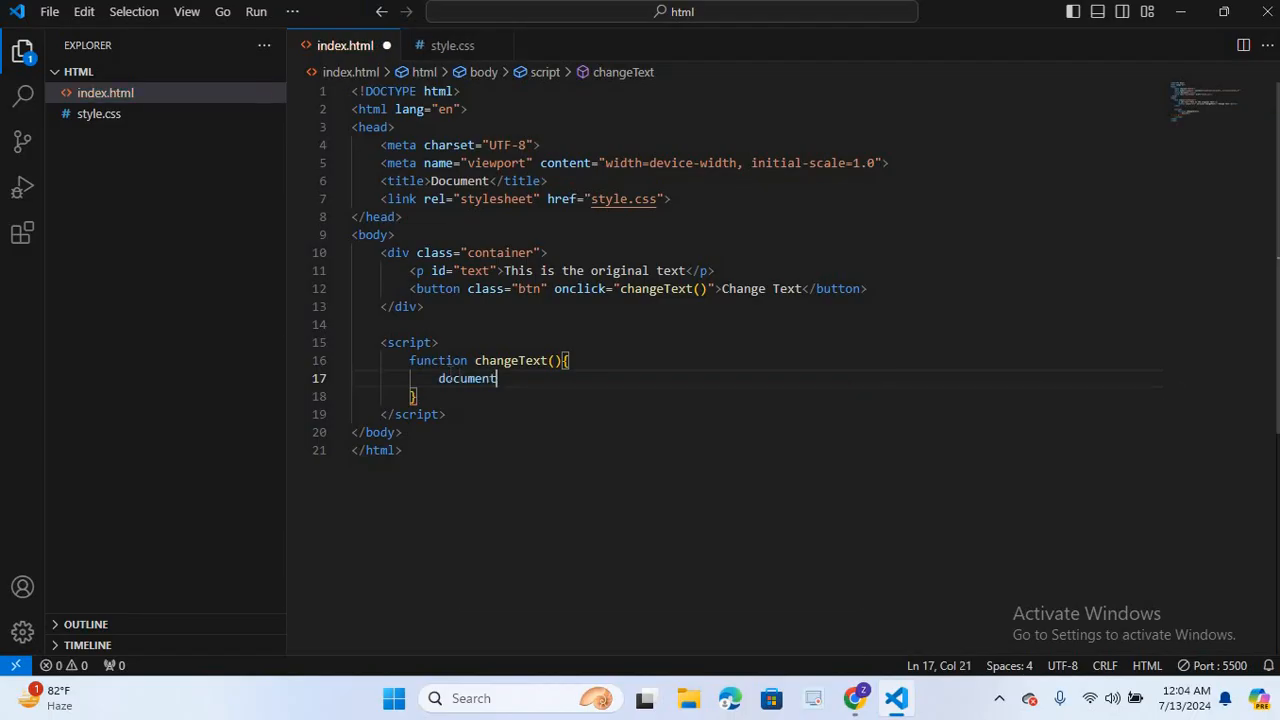
pyautogui.write('.getElementById')
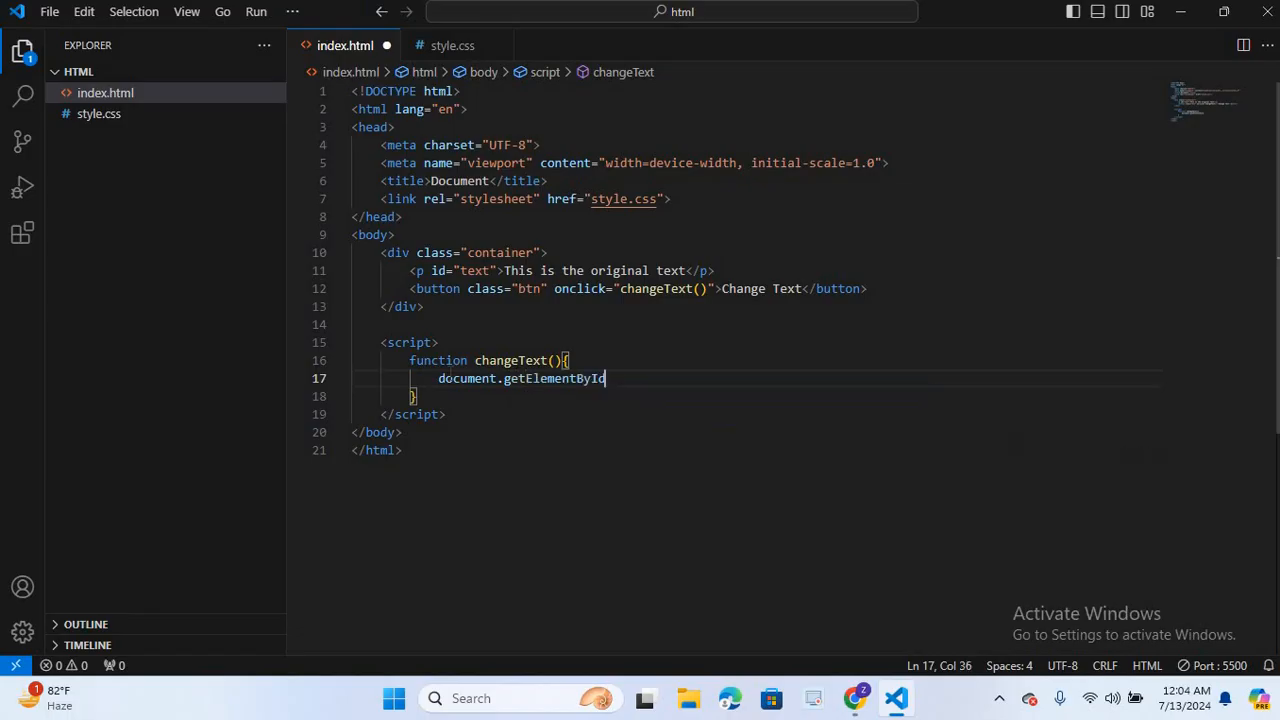
pyautogui.write('(')
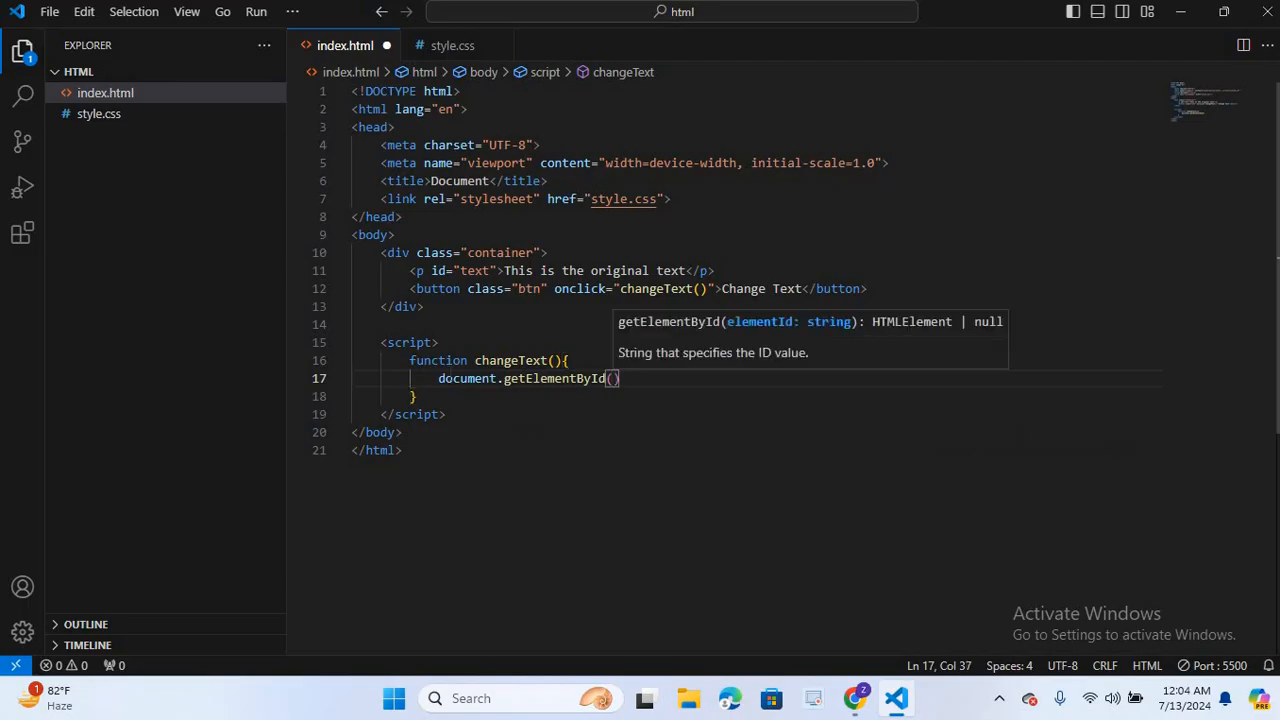
pyautogui.write("'")
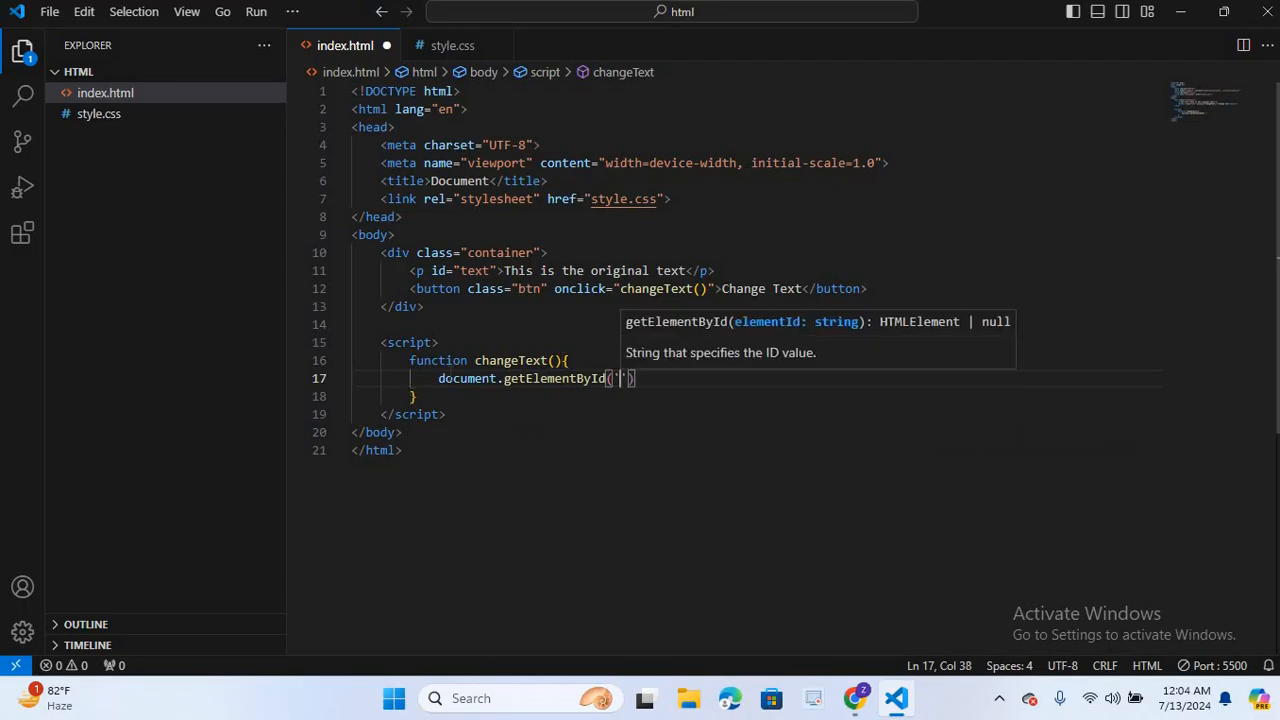
pyautogui.write('text')
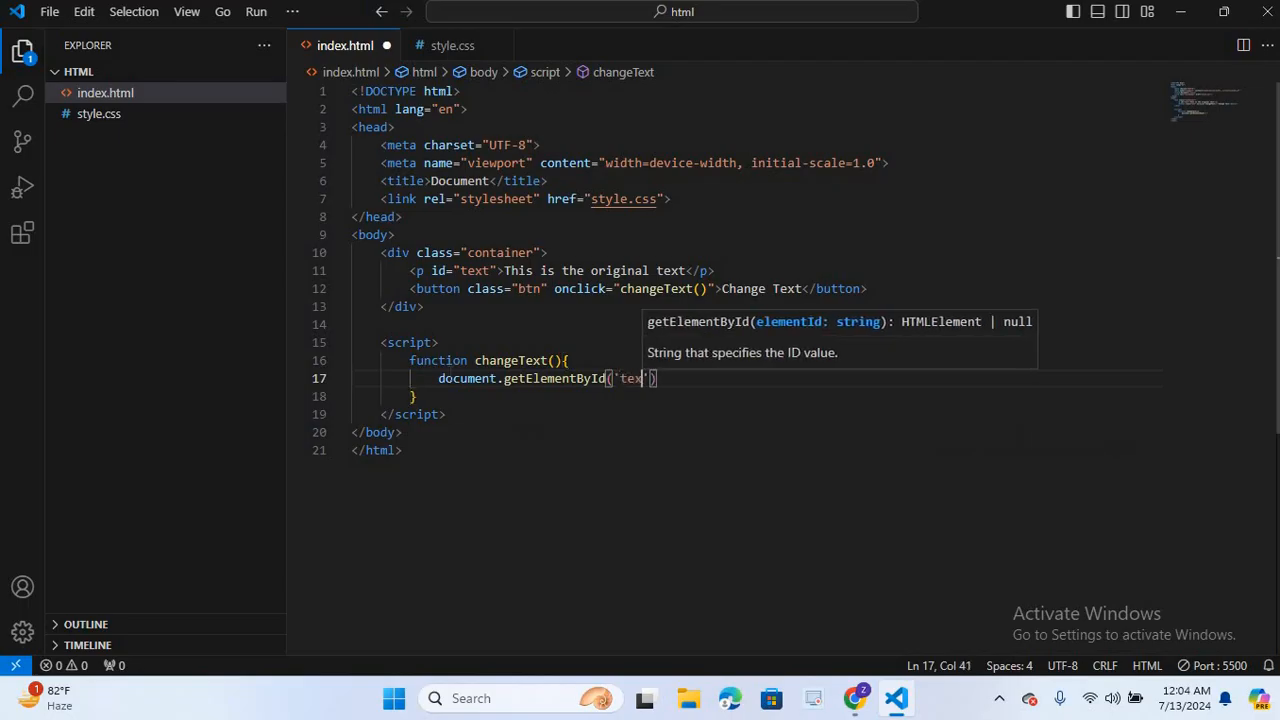
pyautogui.write(').')
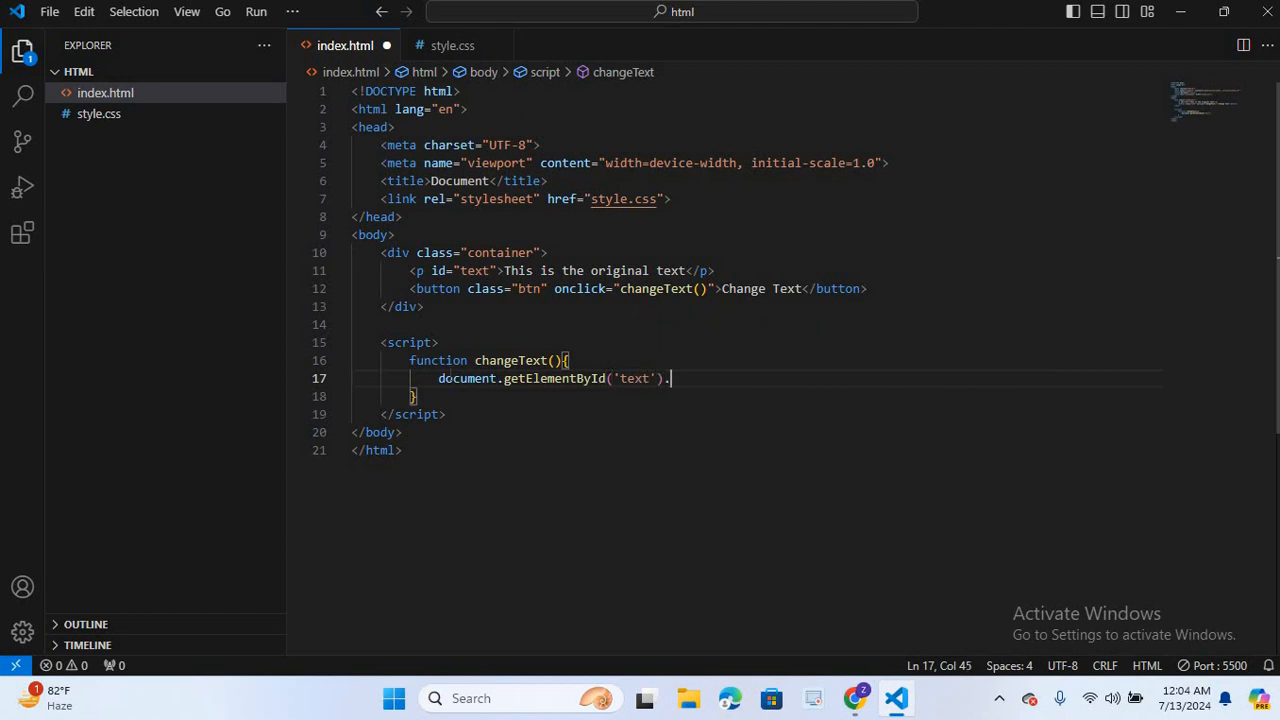
pyautogui.write('textContent')
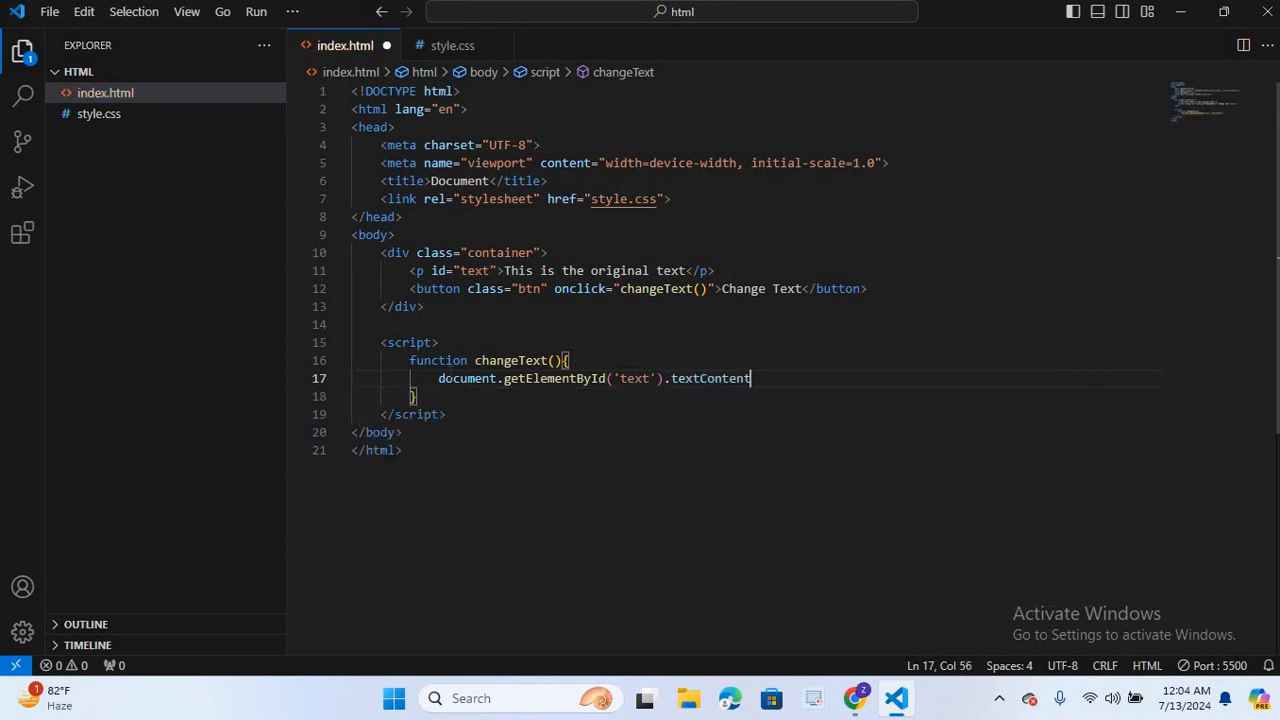
pyautogui.write('=')
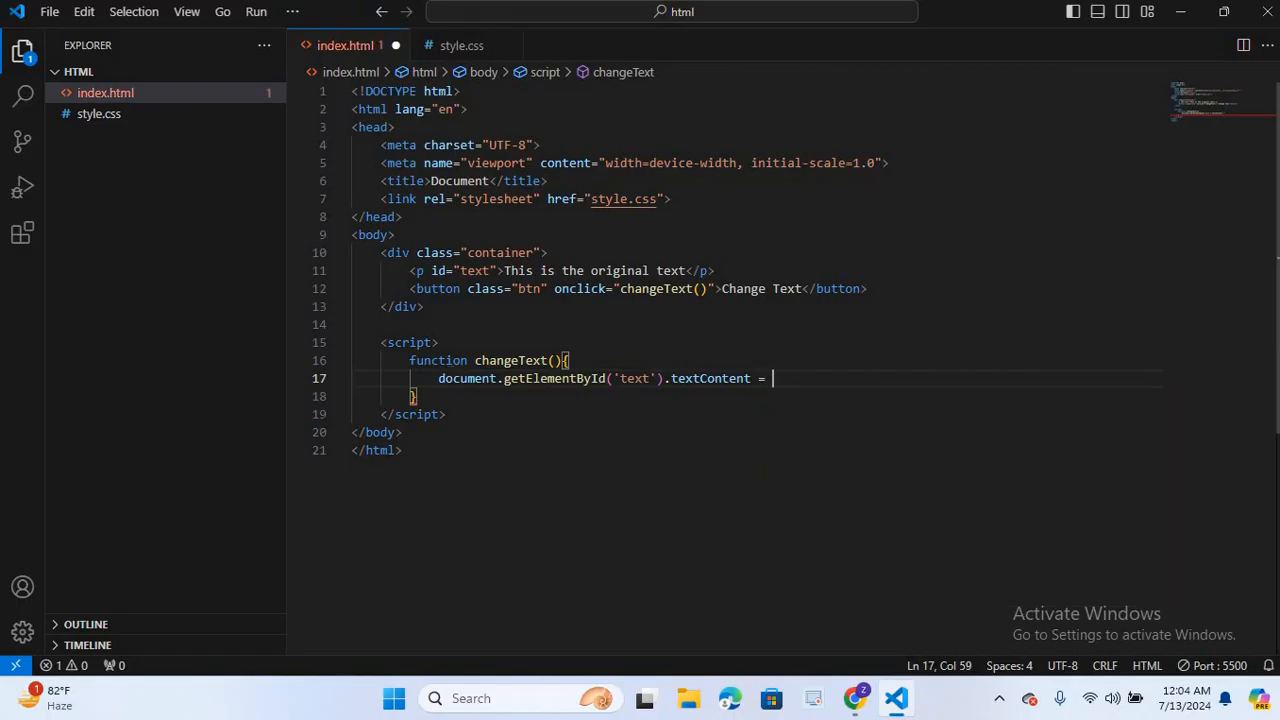
pyautogui.write("'This is '")
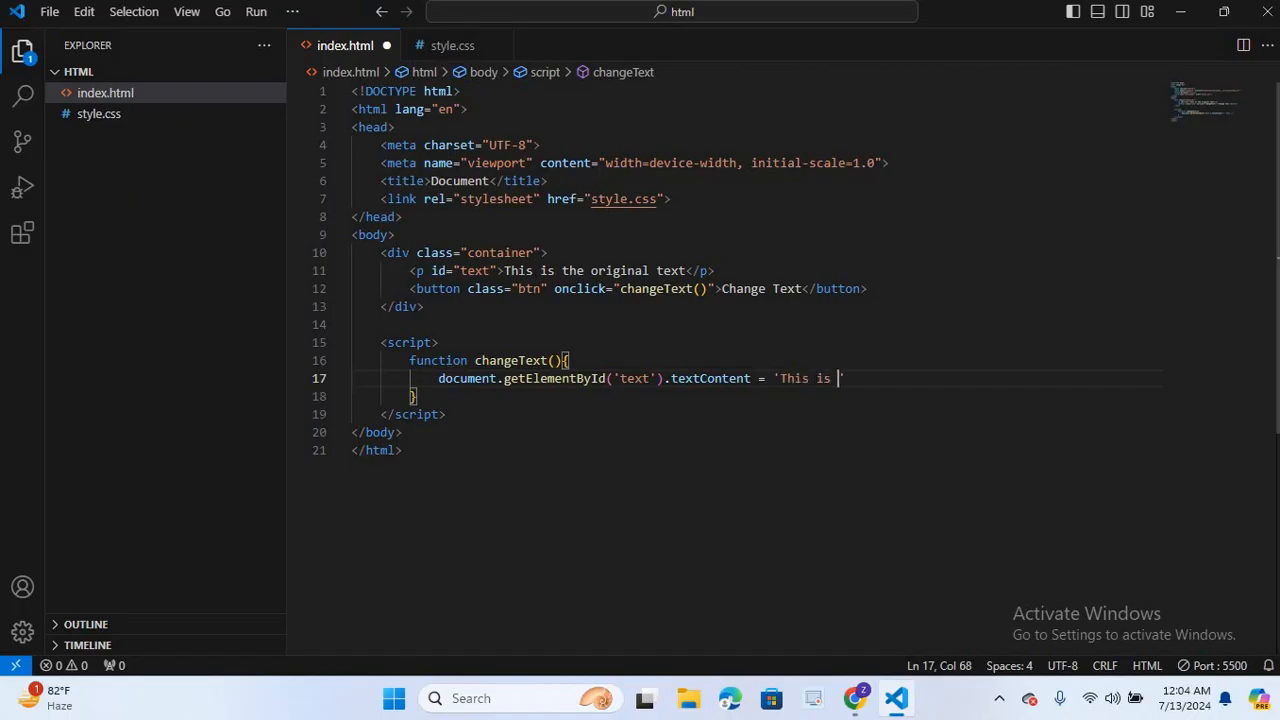
pyautogui.write('the new')
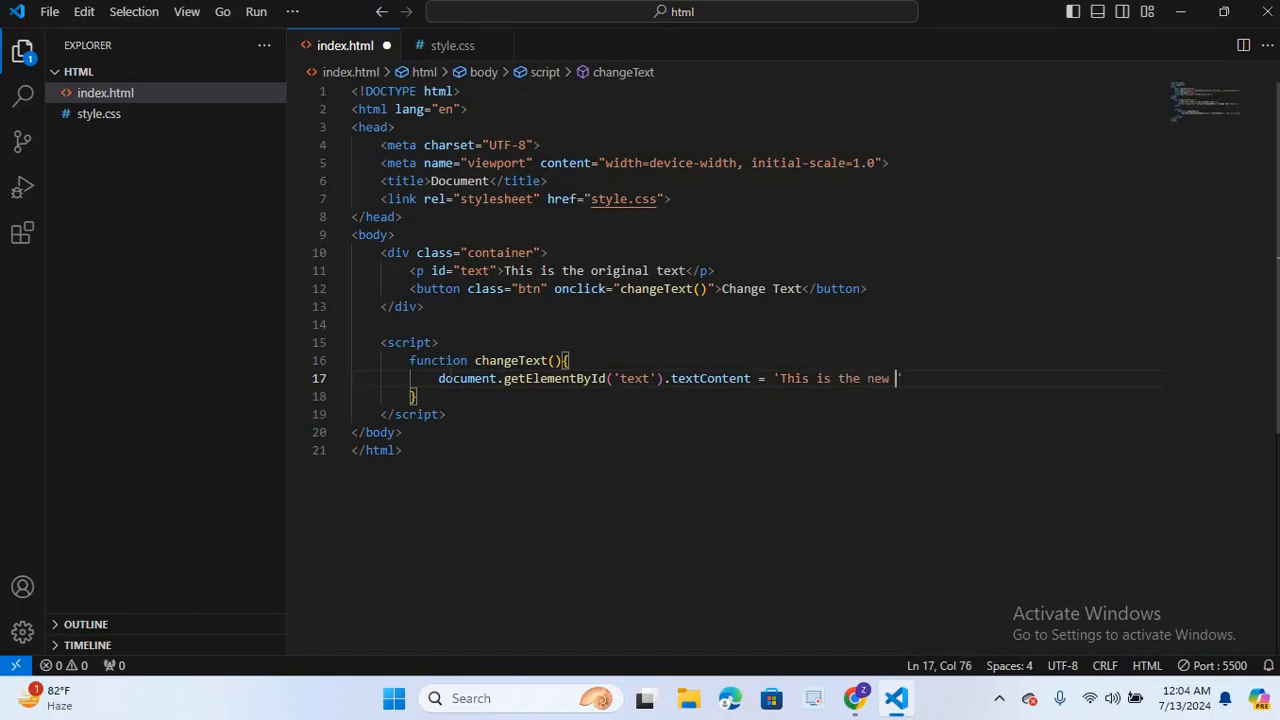
pyautogui.write("text'")
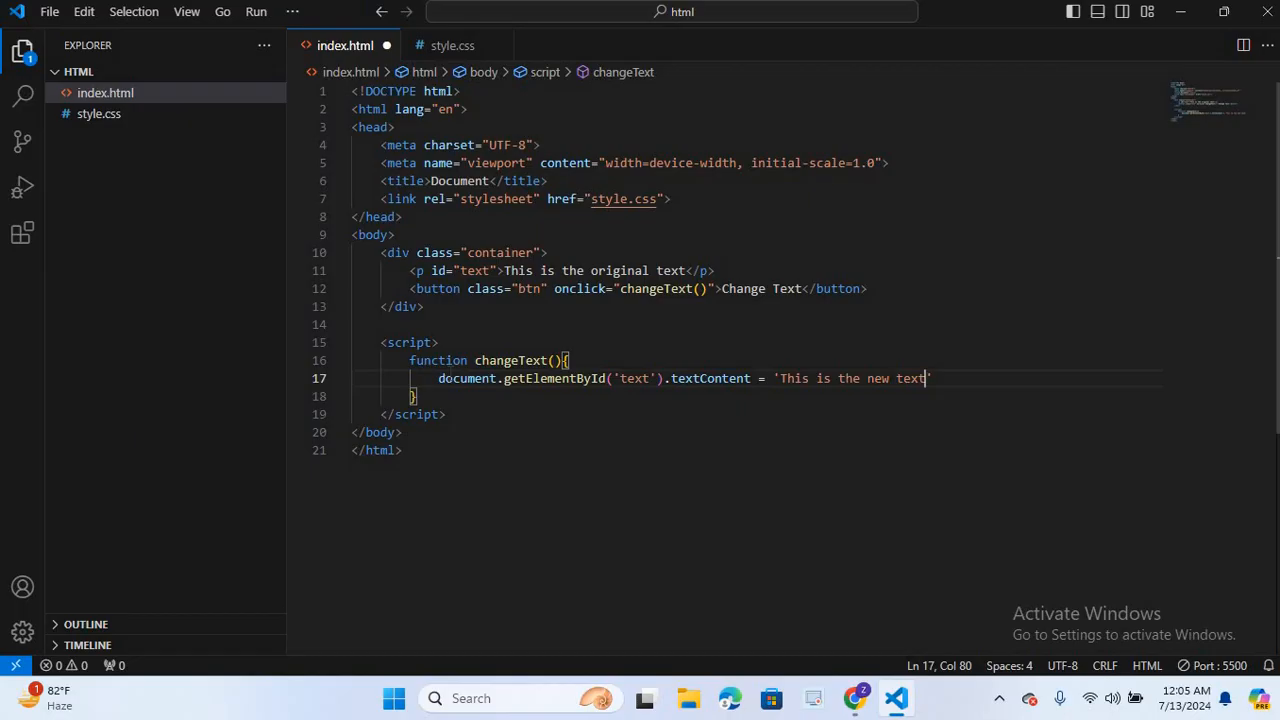
# In Chrome, click Change Text and check the paragraph now reads 'This is the new text'.
pyautogui.click(854, 698)
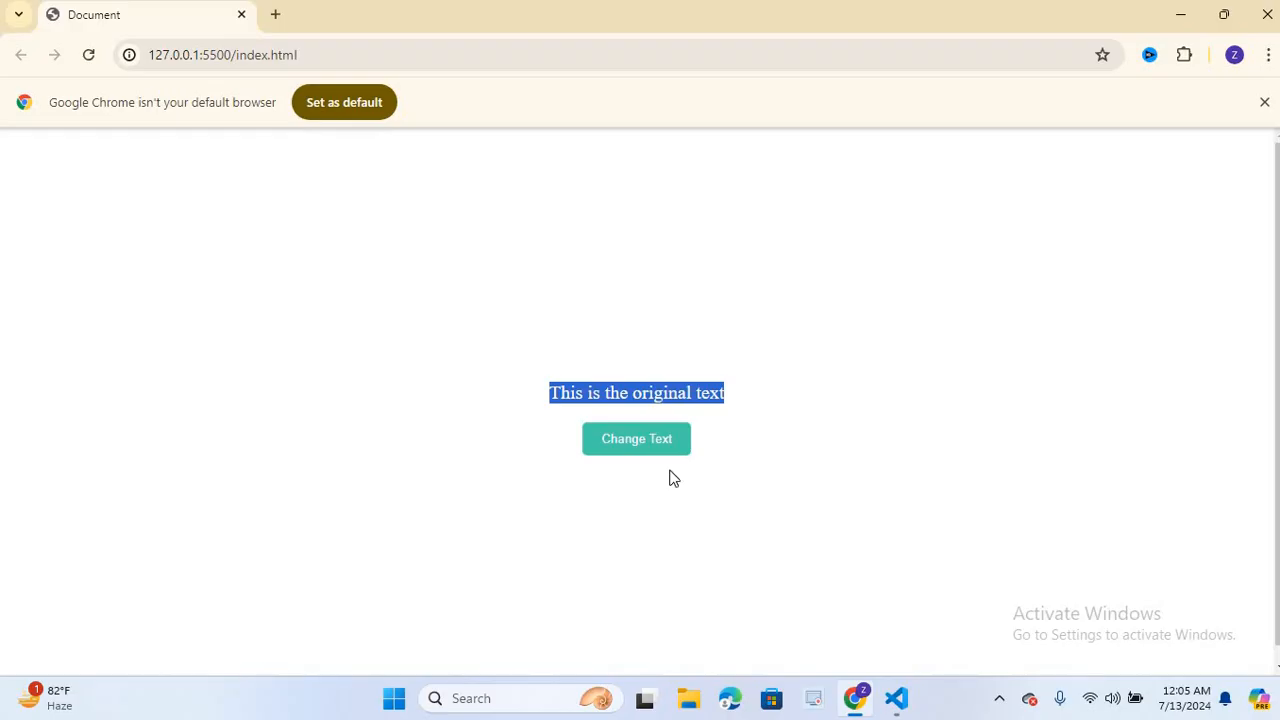
pyautogui.moveTo(658, 466)
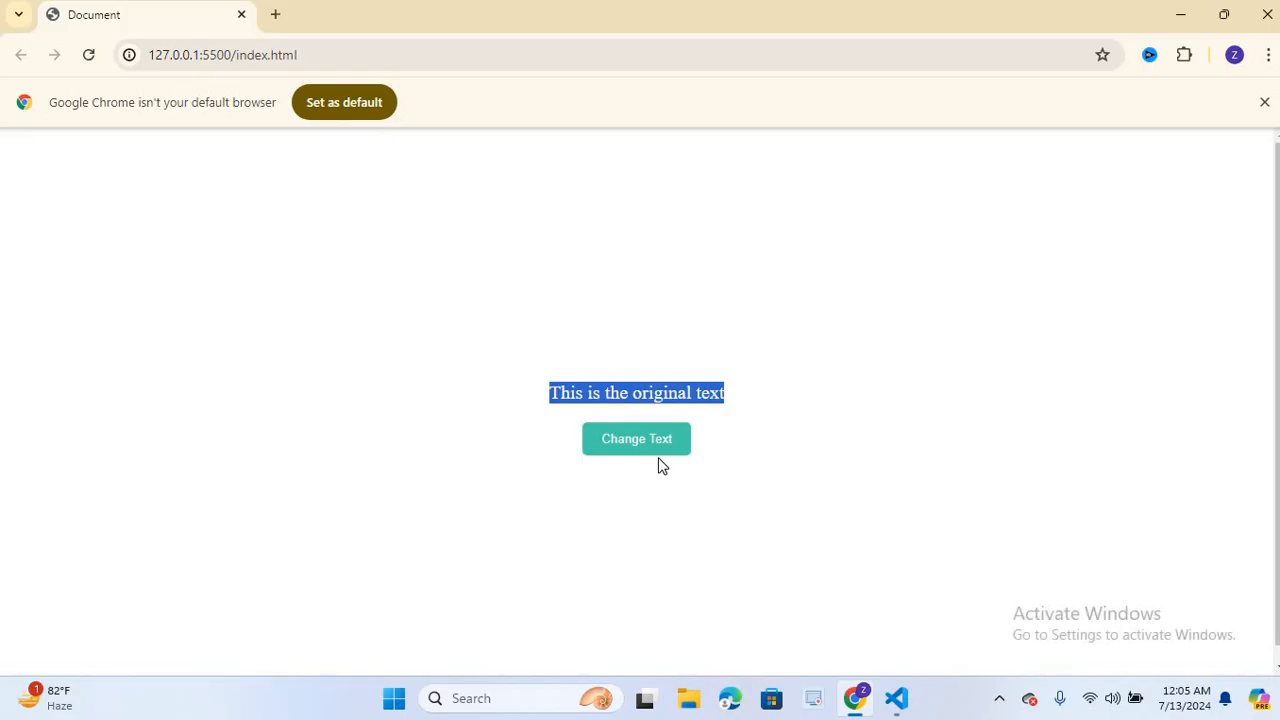
pyautogui.moveTo(633, 383)
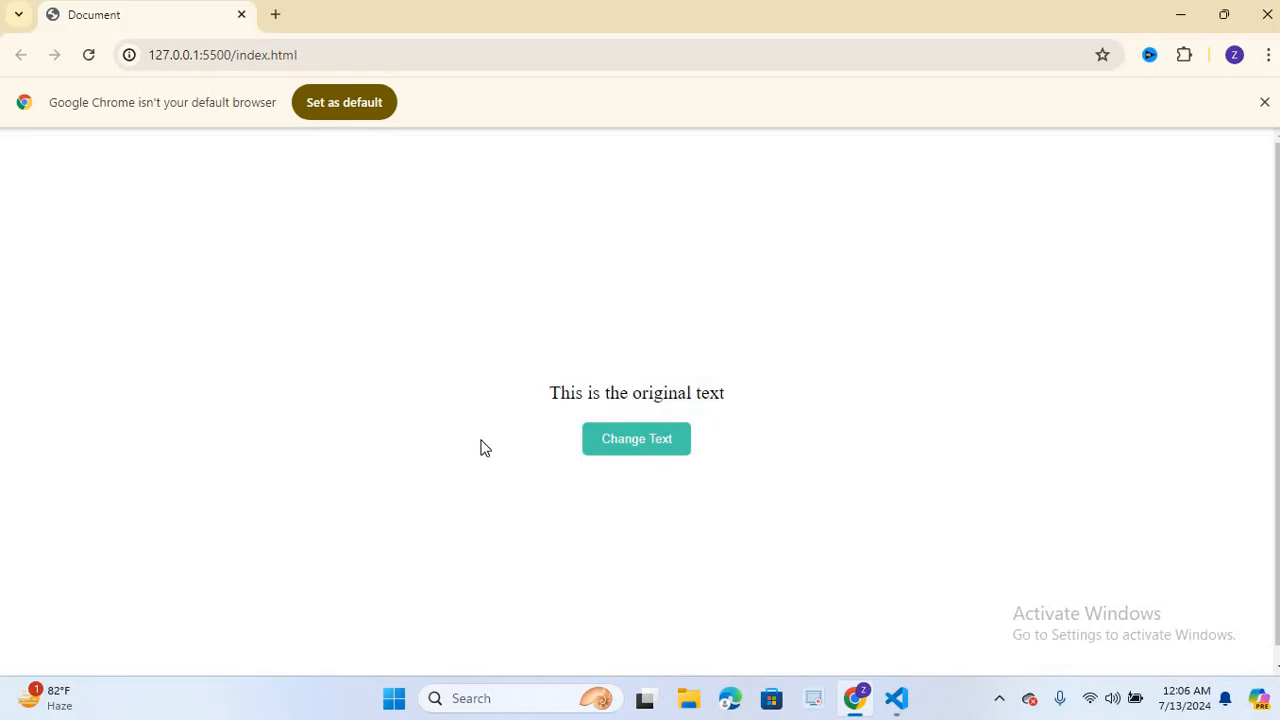
pyautogui.click(636, 438)
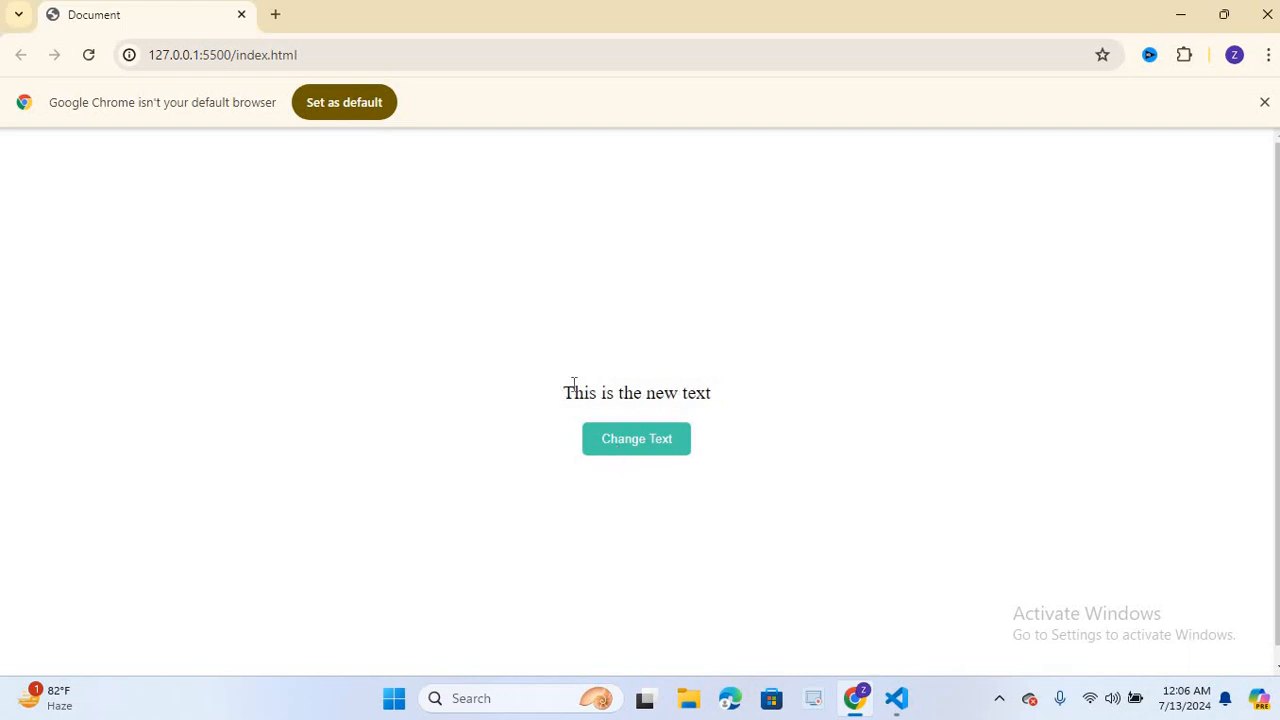
pyautogui.tripleClick(636, 392)
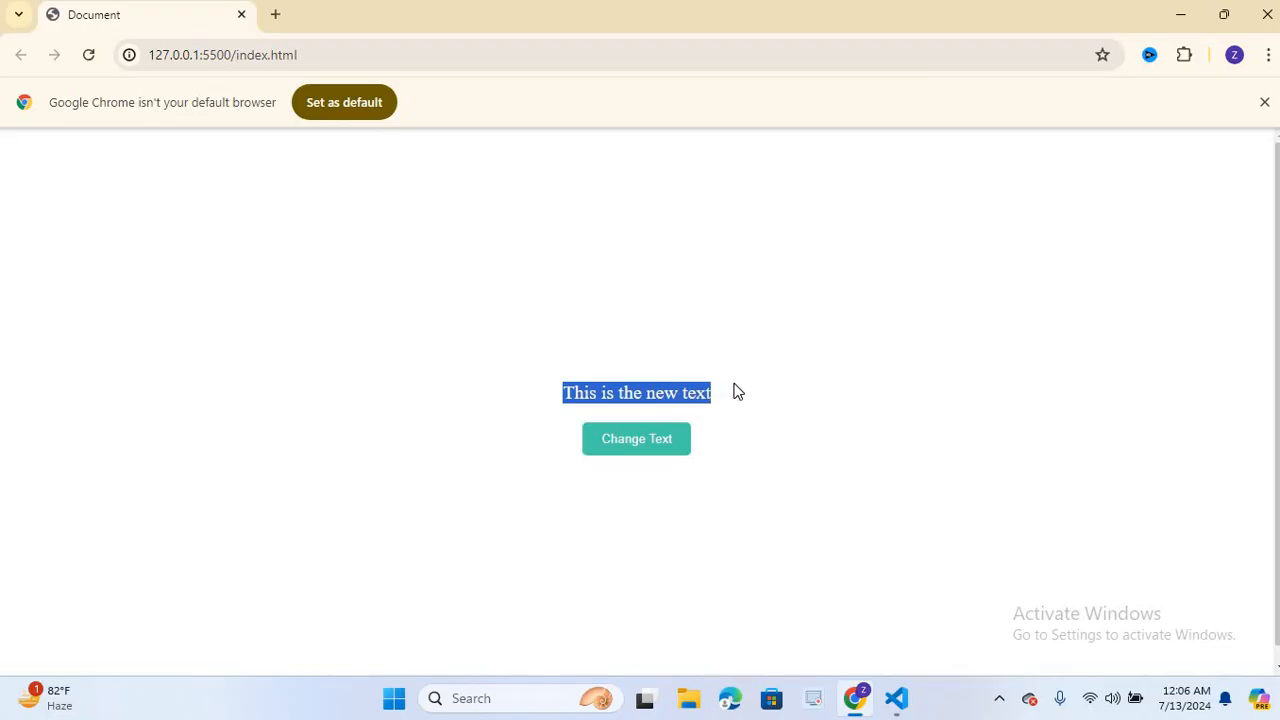
# Reload the page, click Change Text again, and confirm the new sentence appears.
pyautogui.click(636, 438)
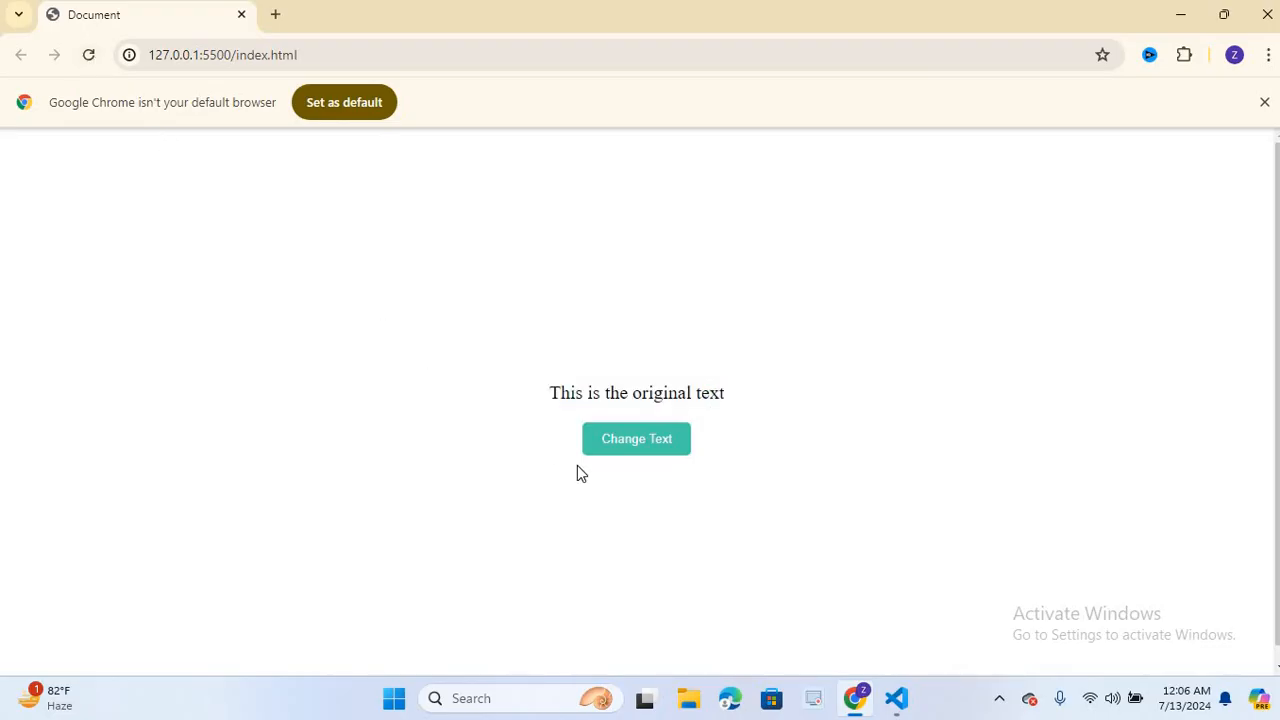
pyautogui.moveTo(635, 445)
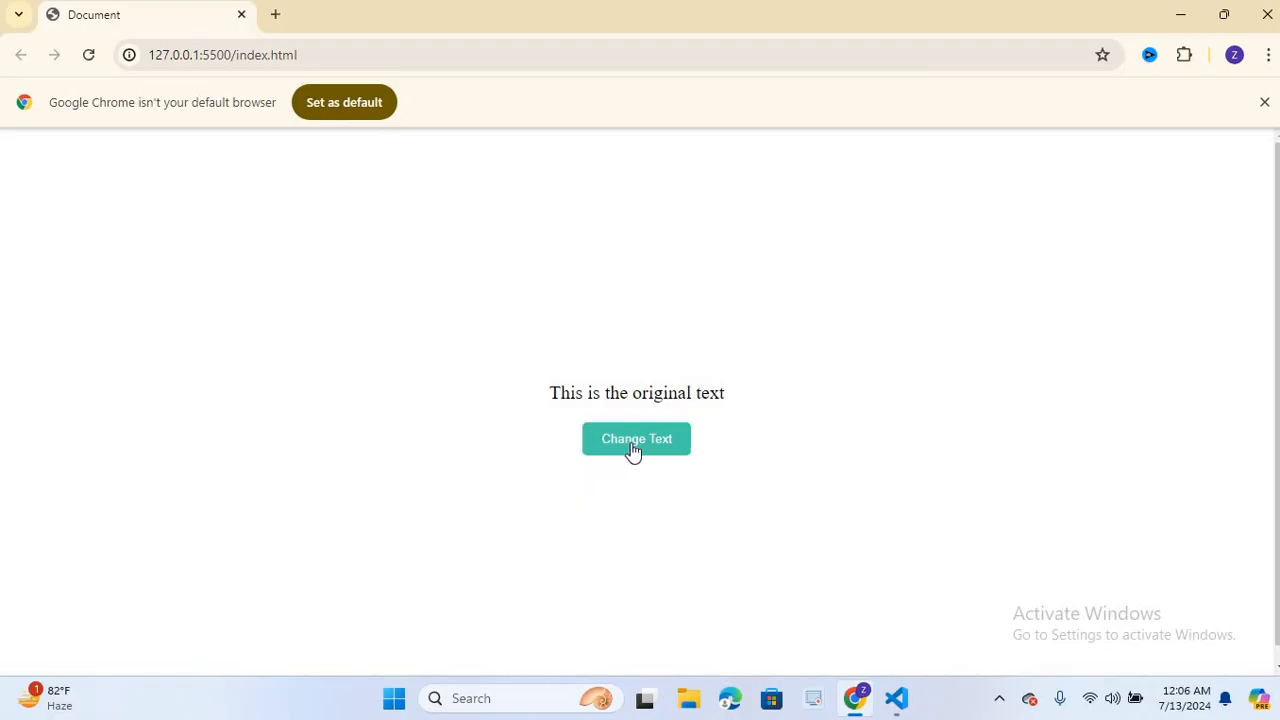
pyautogui.click(636, 438)
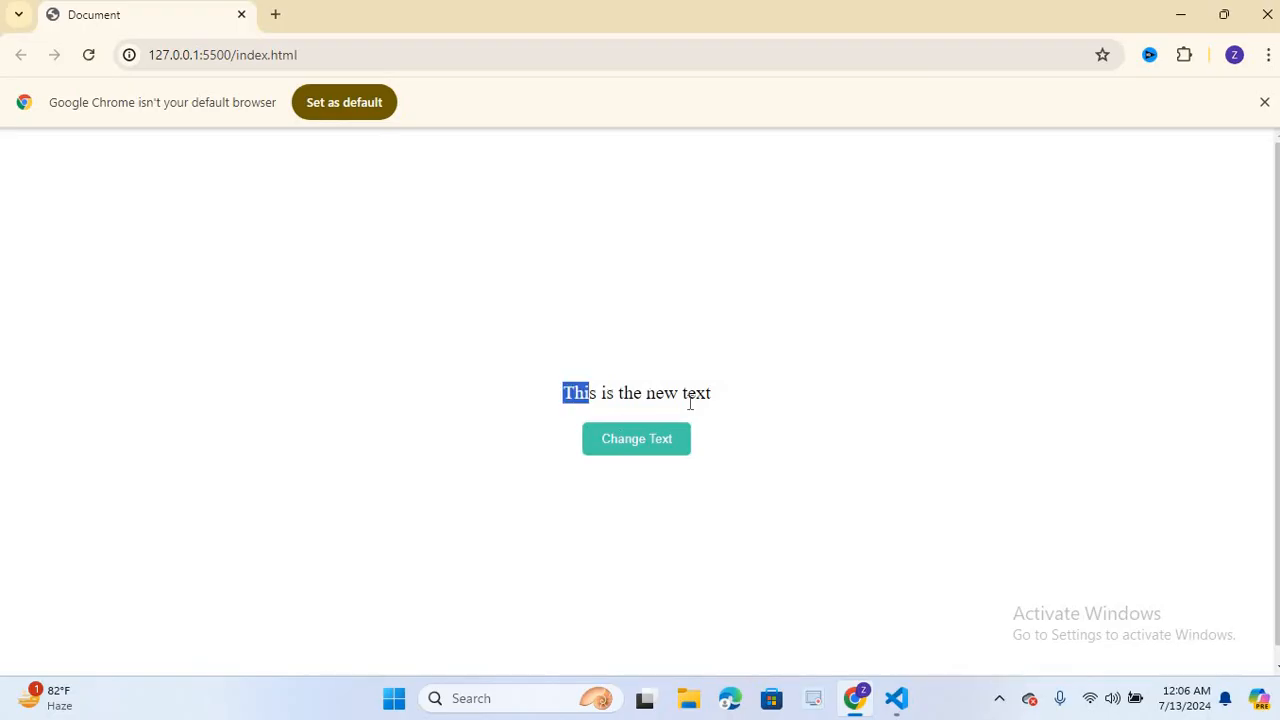
pyautogui.moveTo(575, 392); pyautogui.dragTo(705, 392)
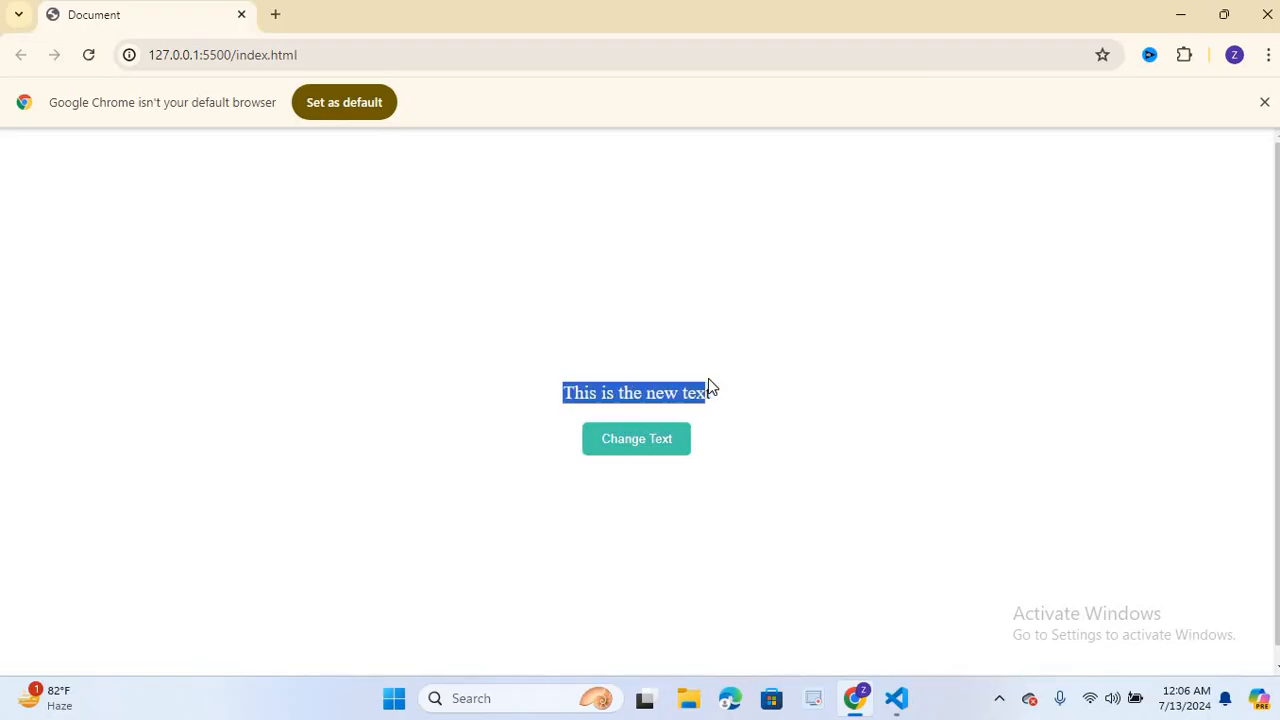